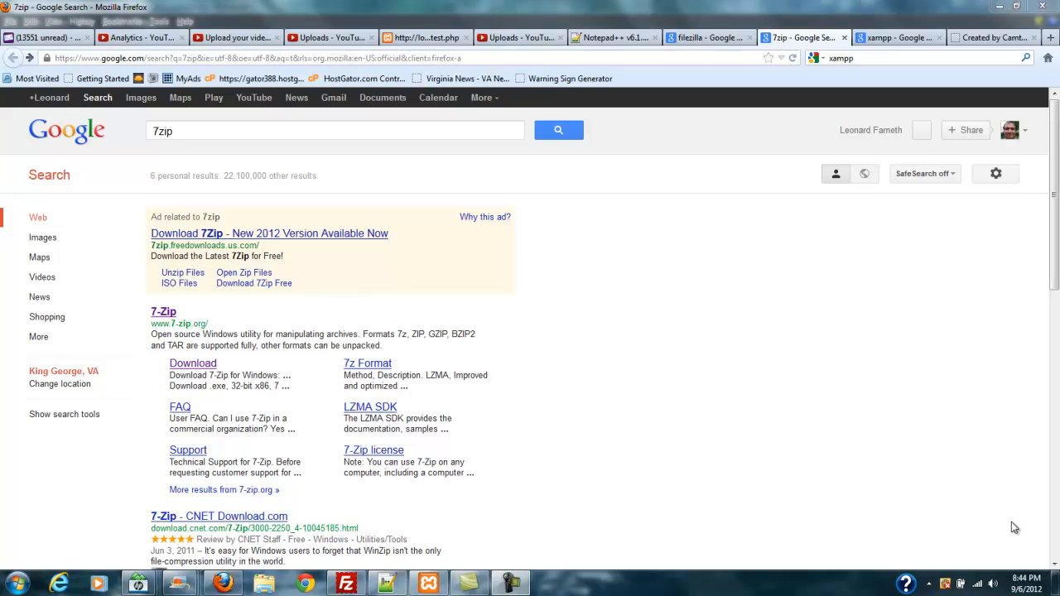
{"action": "mouse_move", "coordinate": [989, 454]}
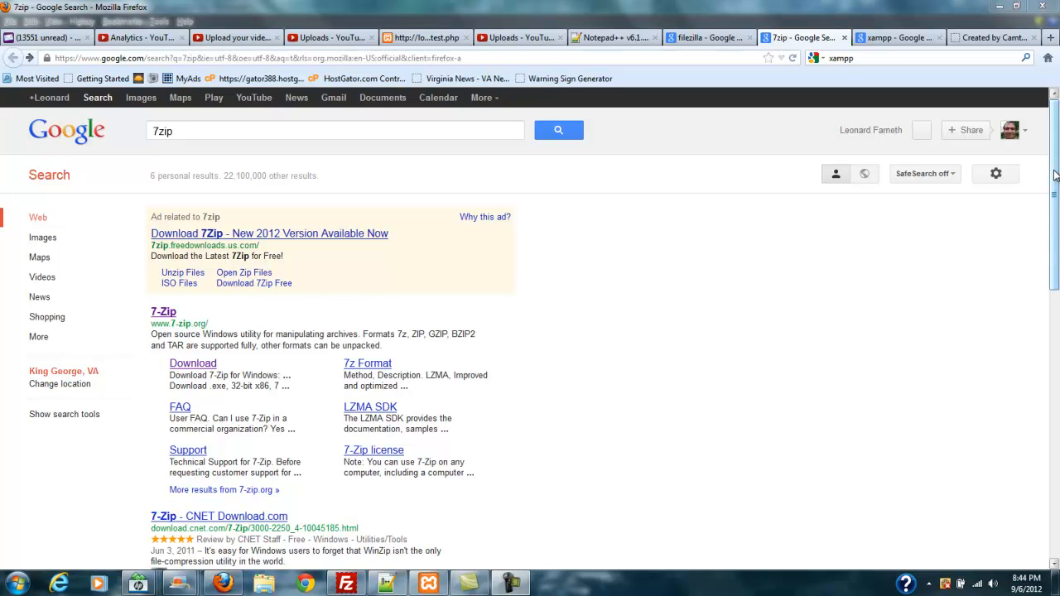
{"action": "mouse_move", "coordinate": [683, 208]}
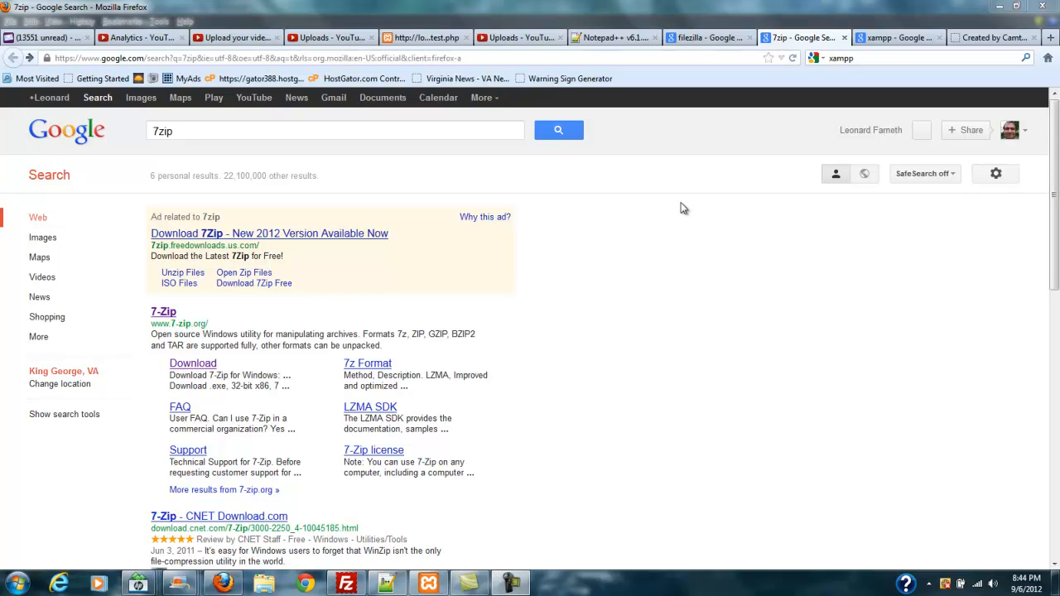
{"action": "mouse_move", "coordinate": [520, 278]}
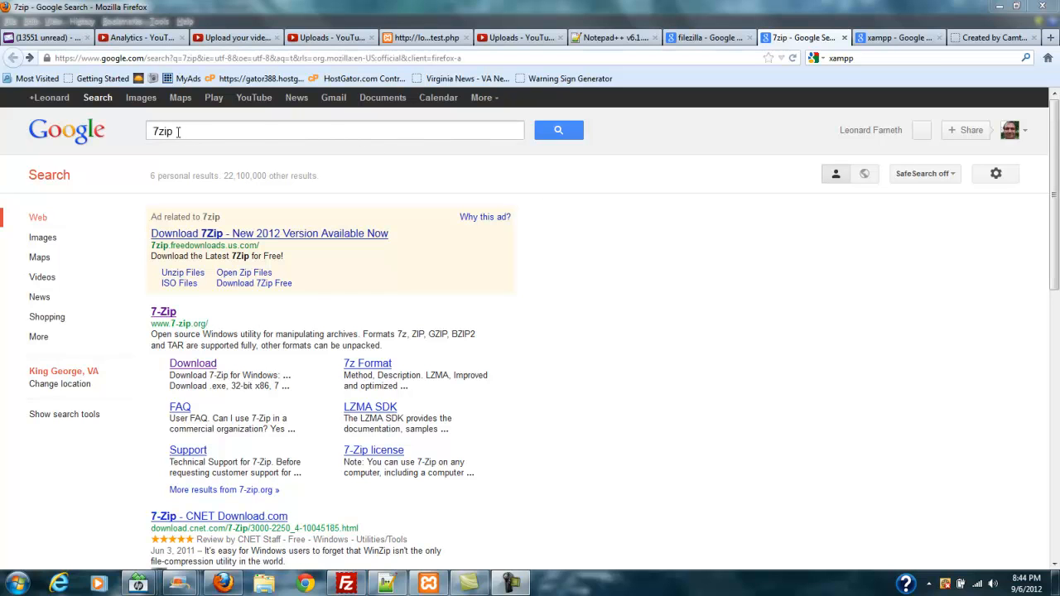
{"action": "mouse_move", "coordinate": [210, 132]}
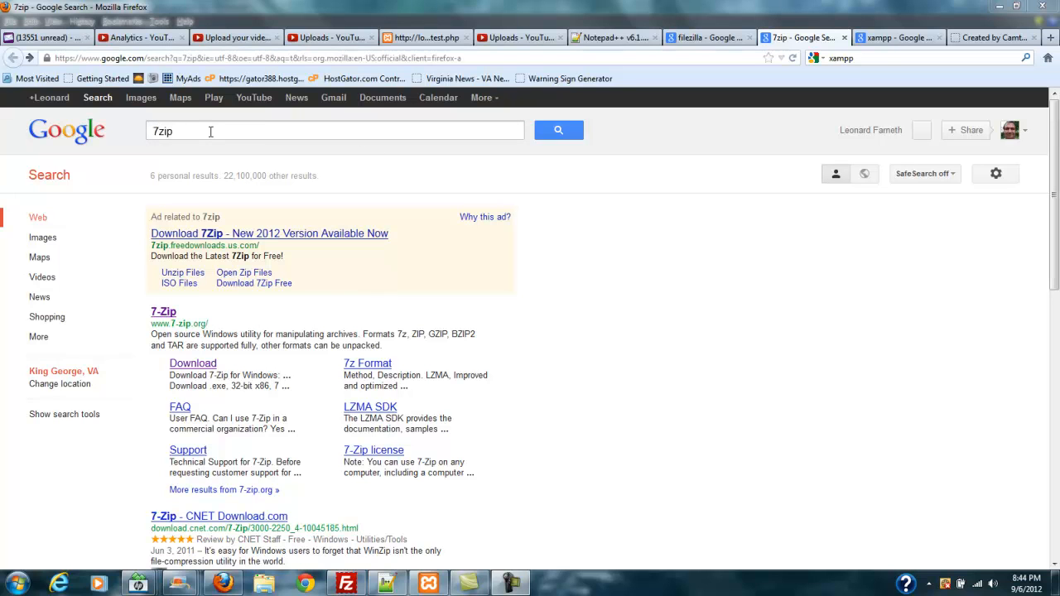
{"action": "mouse_move", "coordinate": [484, 130]}
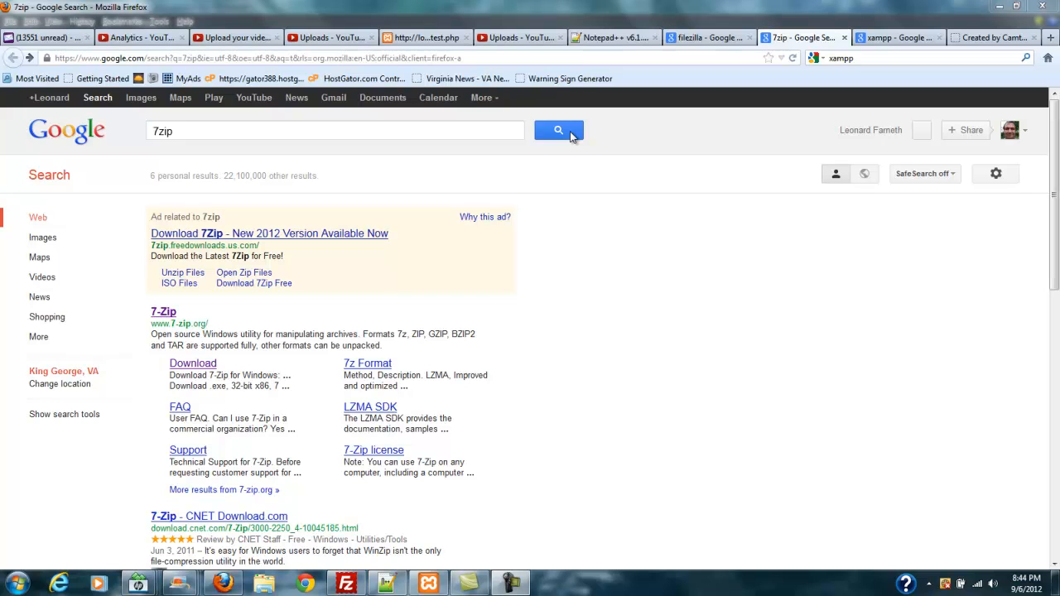
{"action": "mouse_move", "coordinate": [361, 153]}
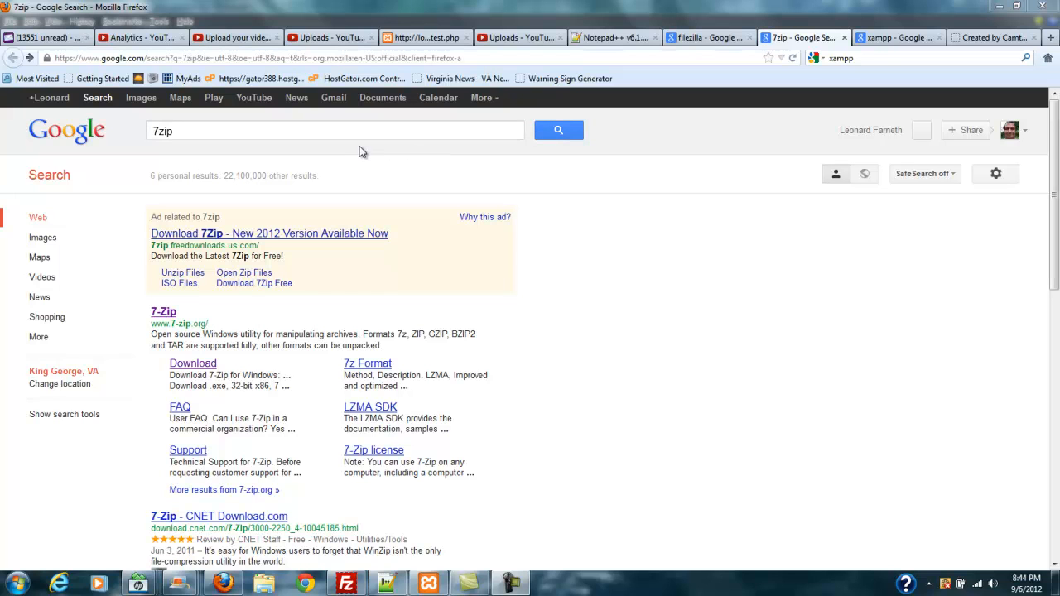
Visit the official 7-zip.org site from the Google results and look over its features
{"action": "left_click", "coordinate": [334, 130]}
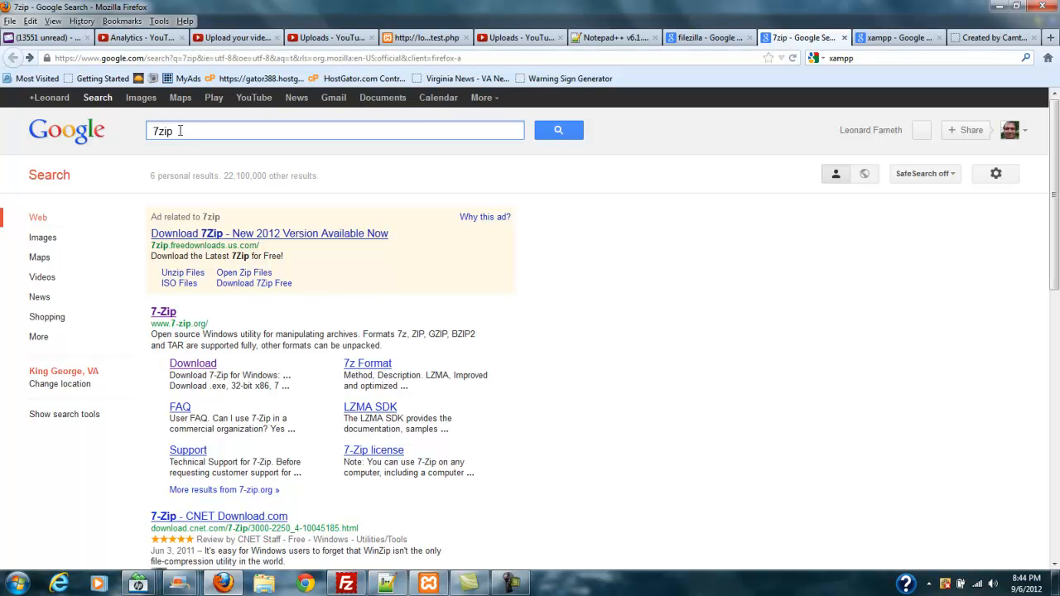
{"action": "mouse_move", "coordinate": [663, 159]}
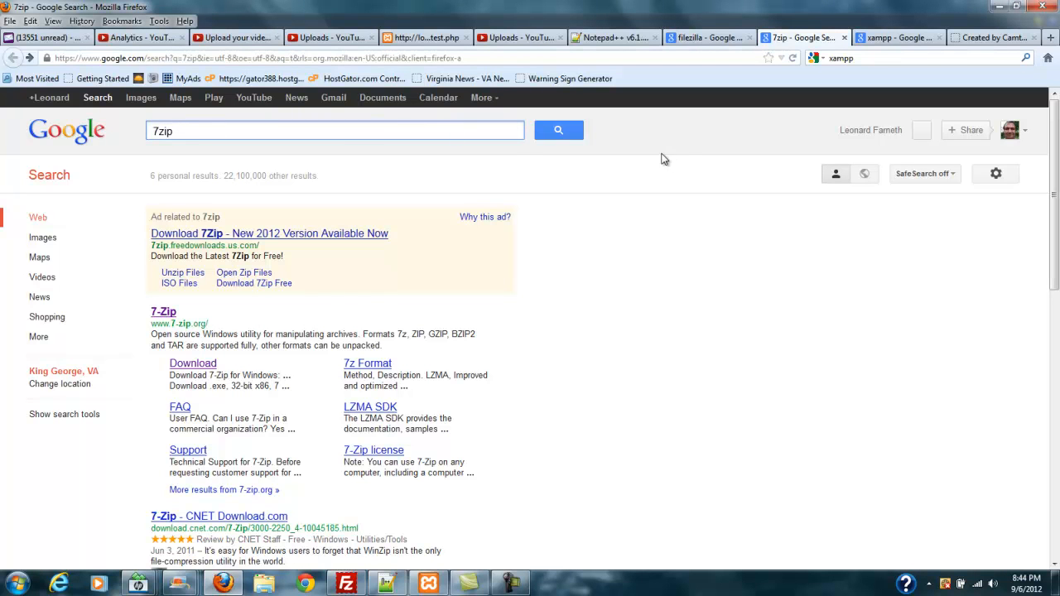
{"action": "mouse_move", "coordinate": [692, 155]}
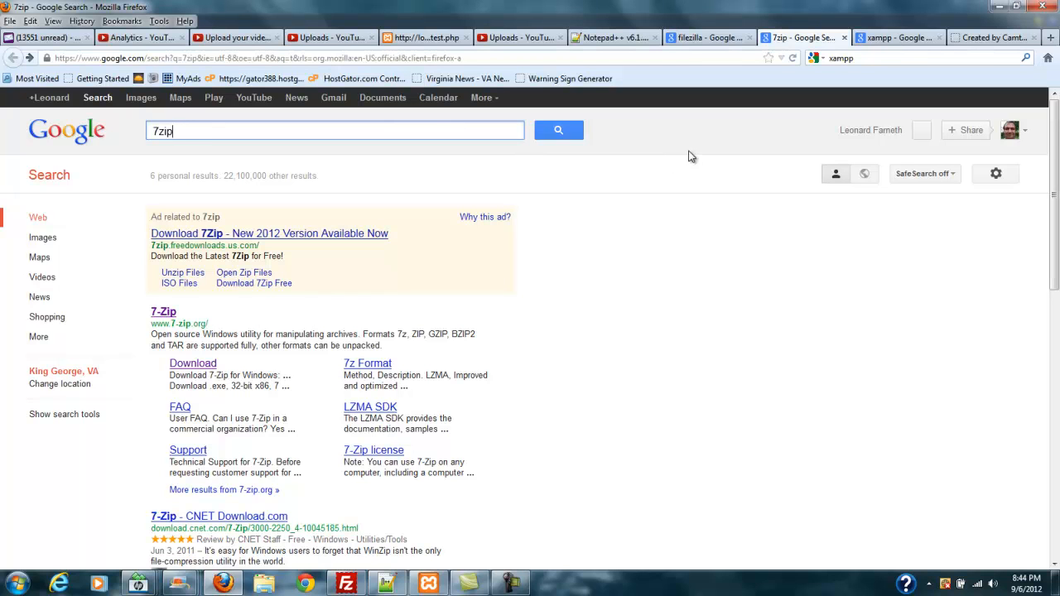
{"action": "mouse_move", "coordinate": [656, 209]}
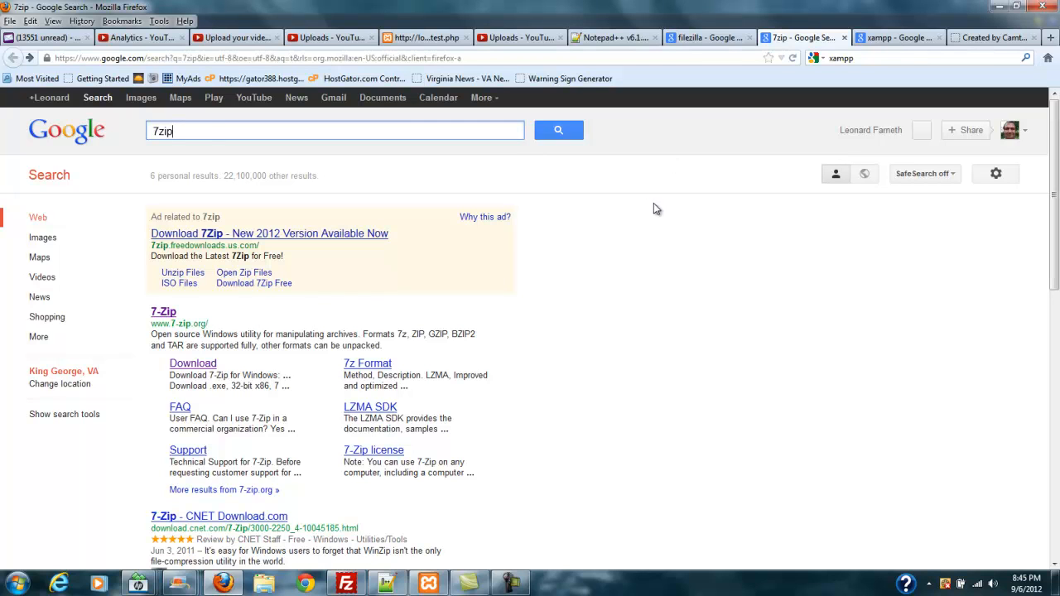
{"action": "mouse_move", "coordinate": [219, 377]}
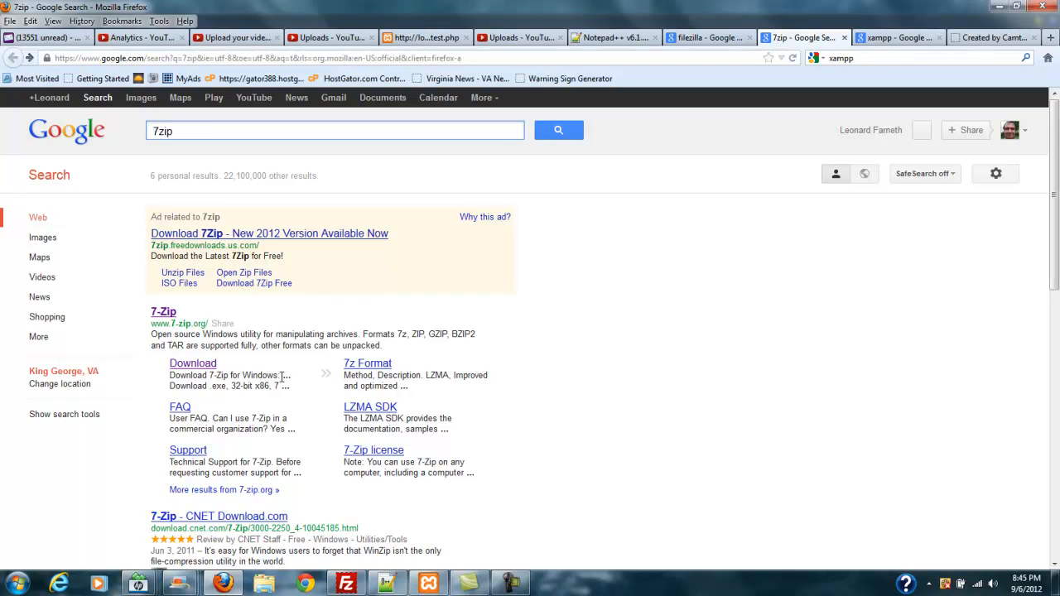
{"action": "mouse_move", "coordinate": [252, 318]}
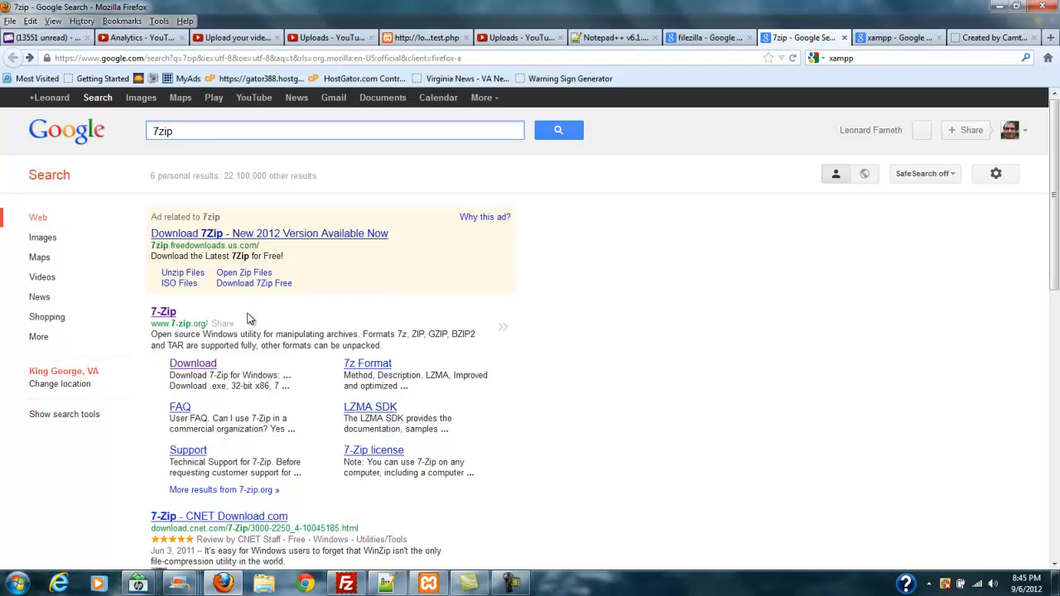
{"action": "mouse_move", "coordinate": [236, 314]}
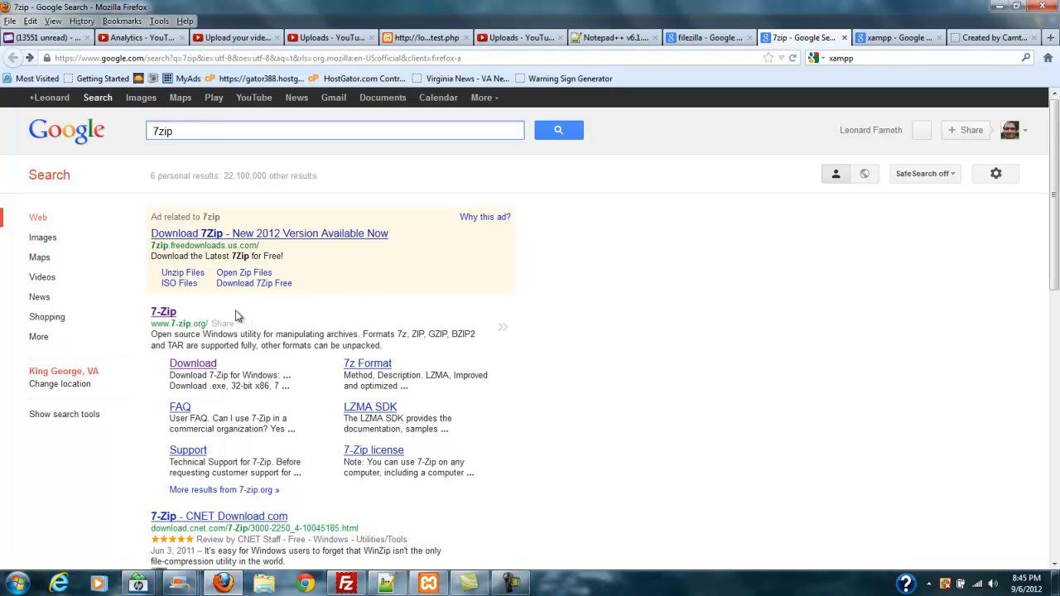
{"action": "mouse_move", "coordinate": [166, 321]}
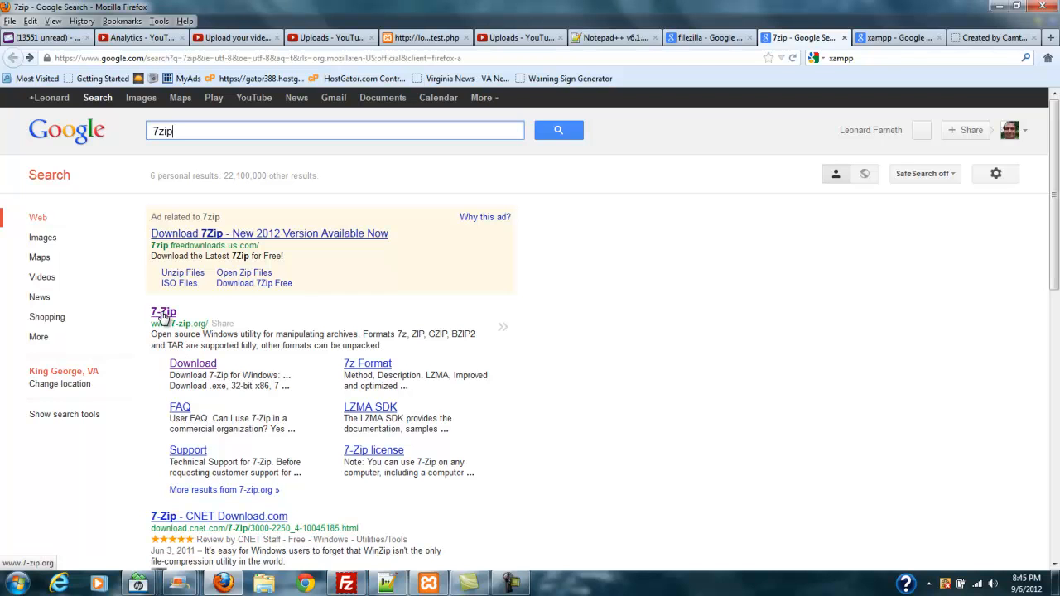
{"action": "left_click", "coordinate": [162, 311]}
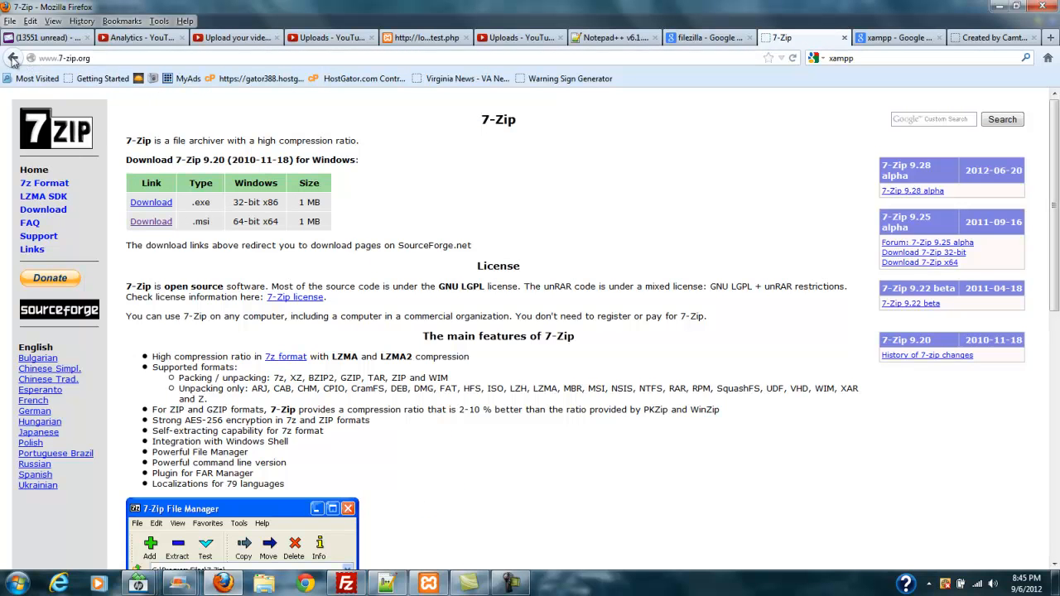
{"action": "mouse_move", "coordinate": [74, 108]}
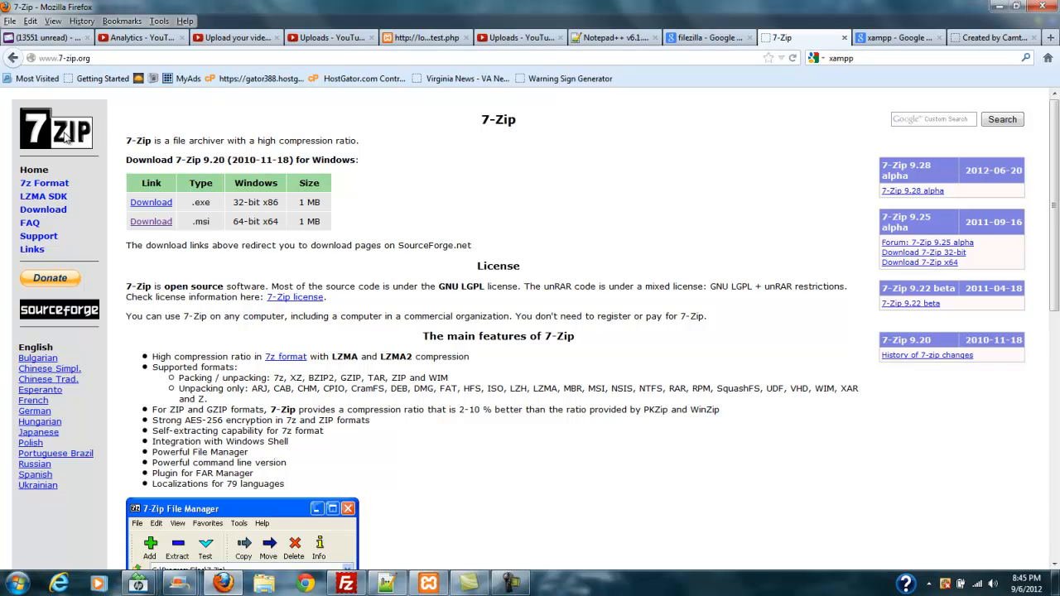
{"action": "mouse_move", "coordinate": [556, 222]}
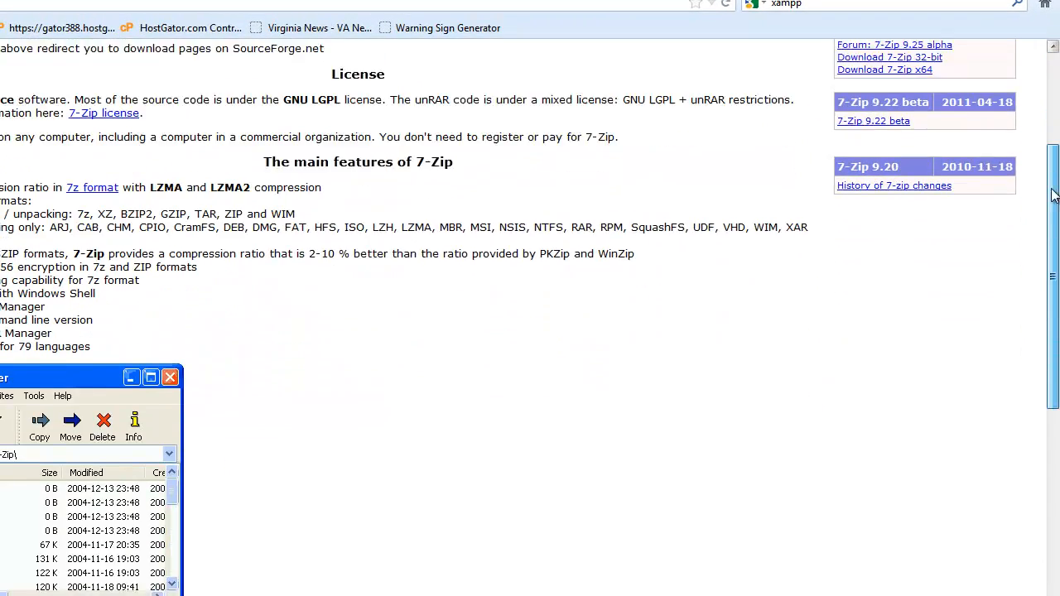
{"action": "scroll", "scroll_direction": "up", "scroll_amount": 3}
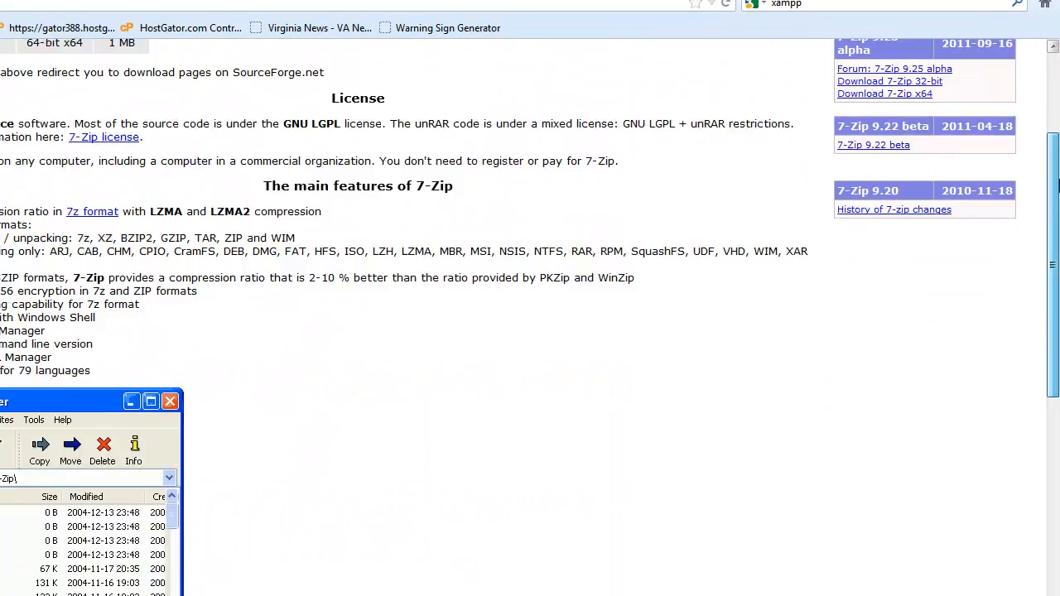
{"action": "scroll", "scroll_direction": "up", "scroll_amount": 3}
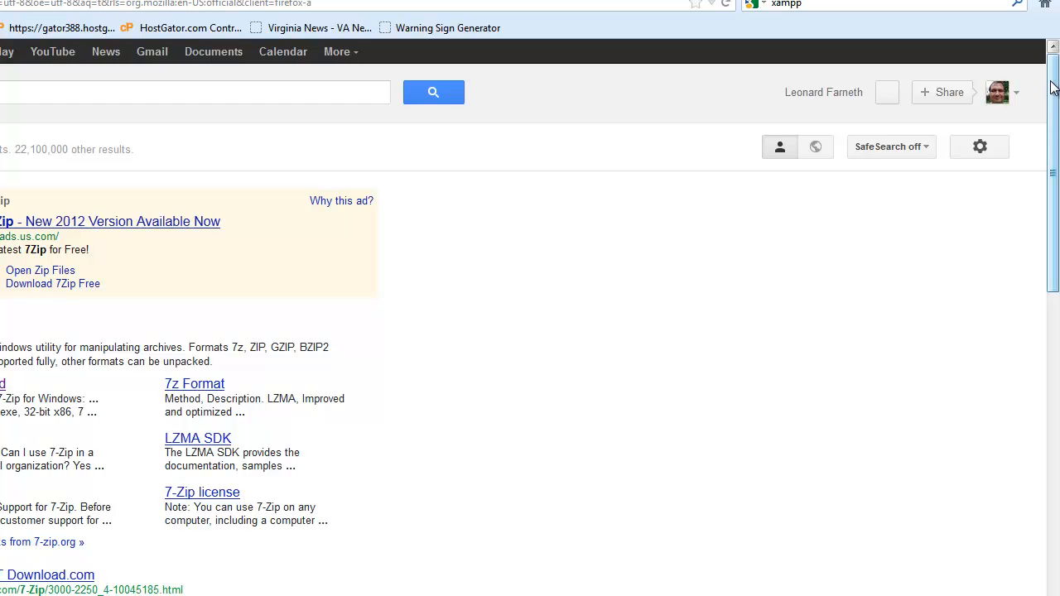
Visit Soft32's 7-Zip 9.20 download page from the Google ad and review its offer
{"action": "scroll", "scroll_direction": "down", "scroll_amount": 3}
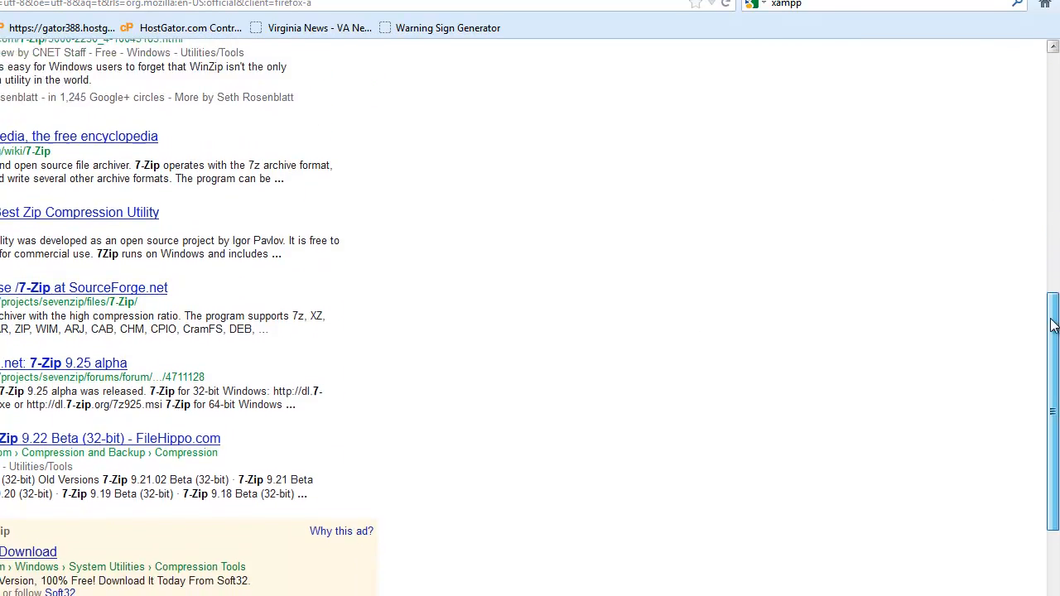
{"action": "scroll", "scroll_direction": "down", "scroll_amount": 3}
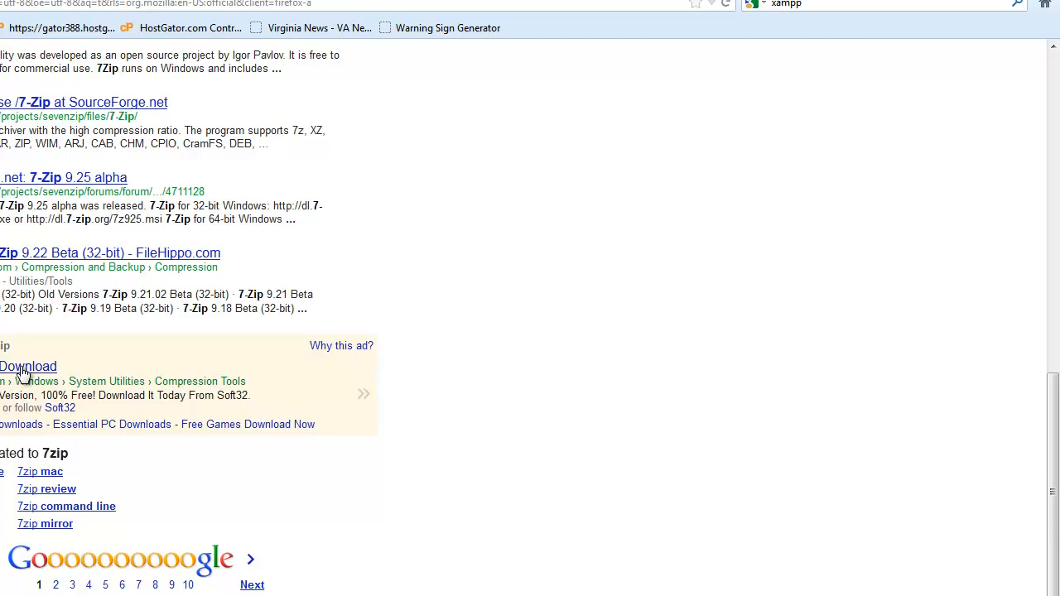
{"action": "left_click", "coordinate": [30, 366]}
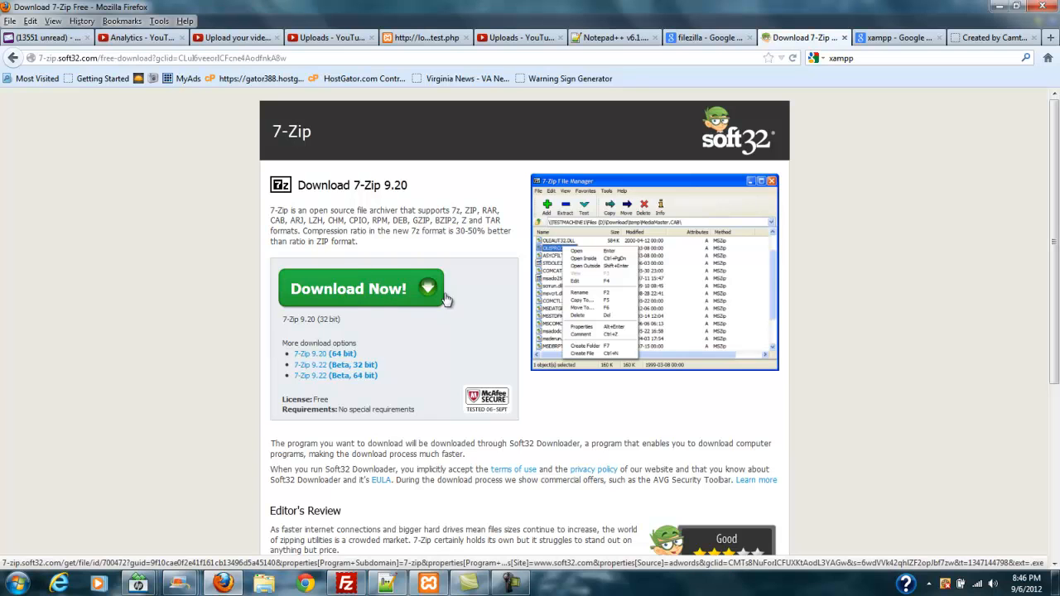
{"action": "mouse_move", "coordinate": [450, 288]}
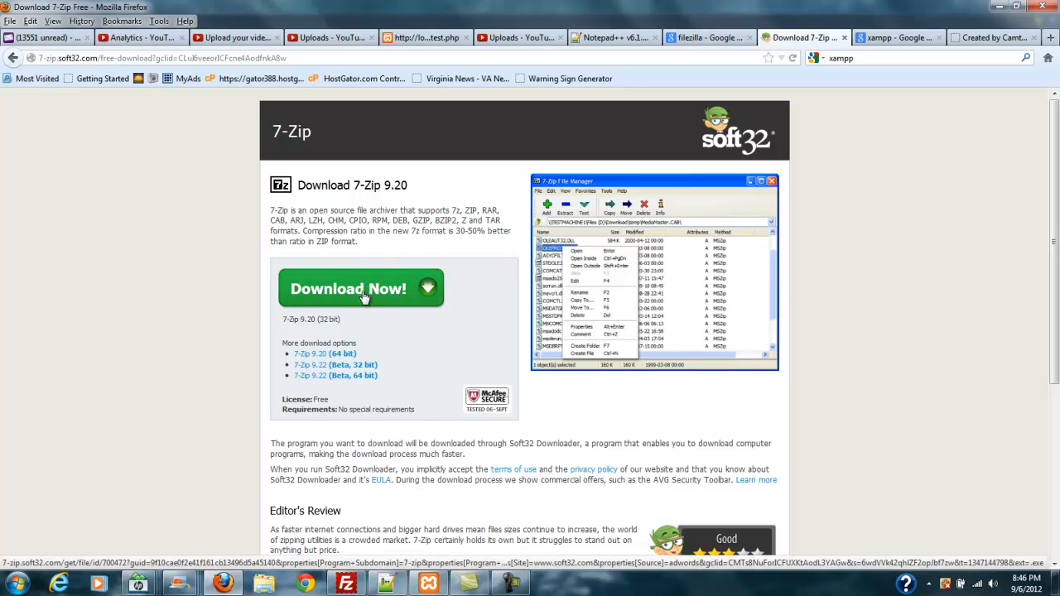
{"action": "mouse_move", "coordinate": [854, 236]}
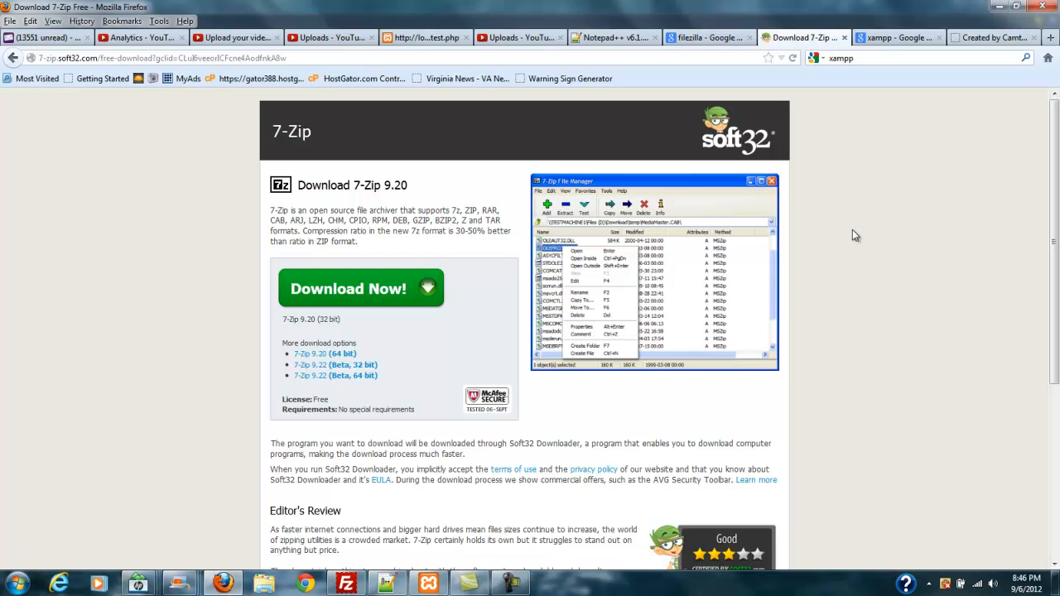
{"action": "scroll", "scroll_direction": "down", "scroll_amount": 3}
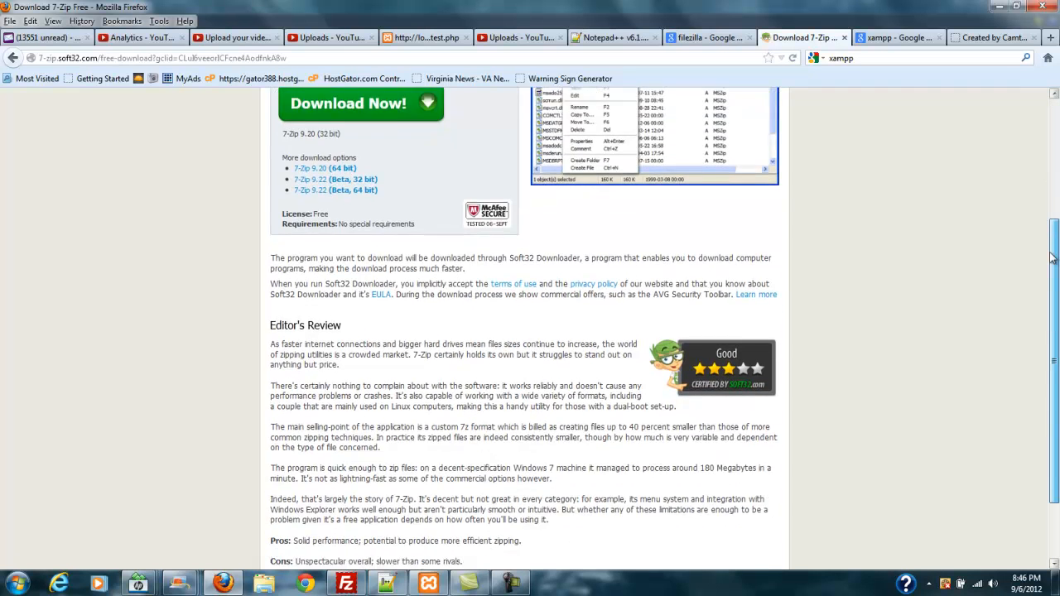
{"action": "scroll", "scroll_direction": "down", "scroll_amount": 3}
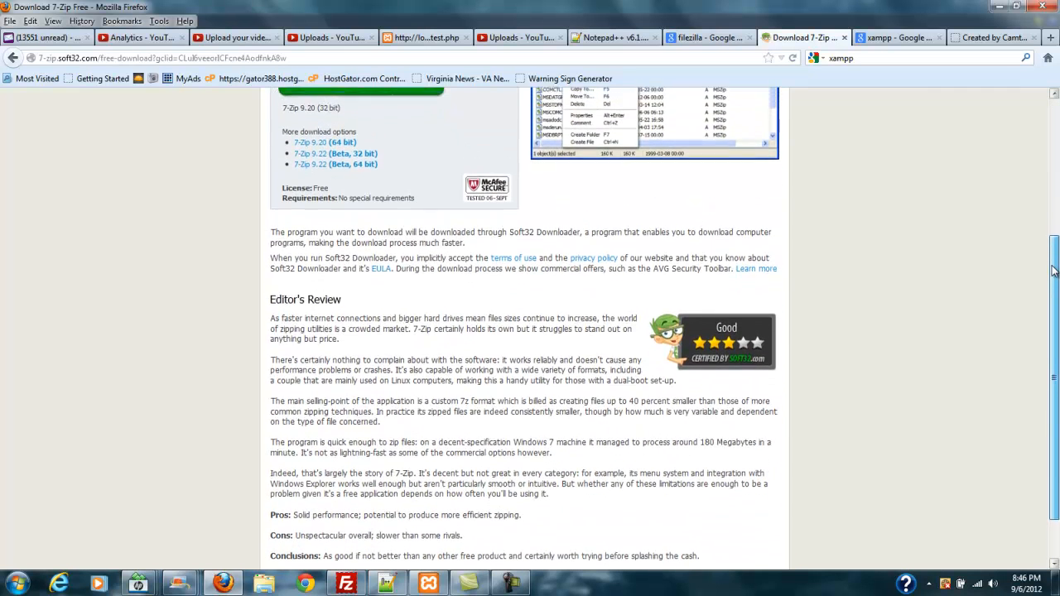
{"action": "scroll", "scroll_direction": "up", "scroll_amount": 3}
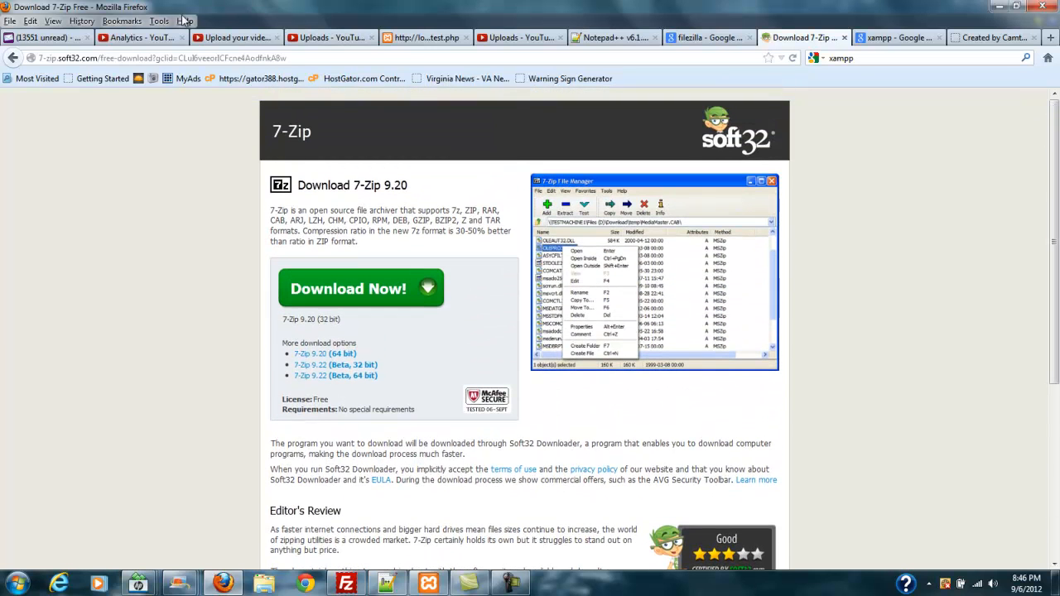
Return to the Google results, reopen the official 7-zip.org page, and bring up the Start menu
{"action": "left_click", "coordinate": [13, 58]}
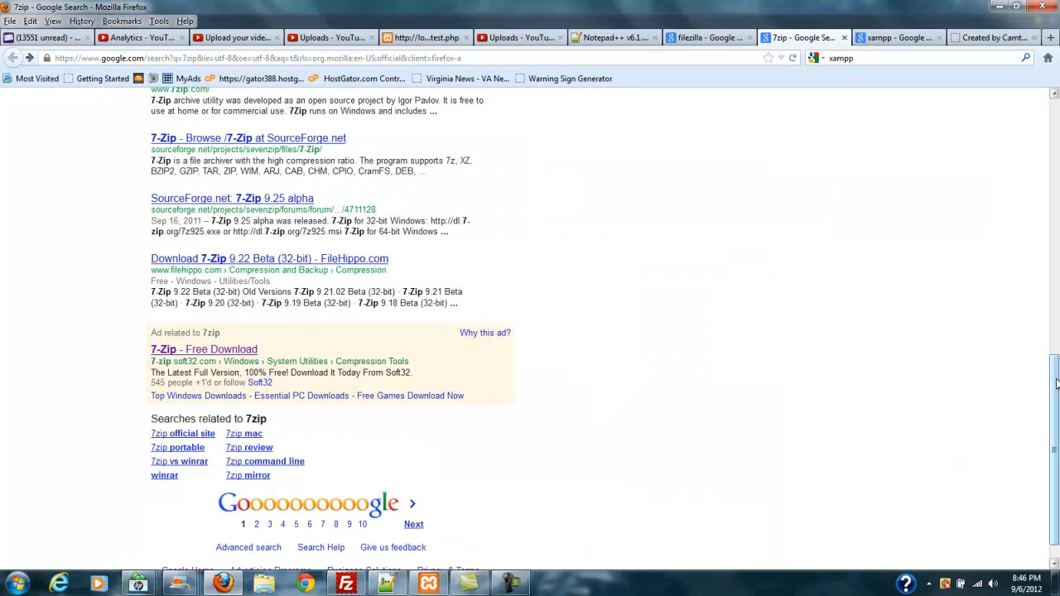
{"action": "scroll", "scroll_direction": "up", "scroll_amount": 3}
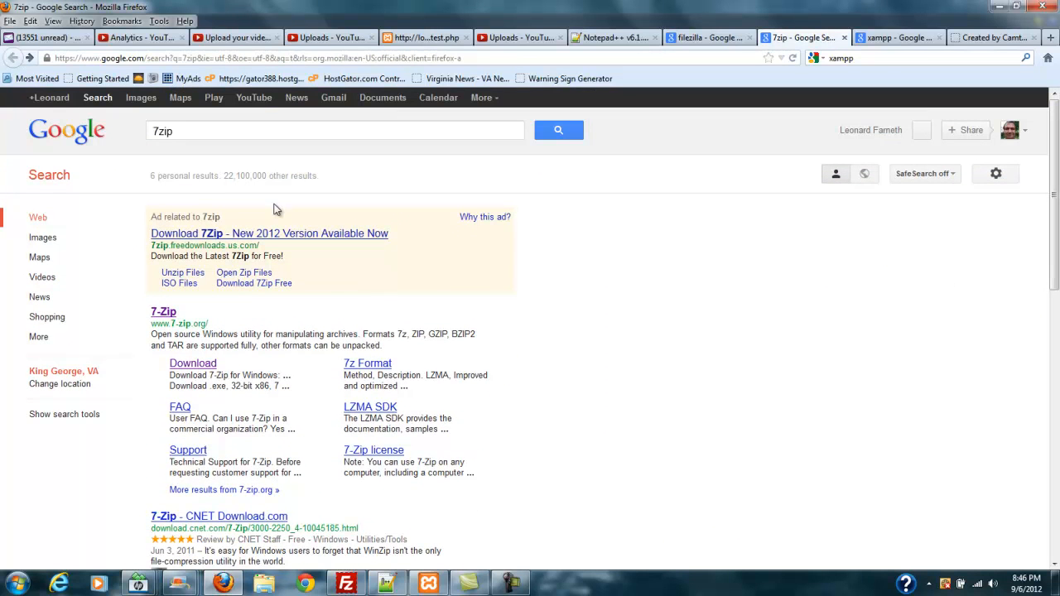
{"action": "mouse_move", "coordinate": [162, 311]}
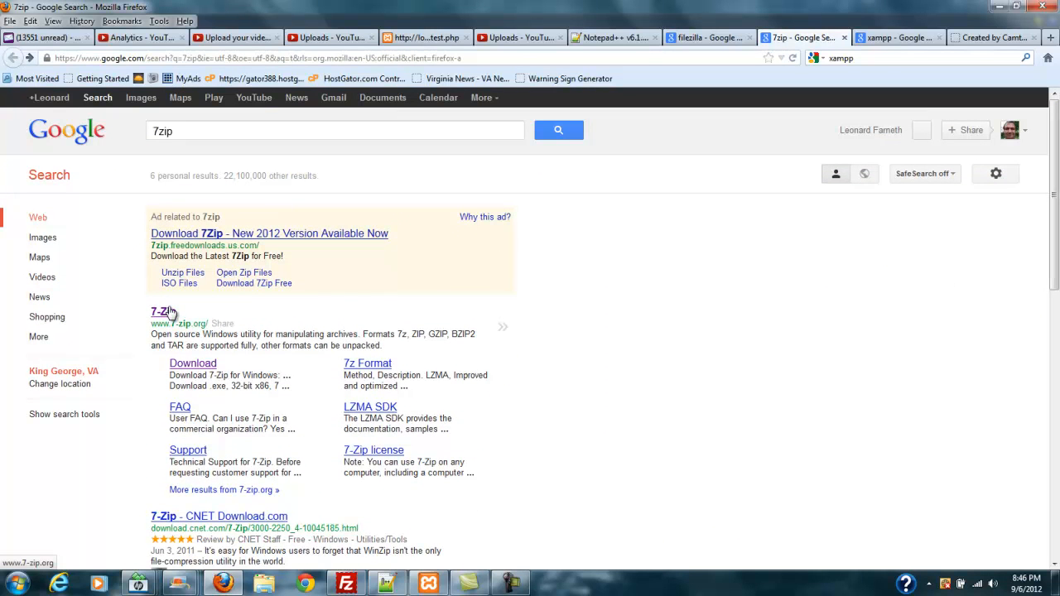
{"action": "left_click", "coordinate": [162, 311]}
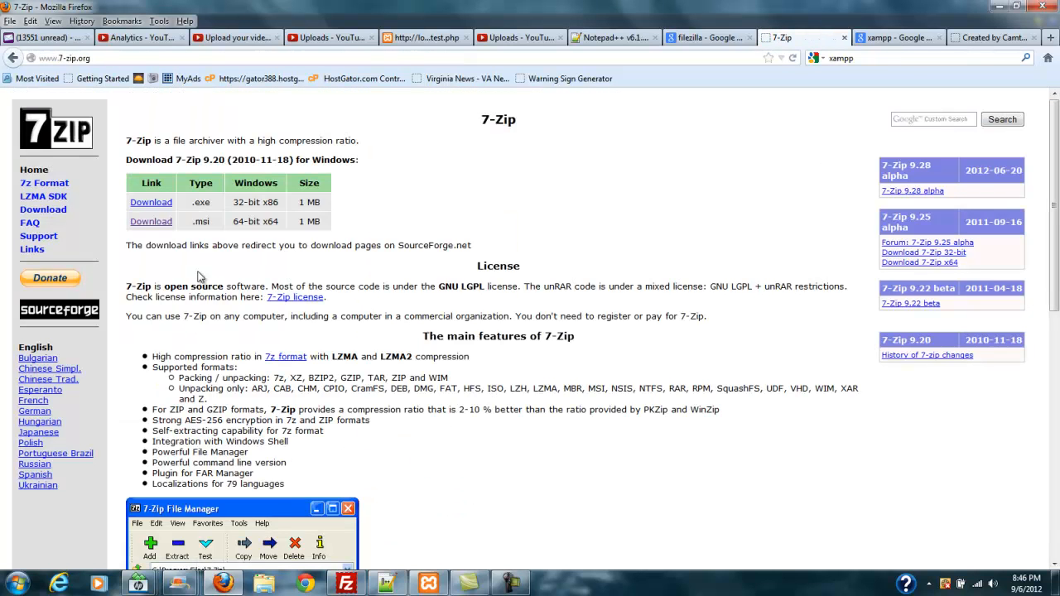
{"action": "mouse_move", "coordinate": [261, 199]}
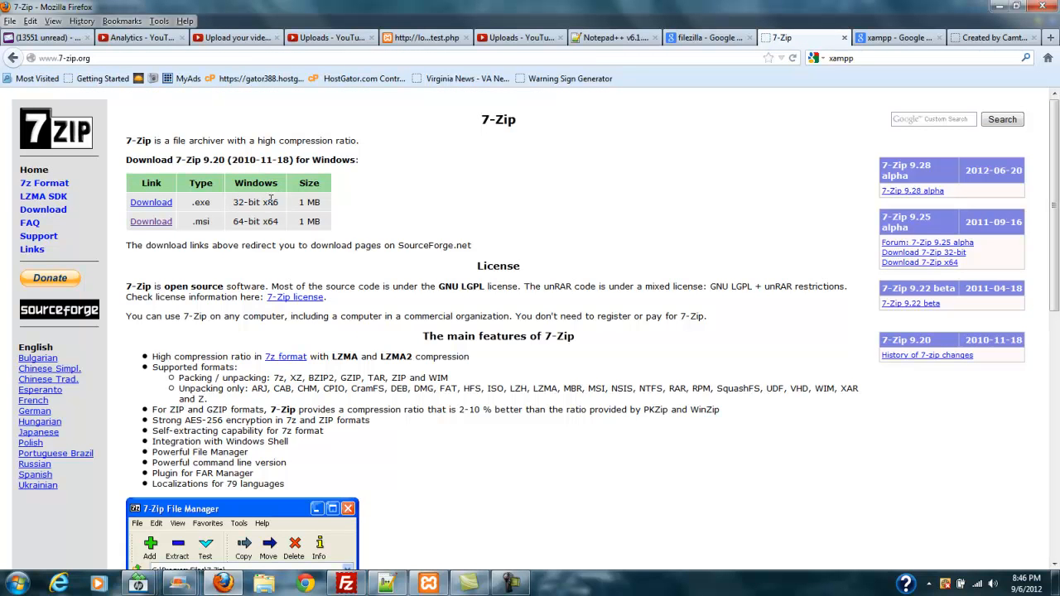
{"action": "mouse_move", "coordinate": [280, 225]}
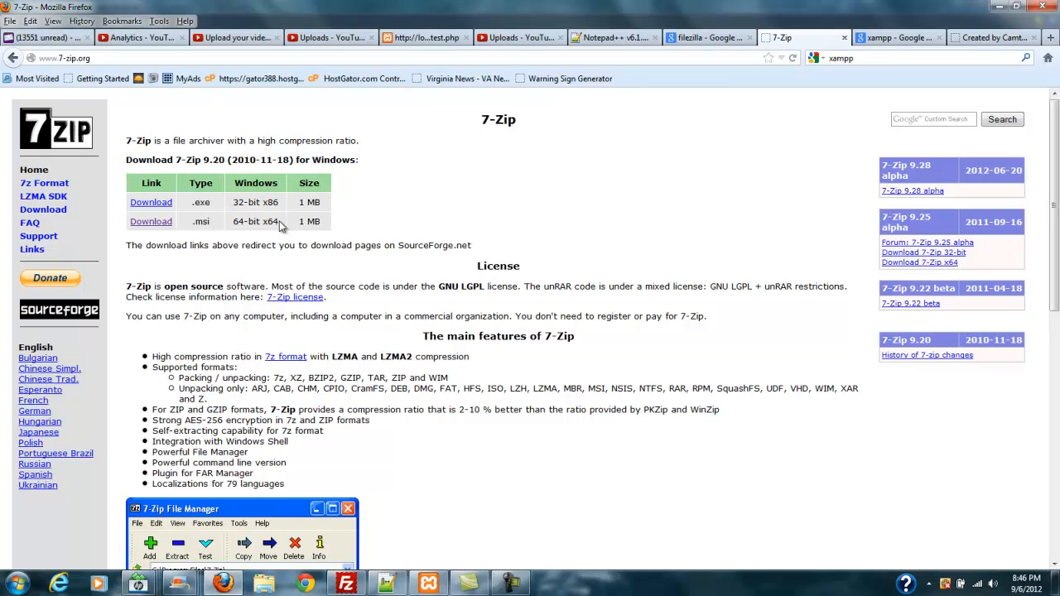
{"action": "mouse_move", "coordinate": [151, 222]}
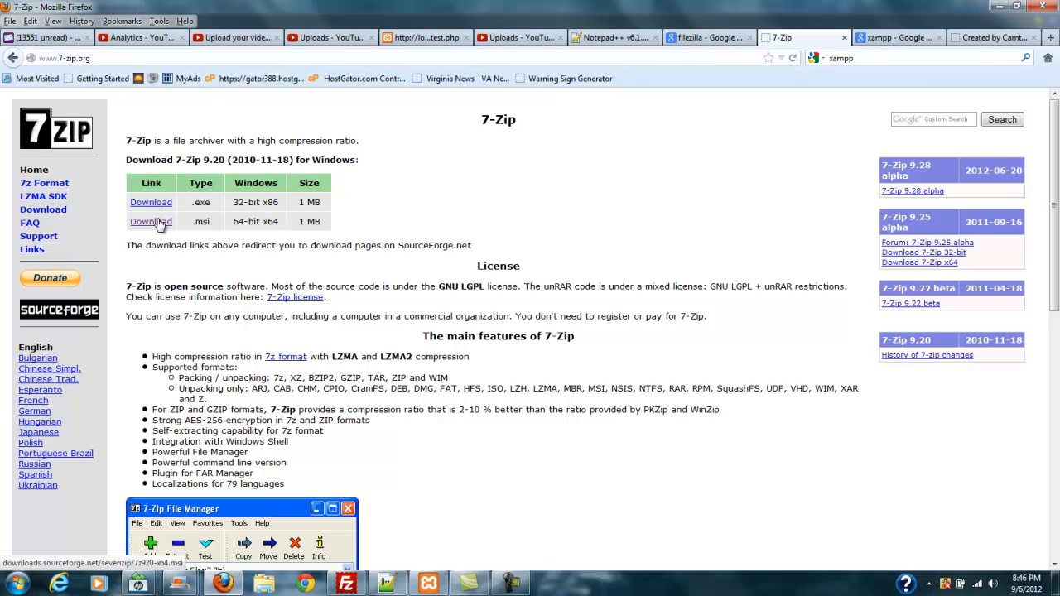
{"action": "mouse_move", "coordinate": [152, 230]}
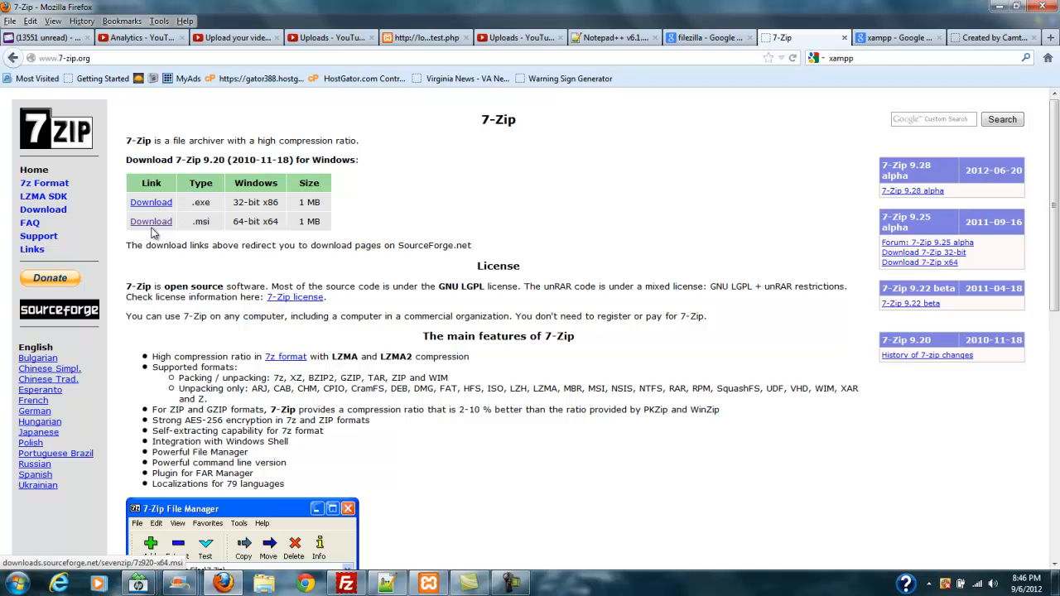
{"action": "left_click", "coordinate": [15, 583]}
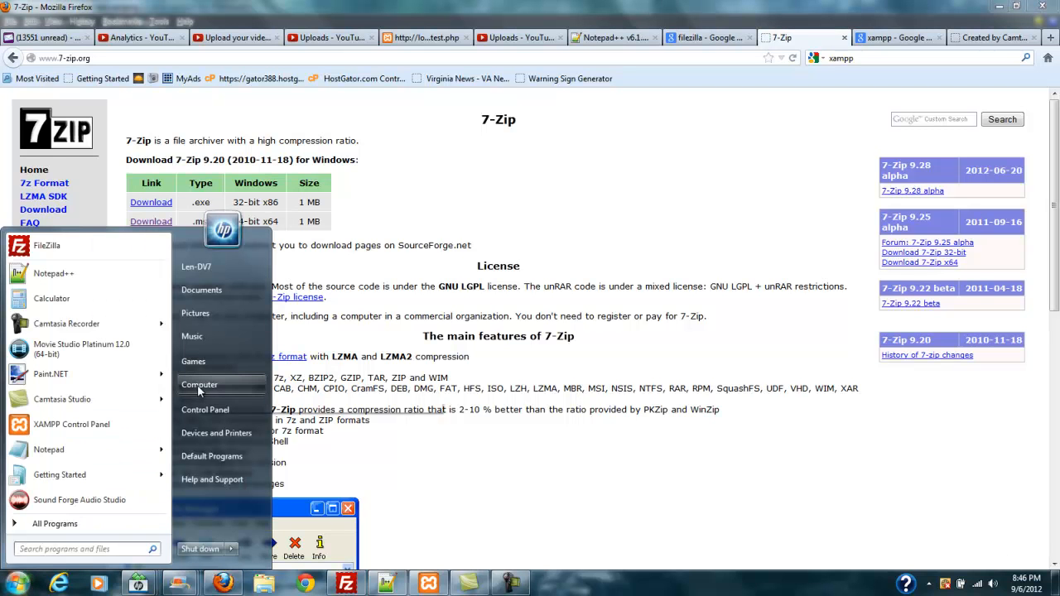
{"action": "left_click", "coordinate": [199, 384]}
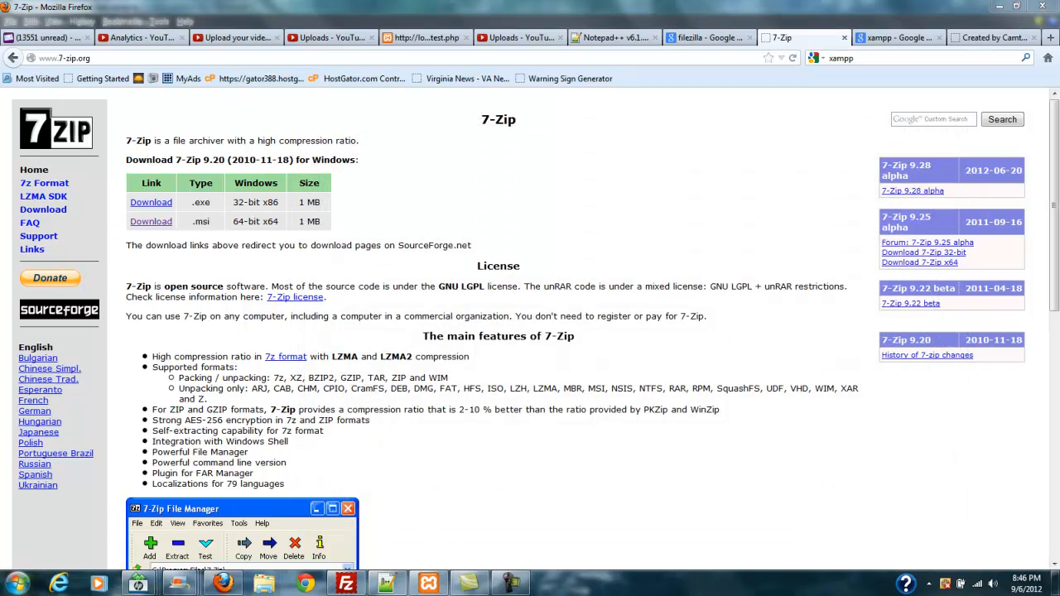
{"action": "left_click", "coordinate": [13, 583]}
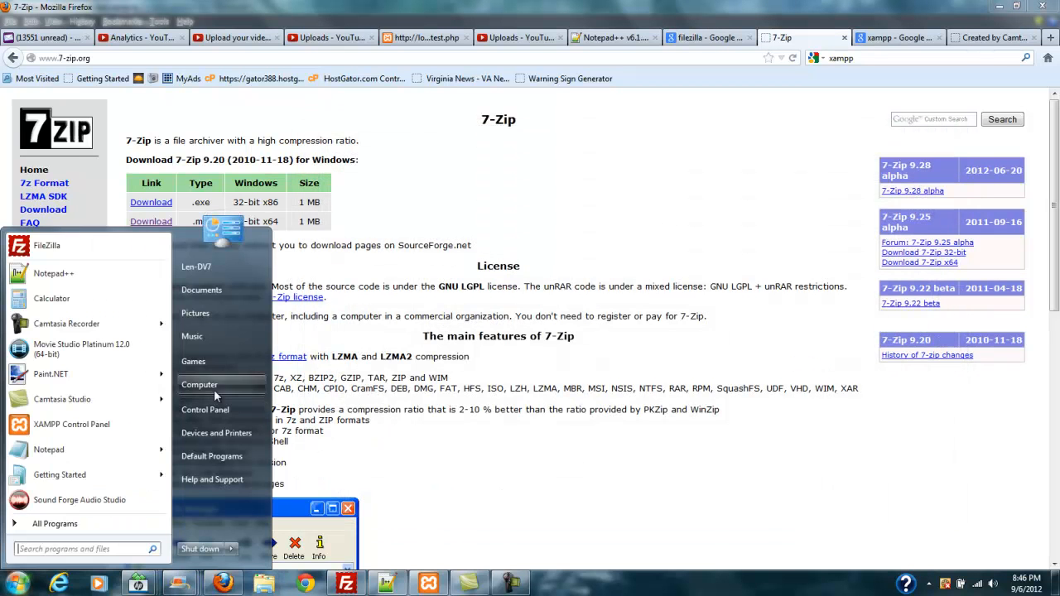
{"action": "right_click", "coordinate": [199, 384]}
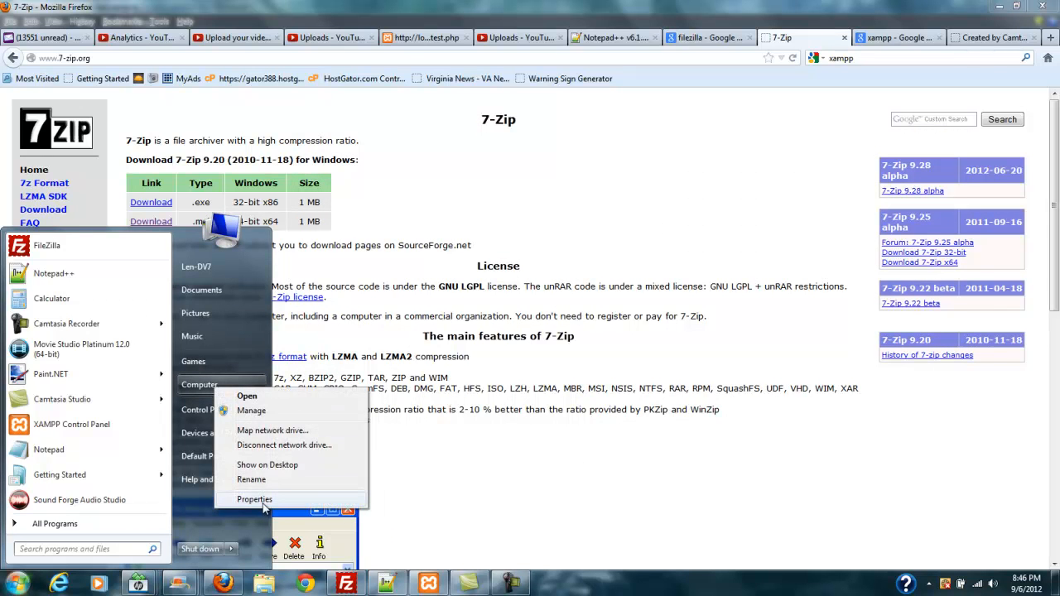
{"action": "left_click", "coordinate": [255, 498]}
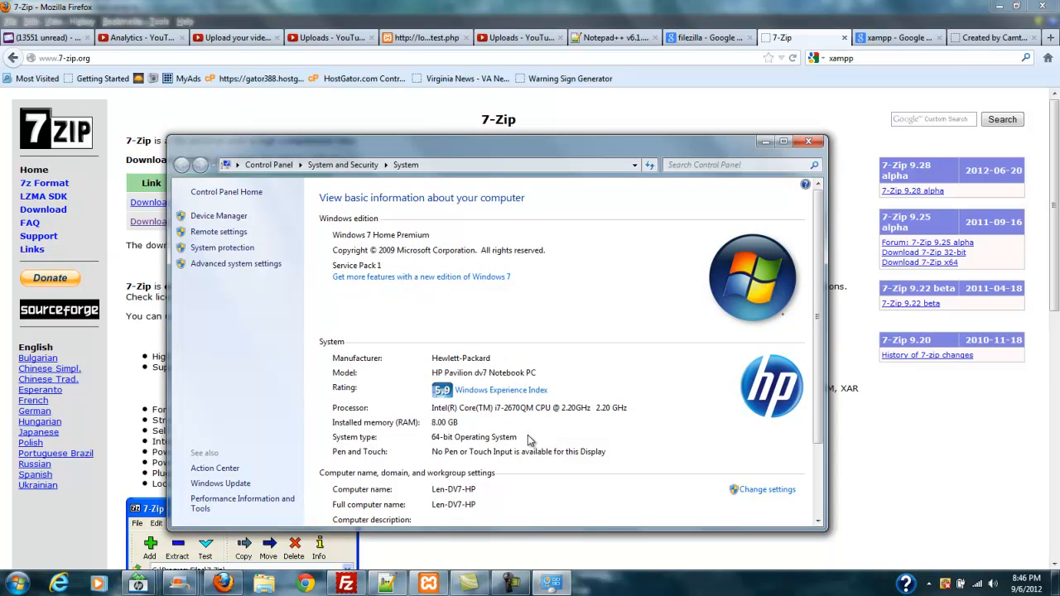
{"action": "mouse_move", "coordinate": [439, 440]}
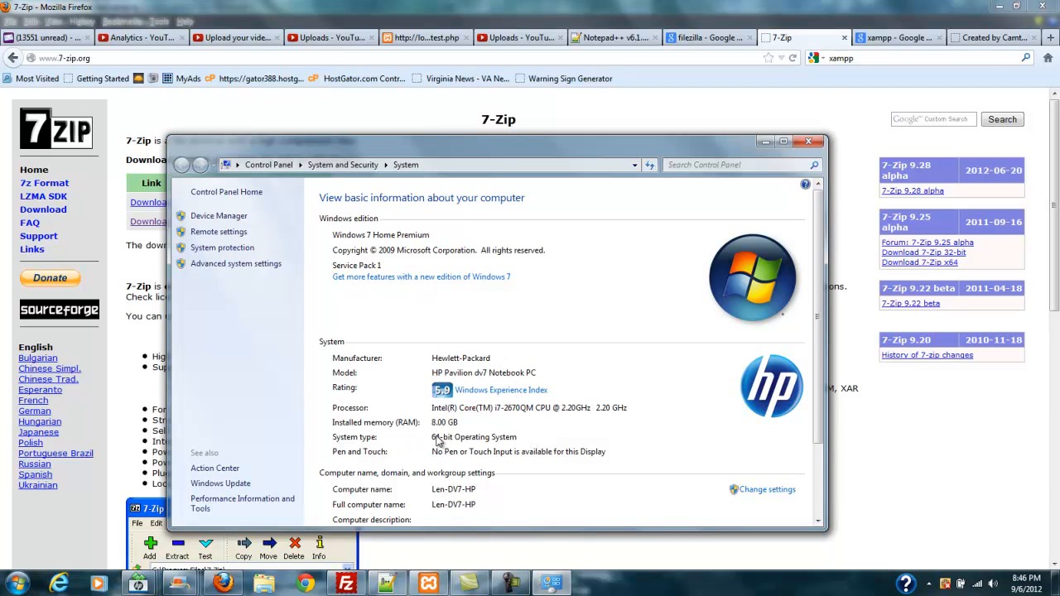
{"action": "mouse_move", "coordinate": [511, 439]}
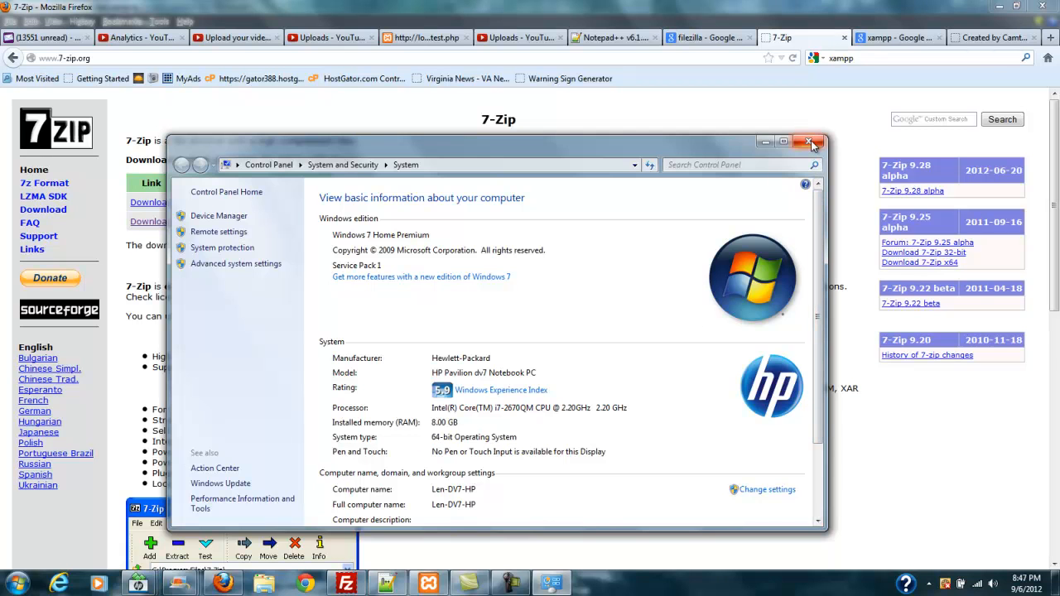
{"action": "left_click", "coordinate": [811, 143]}
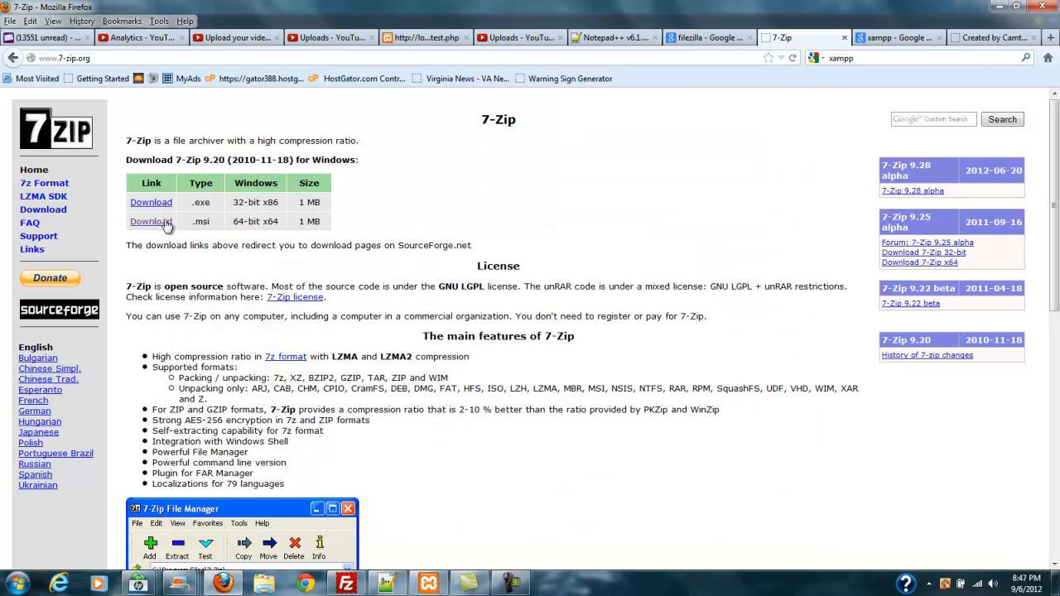
{"action": "mouse_move", "coordinate": [151, 222]}
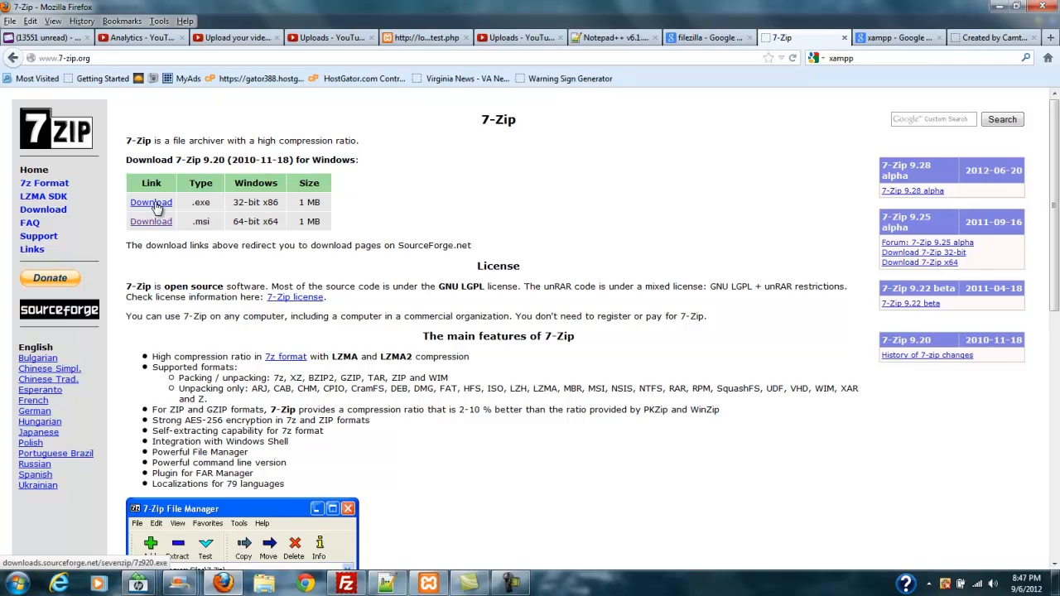
{"action": "mouse_move", "coordinate": [151, 222]}
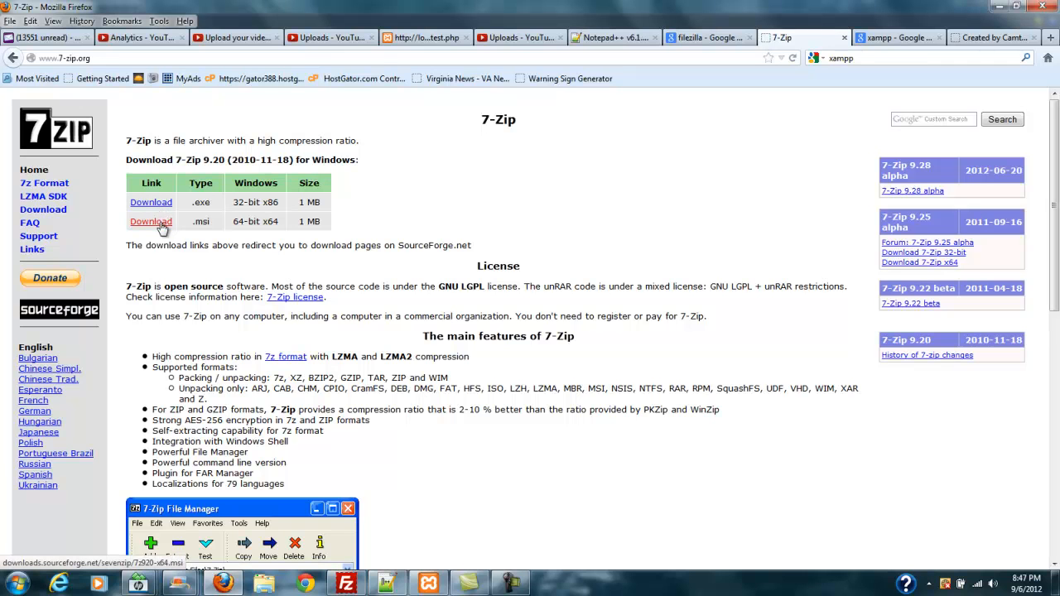
Save the 64-bit 7z920-x64.msi installer from SourceForge into Downloads and select it in the list
{"action": "left_click", "coordinate": [151, 222]}
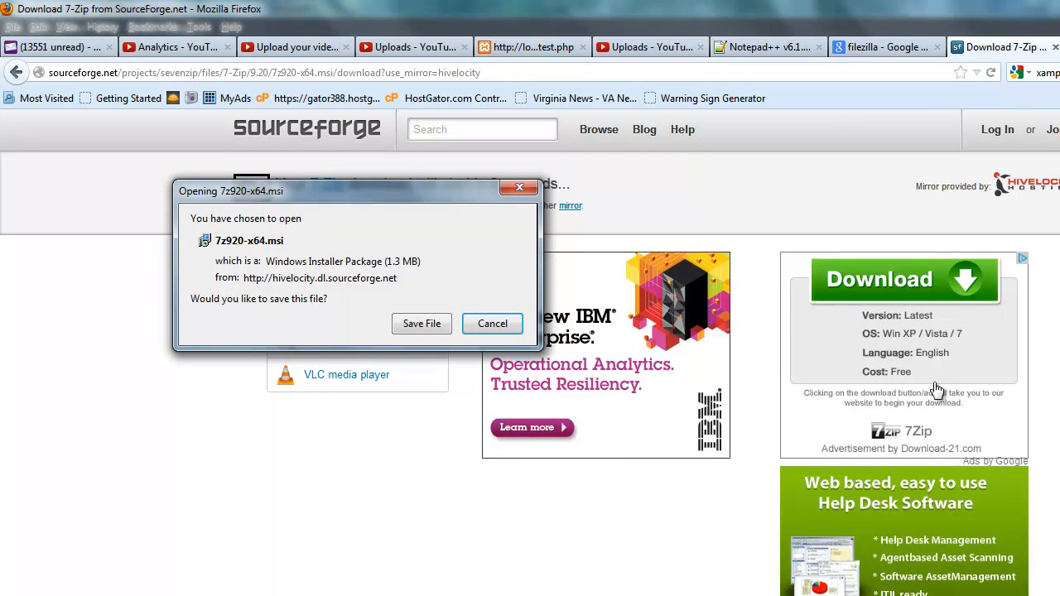
{"action": "mouse_move", "coordinate": [944, 457]}
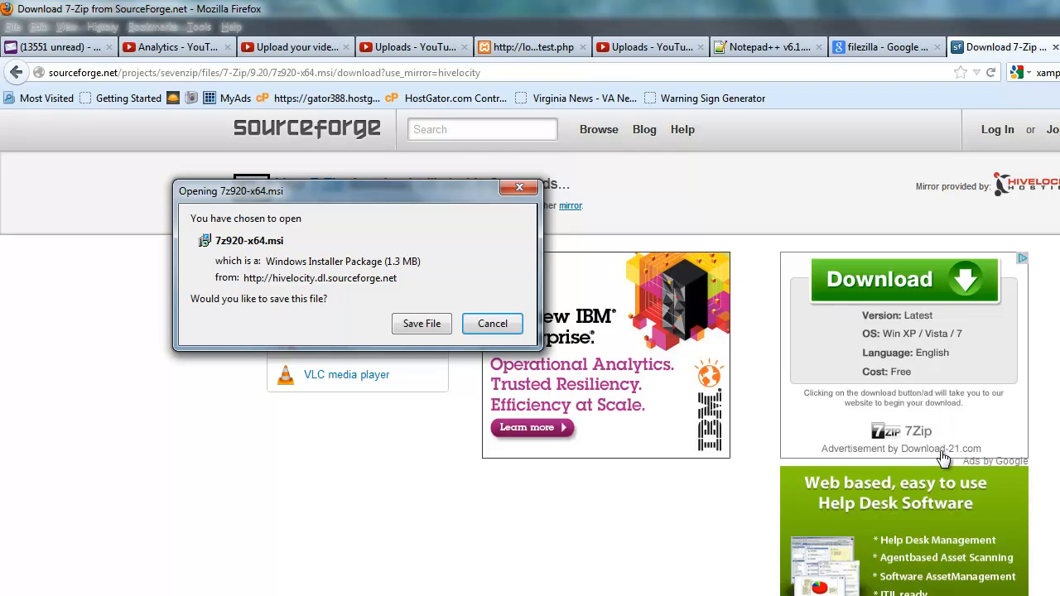
{"action": "mouse_move", "coordinate": [982, 460]}
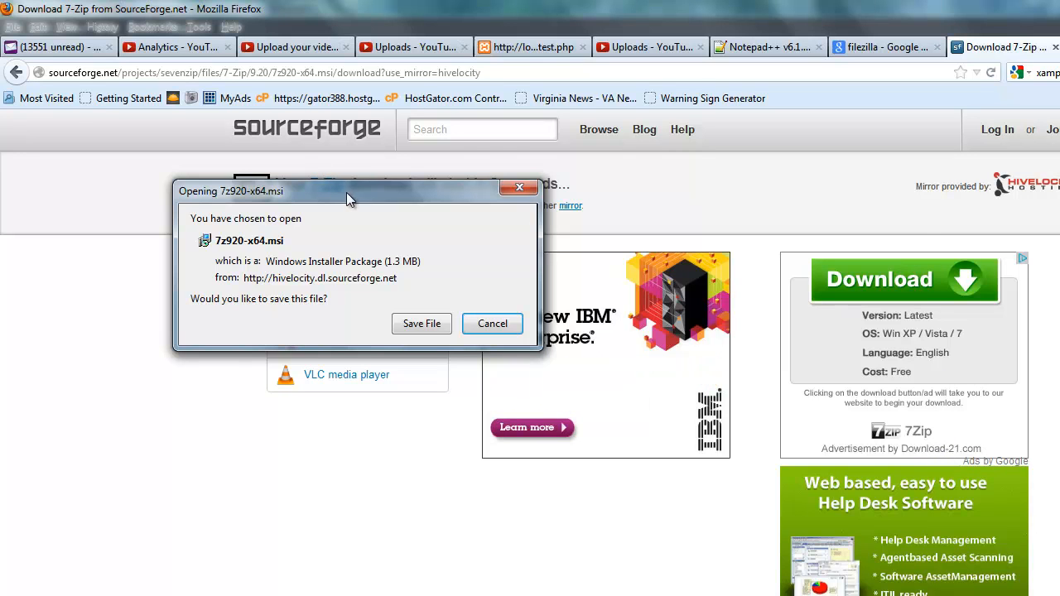
{"action": "left_click_drag", "start_coordinate": [347, 191], "coordinate": [725, 239]}
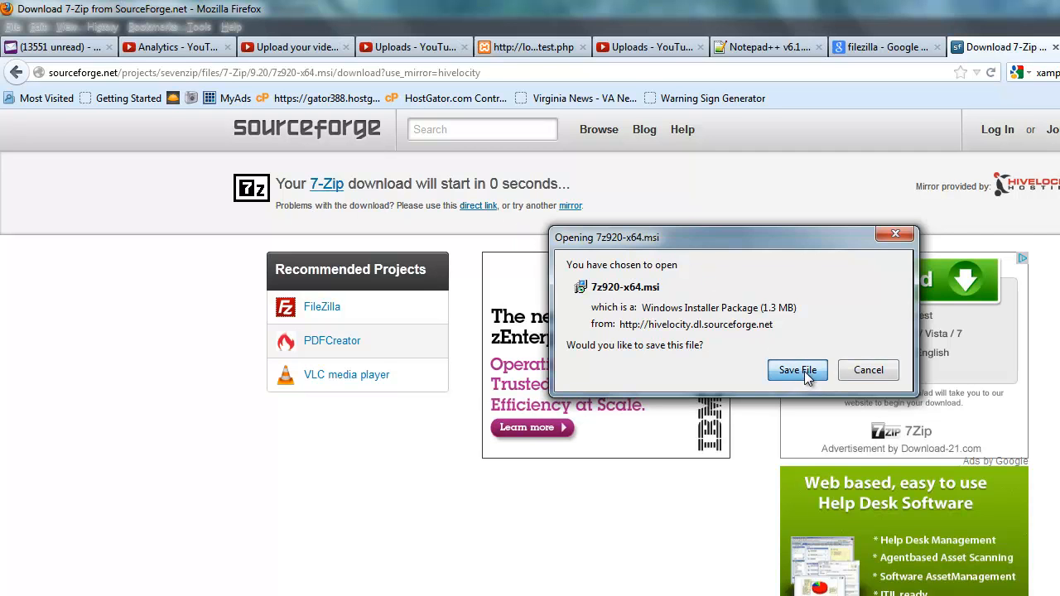
{"action": "left_click", "coordinate": [797, 371]}
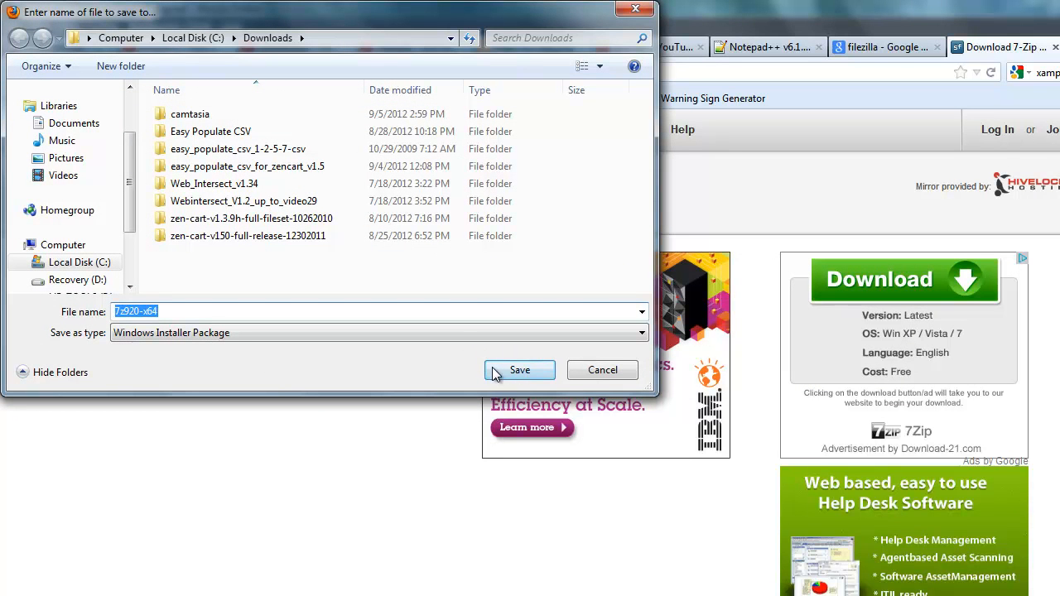
{"action": "mouse_move", "coordinate": [520, 374]}
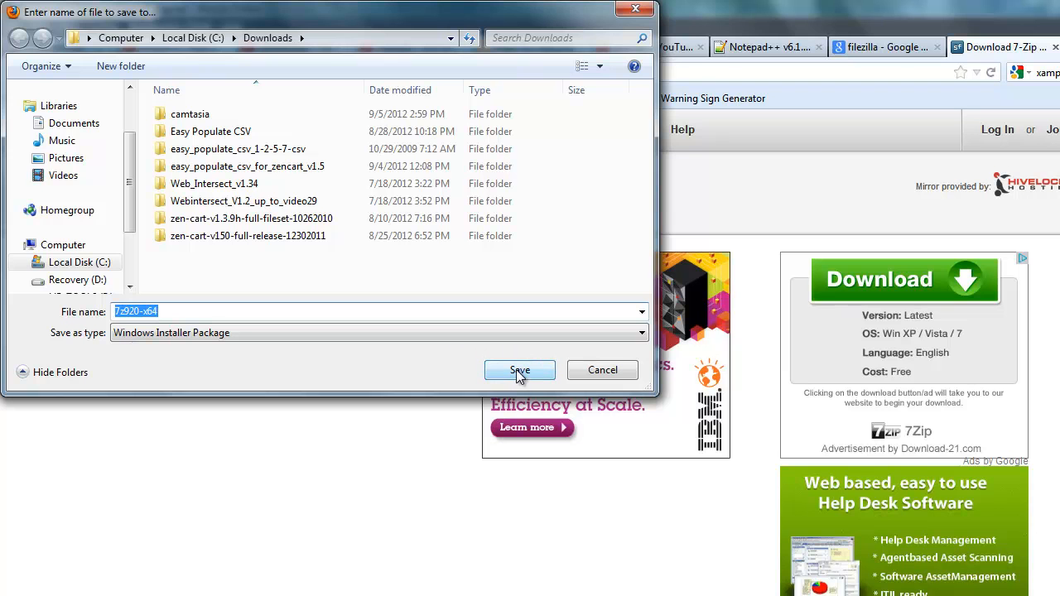
{"action": "left_click", "coordinate": [520, 371]}
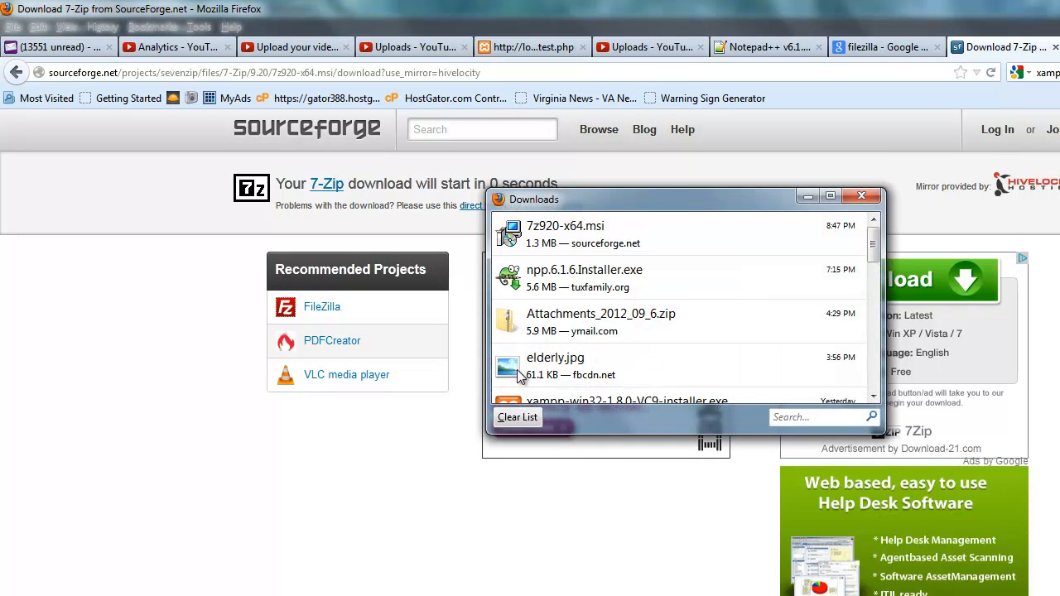
{"action": "mouse_move", "coordinate": [576, 235]}
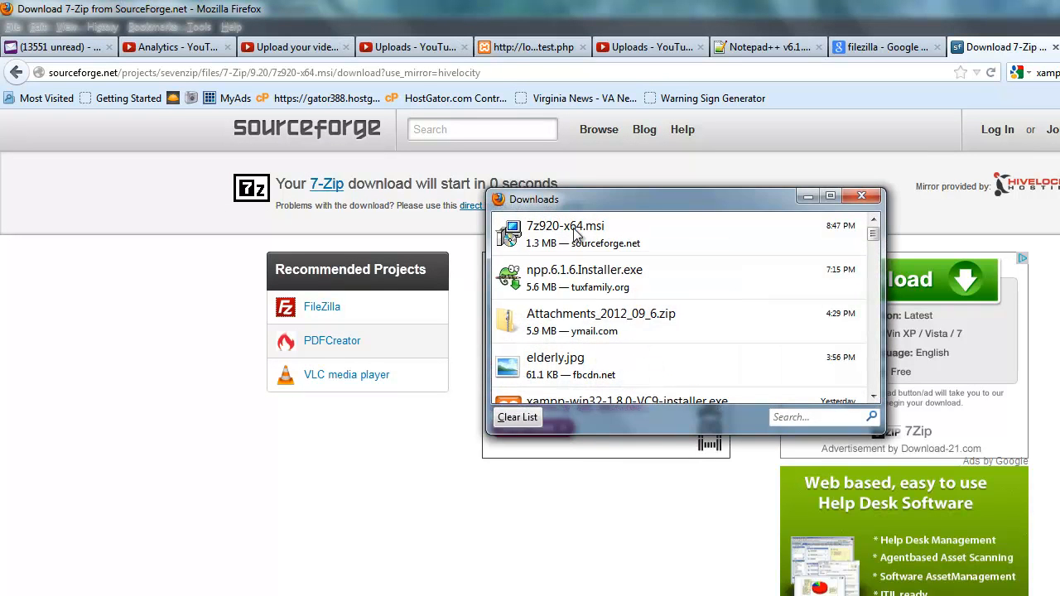
{"action": "left_click", "coordinate": [596, 234]}
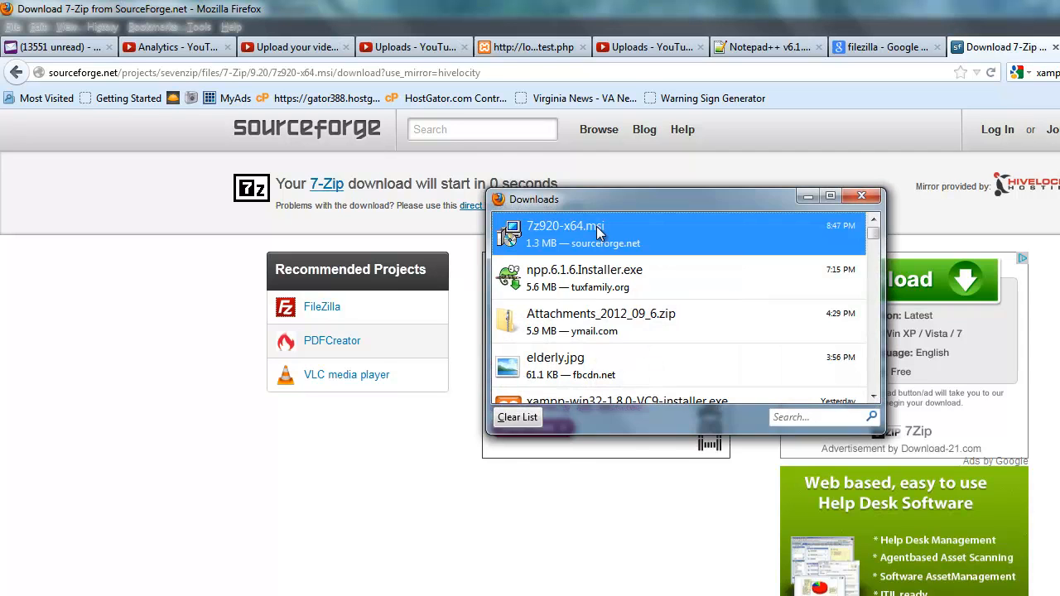
Run 7z920-x64.msi and have 7-Zip Setup remove the existing 7-Zip 9.20 installation
{"action": "double_click", "coordinate": [566, 236]}
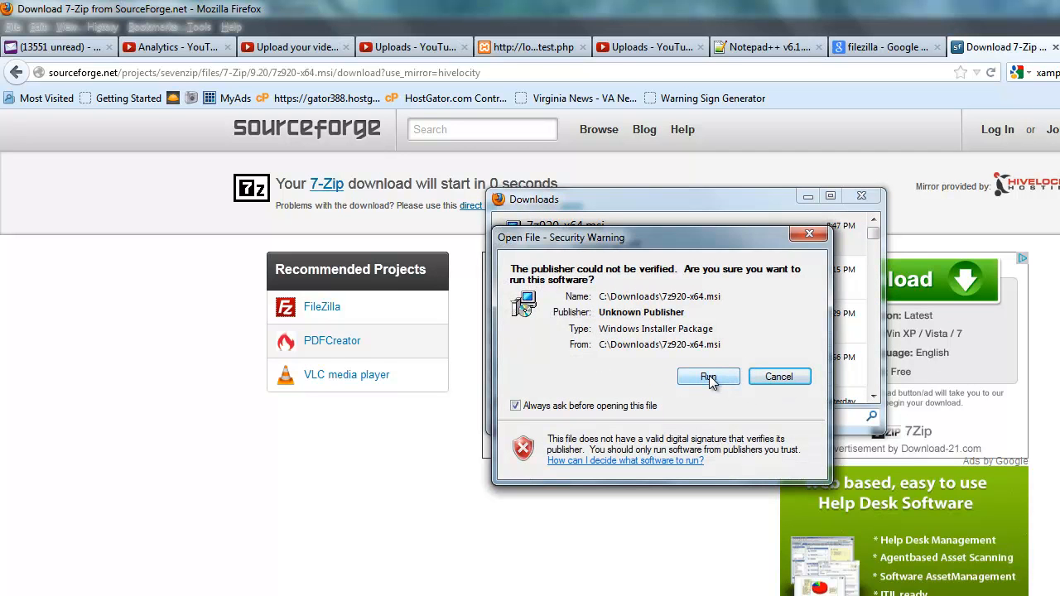
{"action": "left_click", "coordinate": [709, 378]}
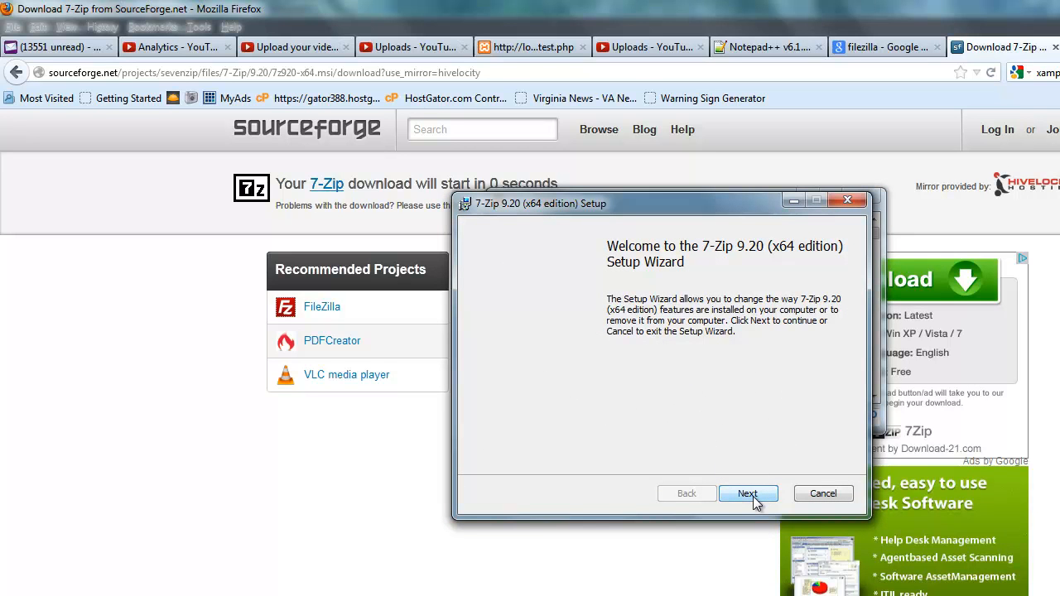
{"action": "mouse_move", "coordinate": [741, 273]}
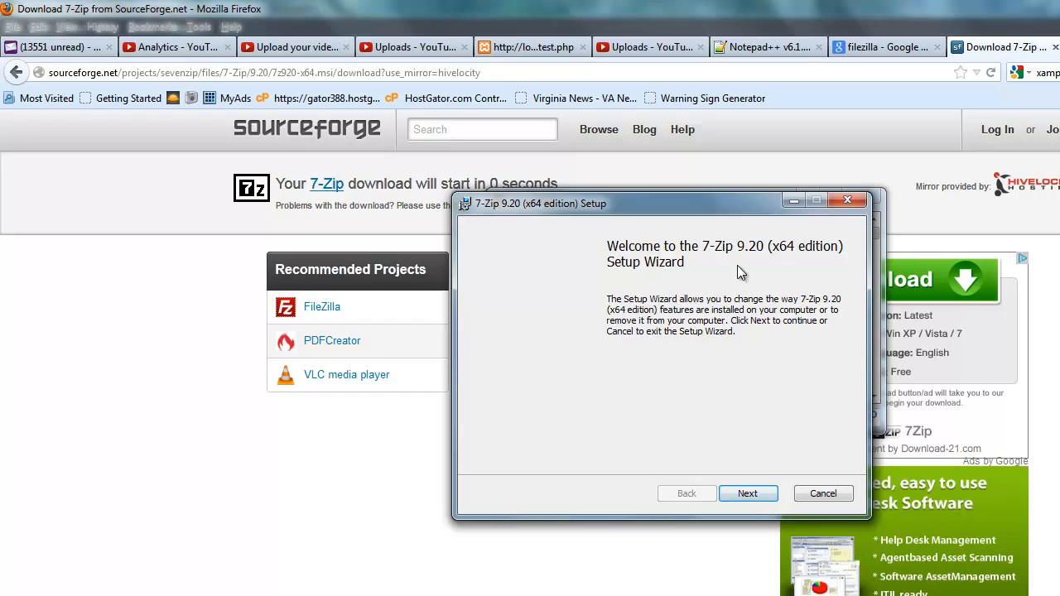
{"action": "mouse_move", "coordinate": [727, 418]}
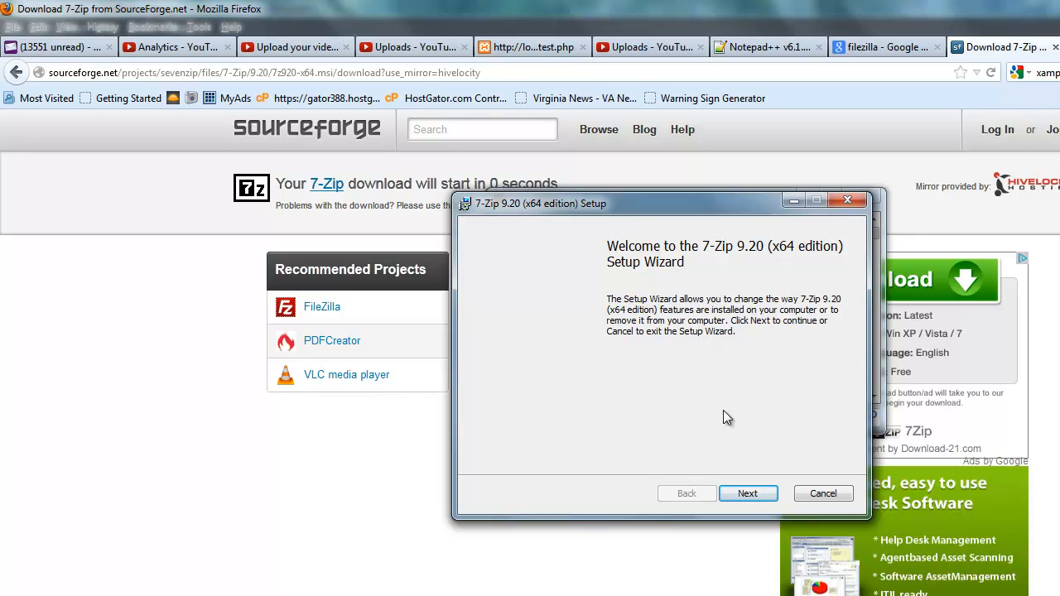
{"action": "left_click", "coordinate": [747, 493]}
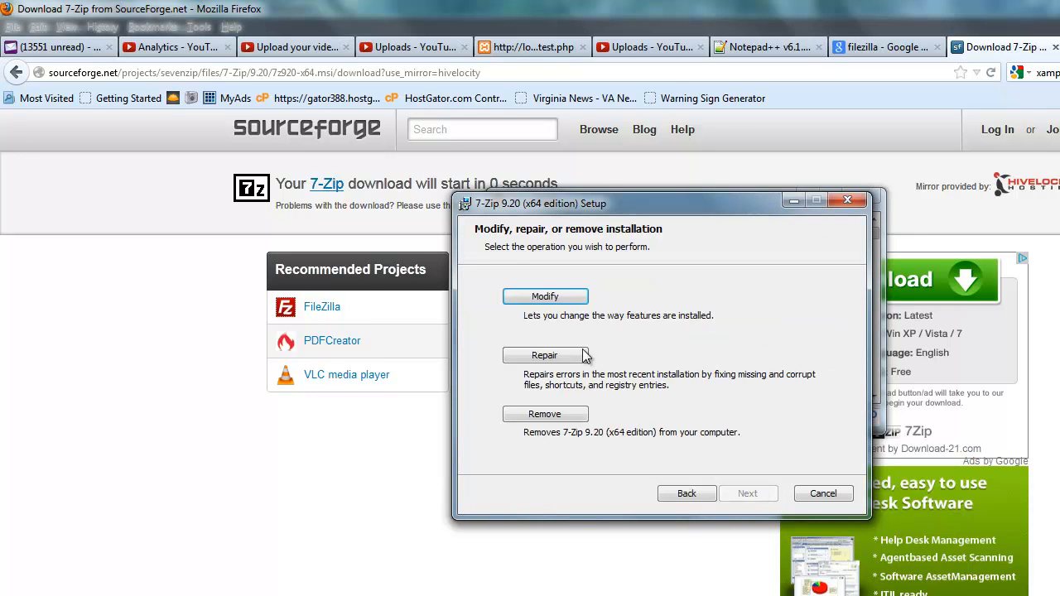
{"action": "mouse_move", "coordinate": [554, 255]}
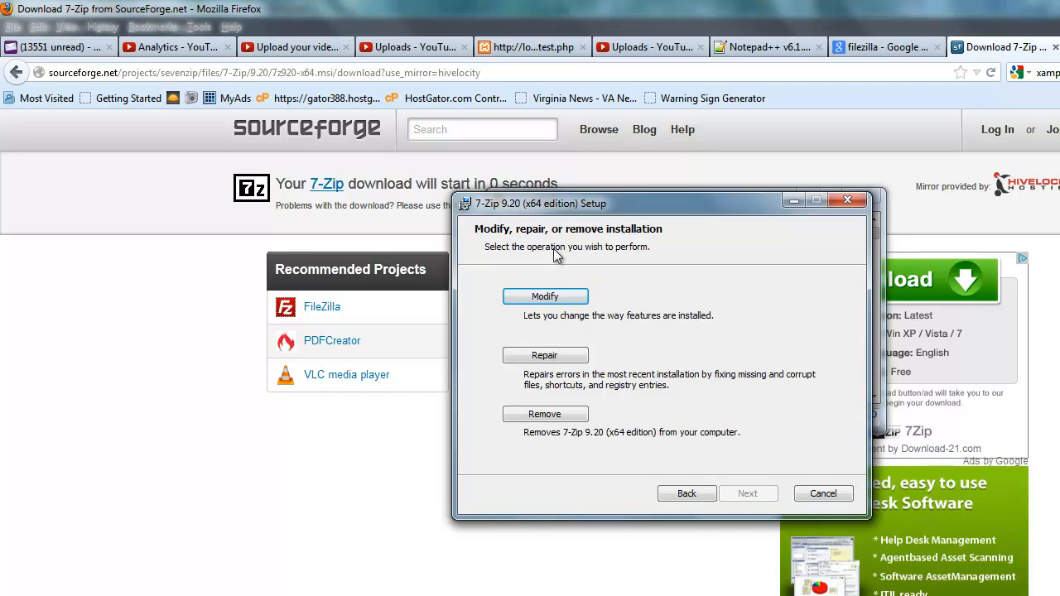
{"action": "mouse_move", "coordinate": [578, 314]}
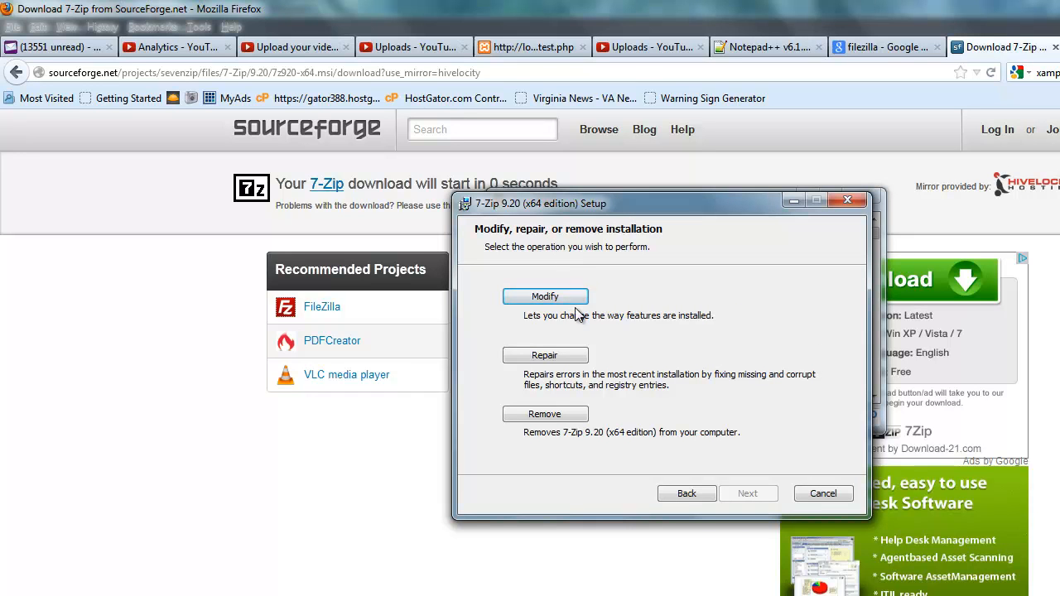
{"action": "mouse_move", "coordinate": [543, 414]}
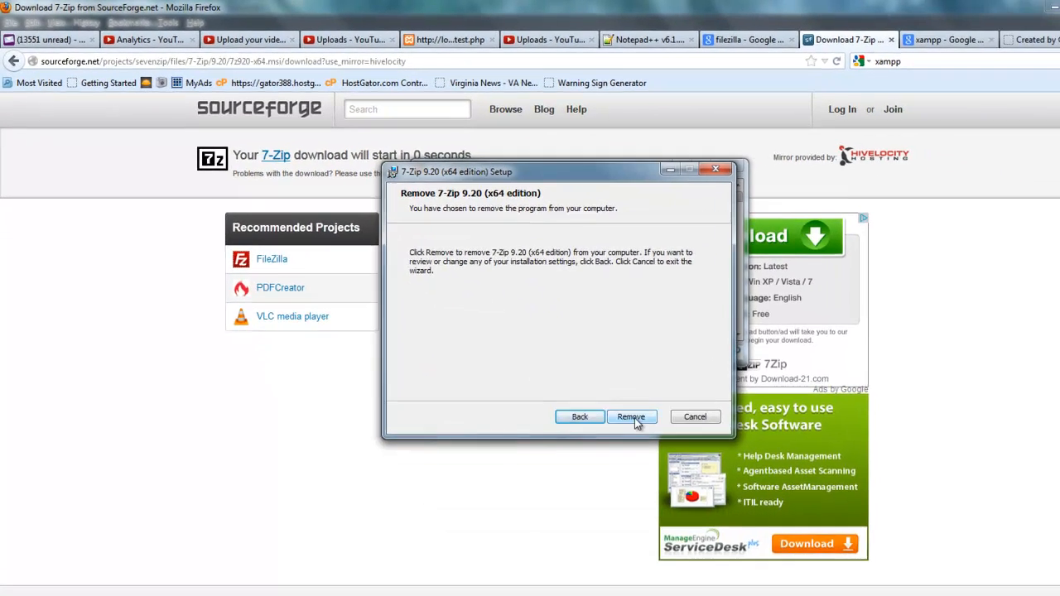
{"action": "left_click", "coordinate": [631, 417]}
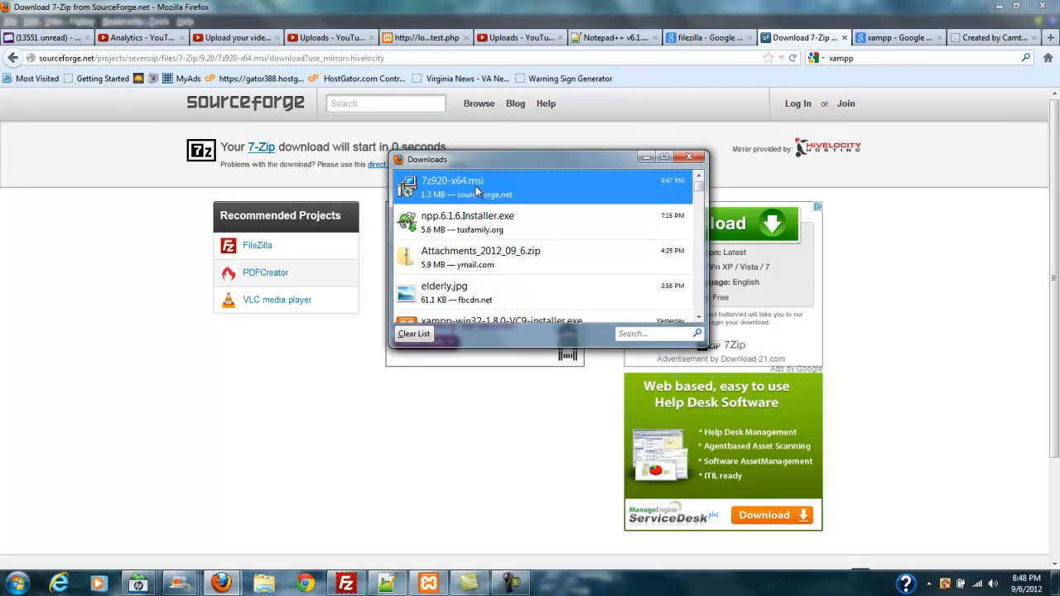
Rerun the installer, accept the license, and keep default features installing to C:\Program Files\7-Zip\
{"action": "double_click", "coordinate": [452, 185]}
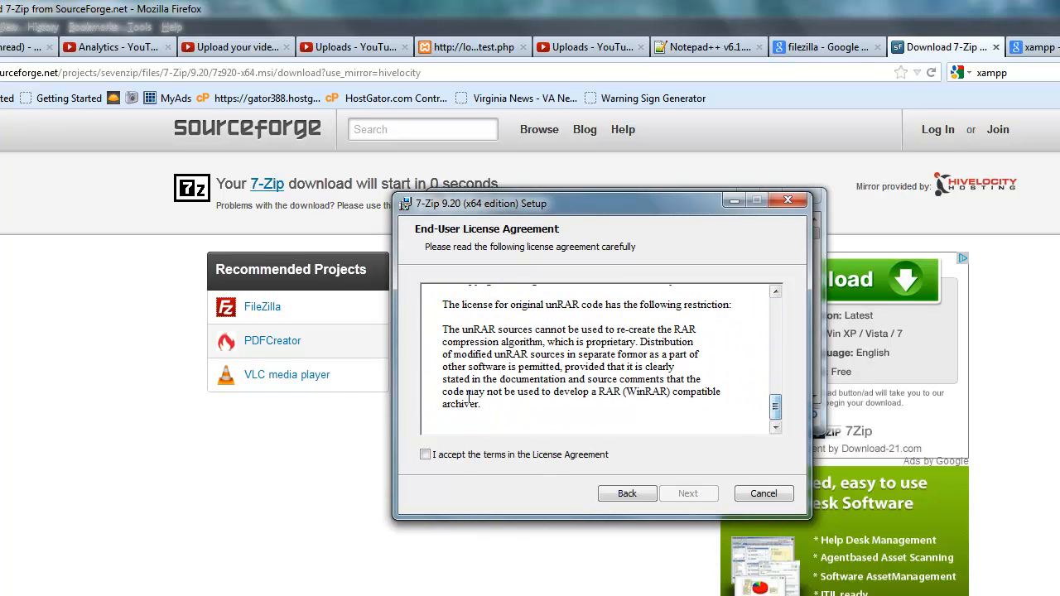
{"action": "left_click", "coordinate": [426, 454]}
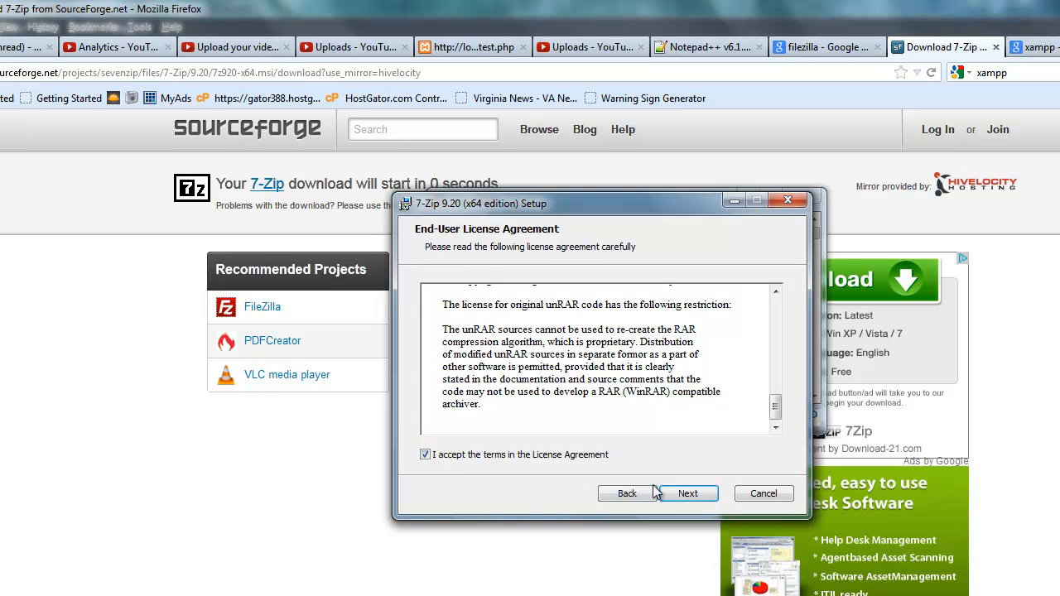
{"action": "left_click", "coordinate": [687, 493]}
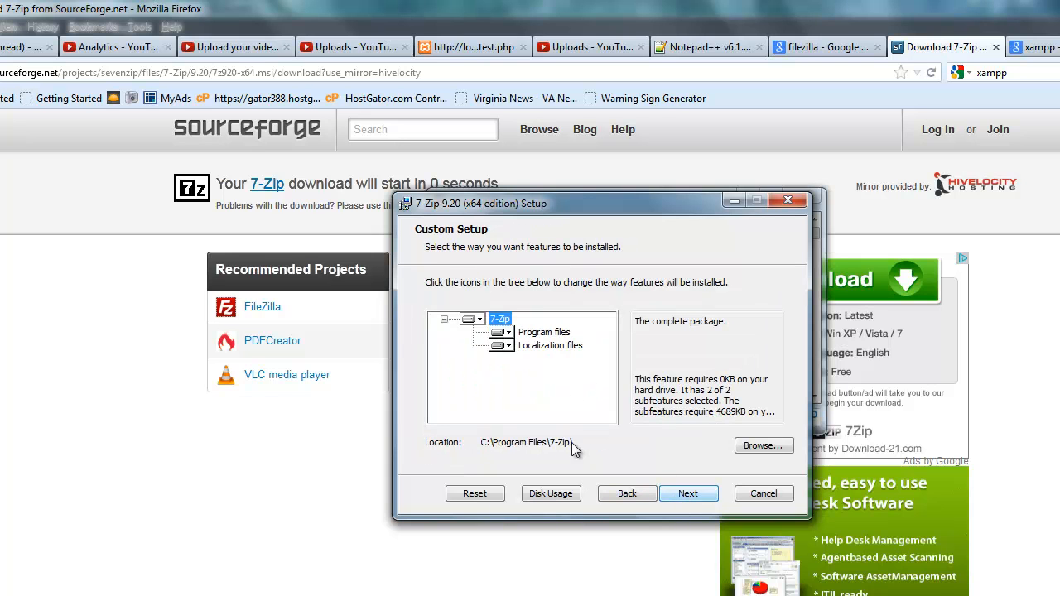
{"action": "mouse_move", "coordinate": [483, 283]}
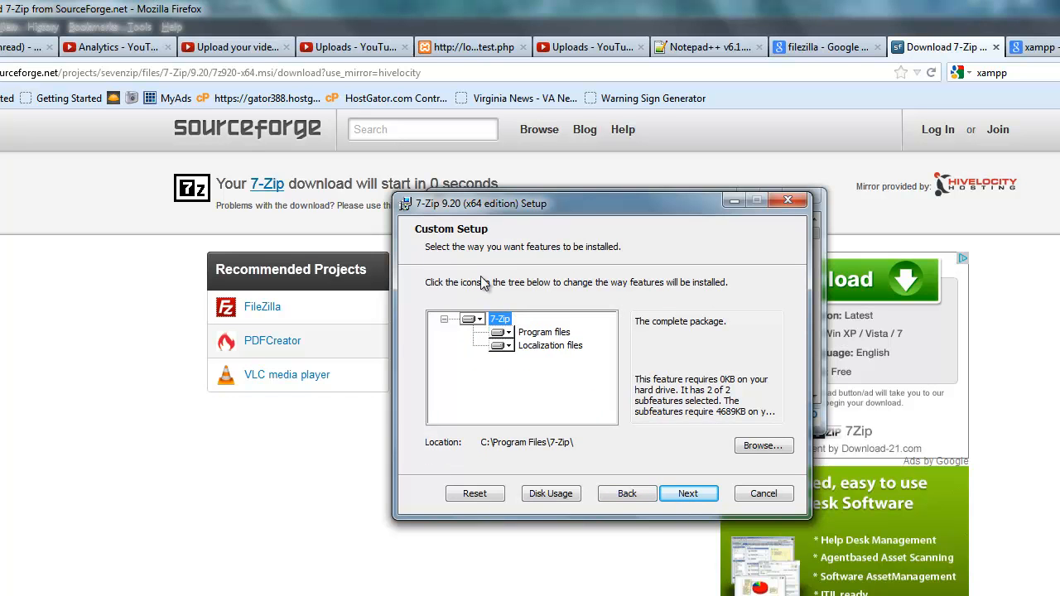
{"action": "mouse_move", "coordinate": [505, 280]}
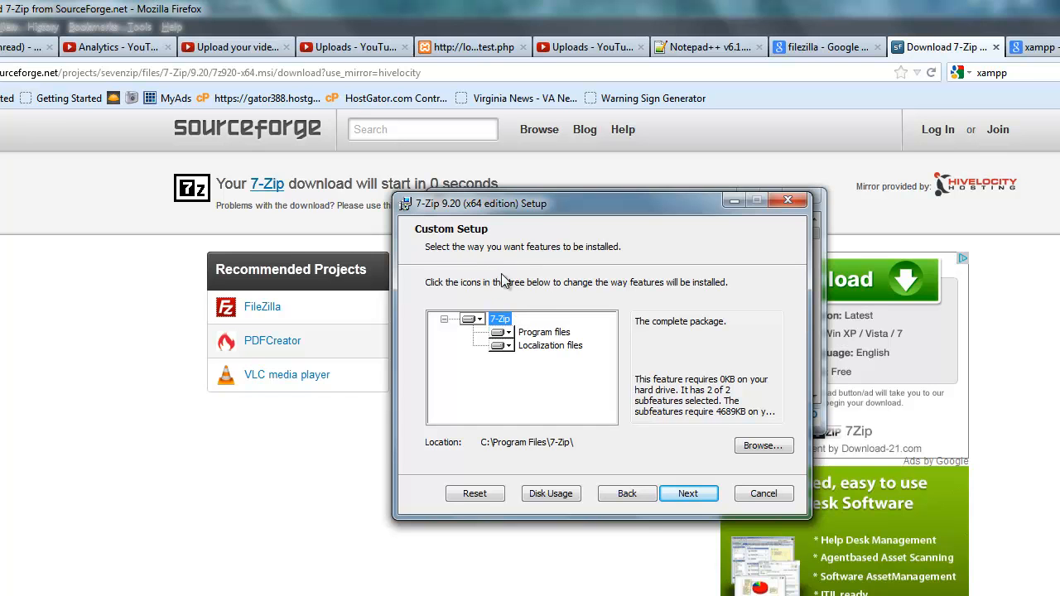
{"action": "mouse_move", "coordinate": [546, 307]}
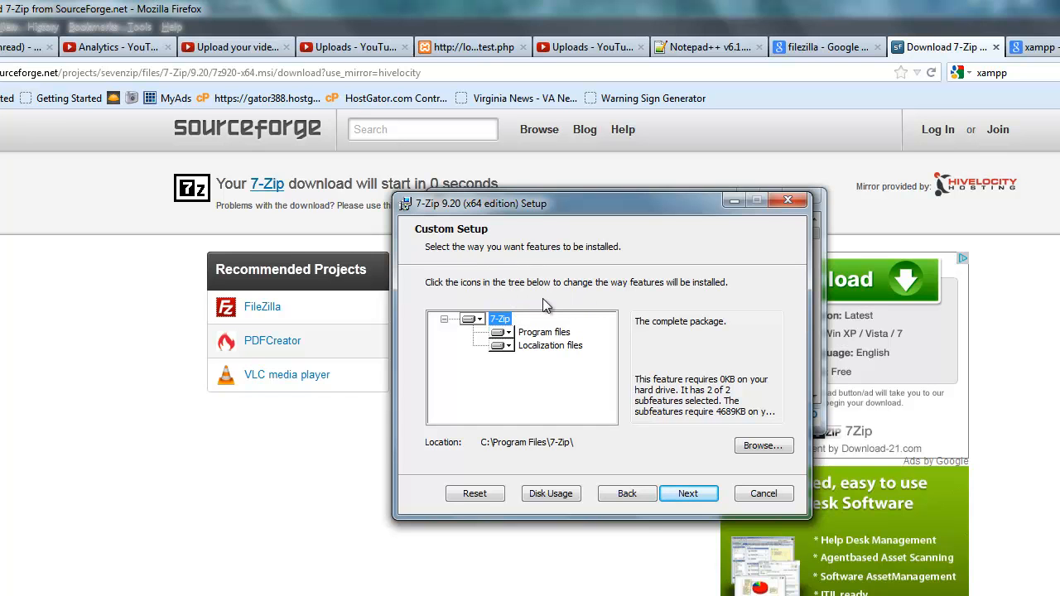
{"action": "mouse_move", "coordinate": [762, 445]}
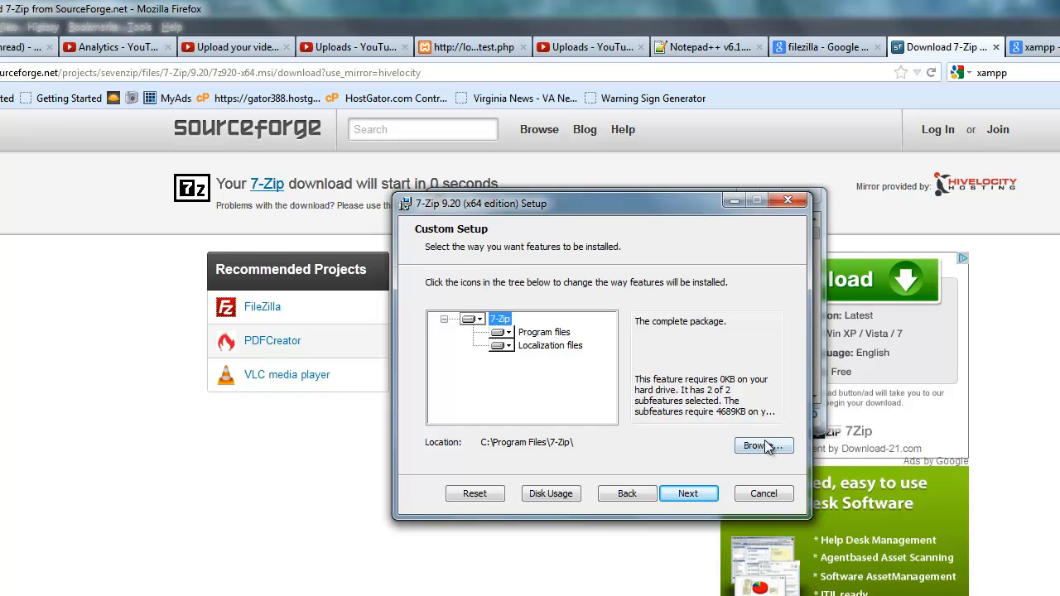
{"action": "mouse_move", "coordinate": [689, 493]}
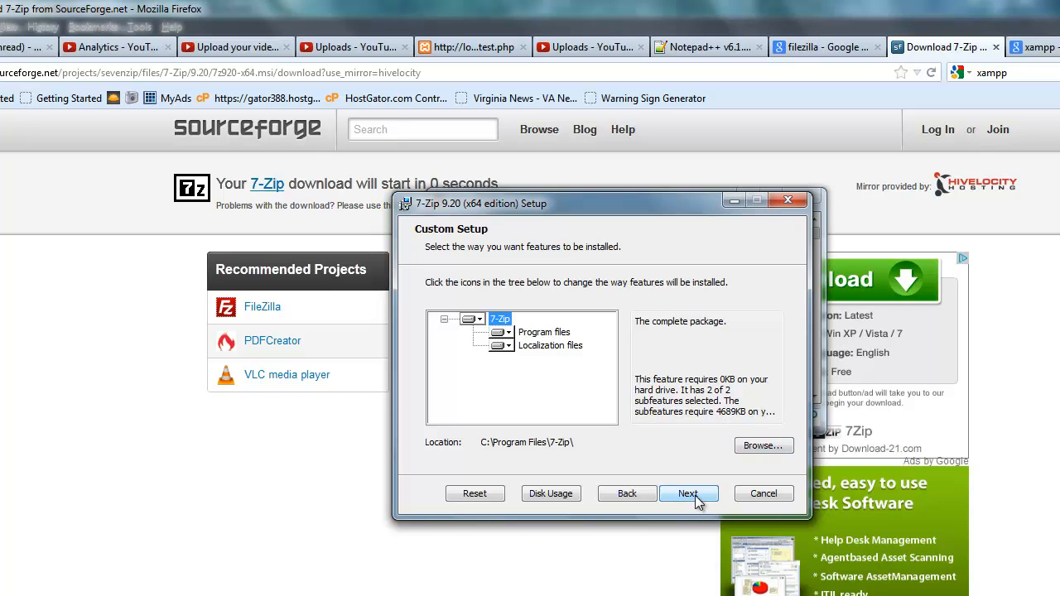
{"action": "left_click", "coordinate": [689, 494]}
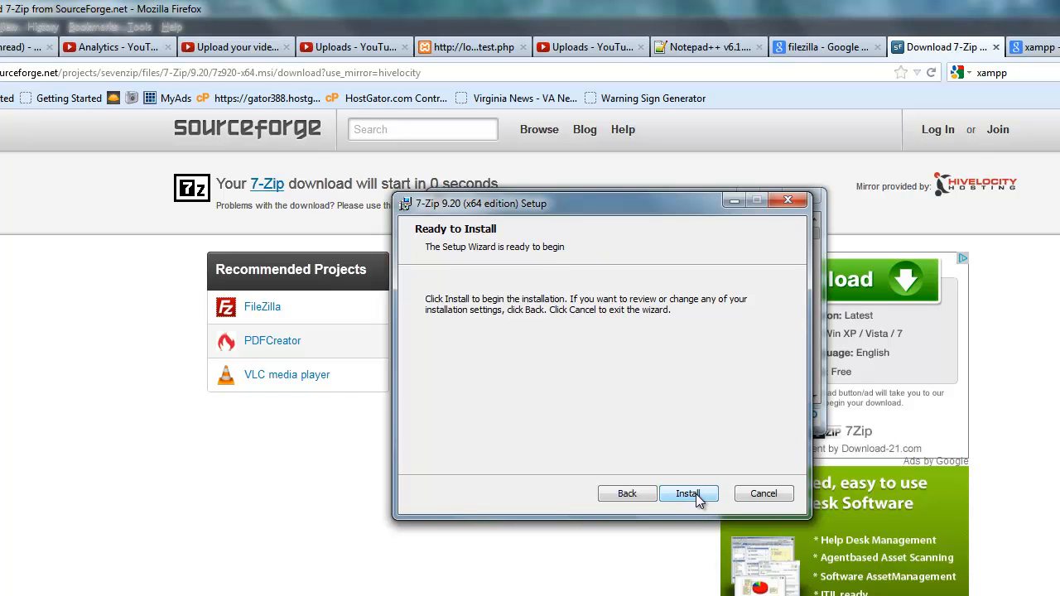
Install 7-Zip 9.20 x64 and finish the completed setup wizard
{"action": "left_click", "coordinate": [689, 494]}
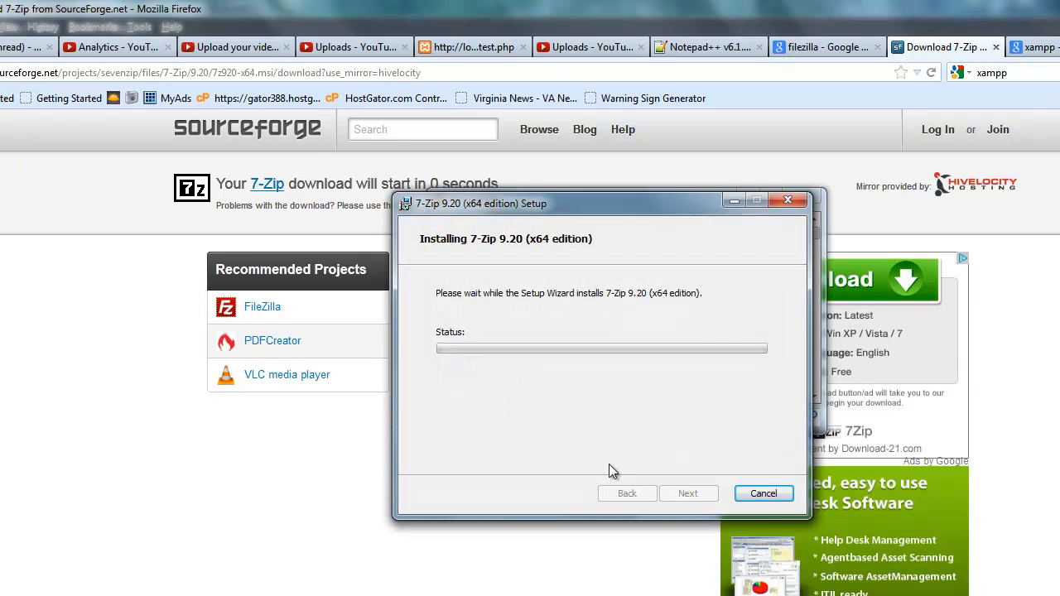
{"action": "mouse_move", "coordinate": [569, 465]}
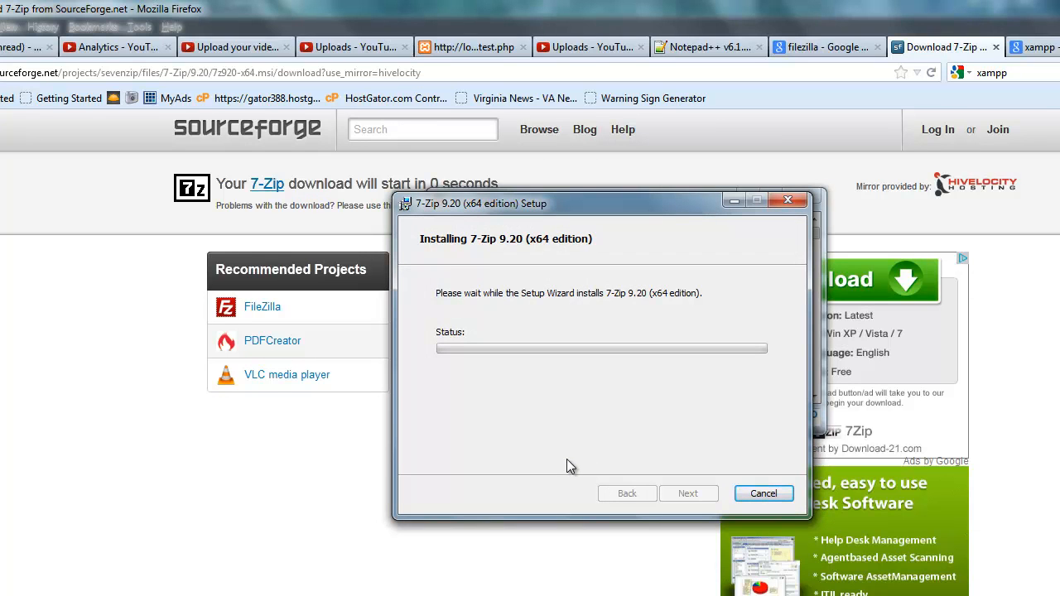
{"action": "mouse_move", "coordinate": [555, 457]}
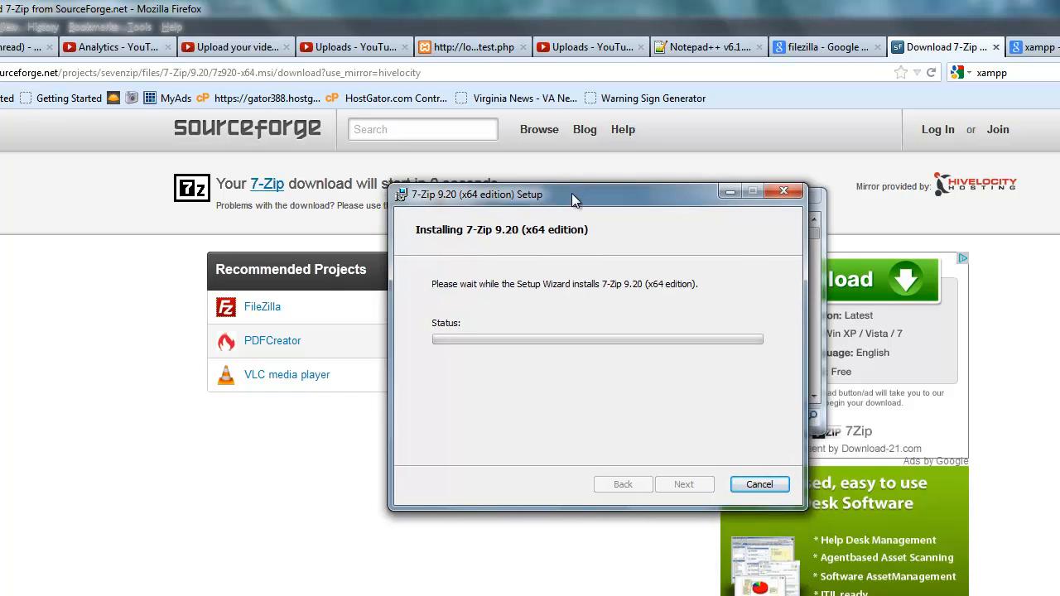
{"action": "left_click_drag", "start_coordinate": [571, 194], "coordinate": [570, 169]}
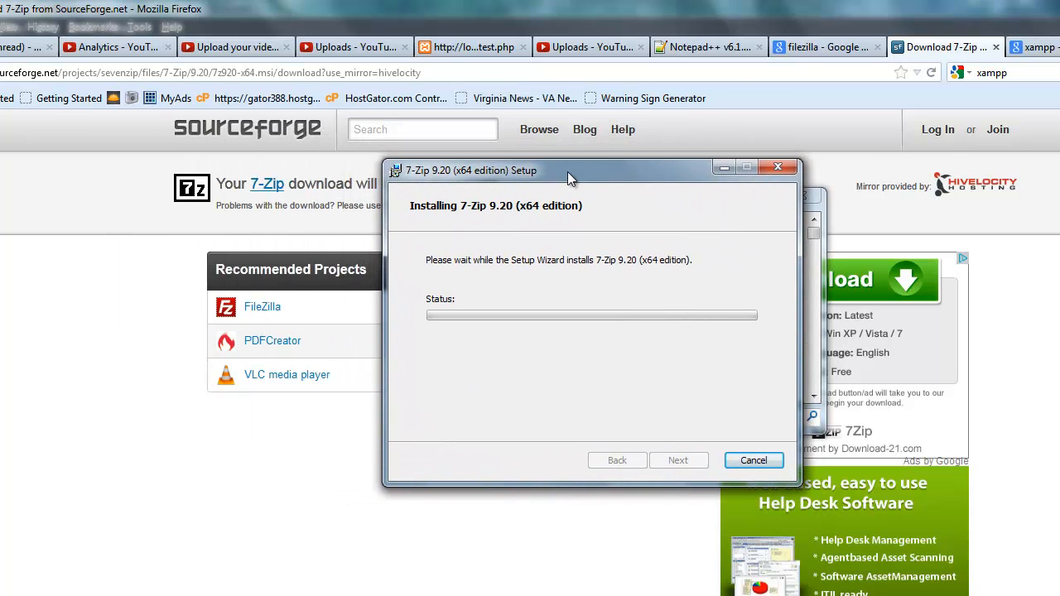
{"action": "mouse_move", "coordinate": [605, 523]}
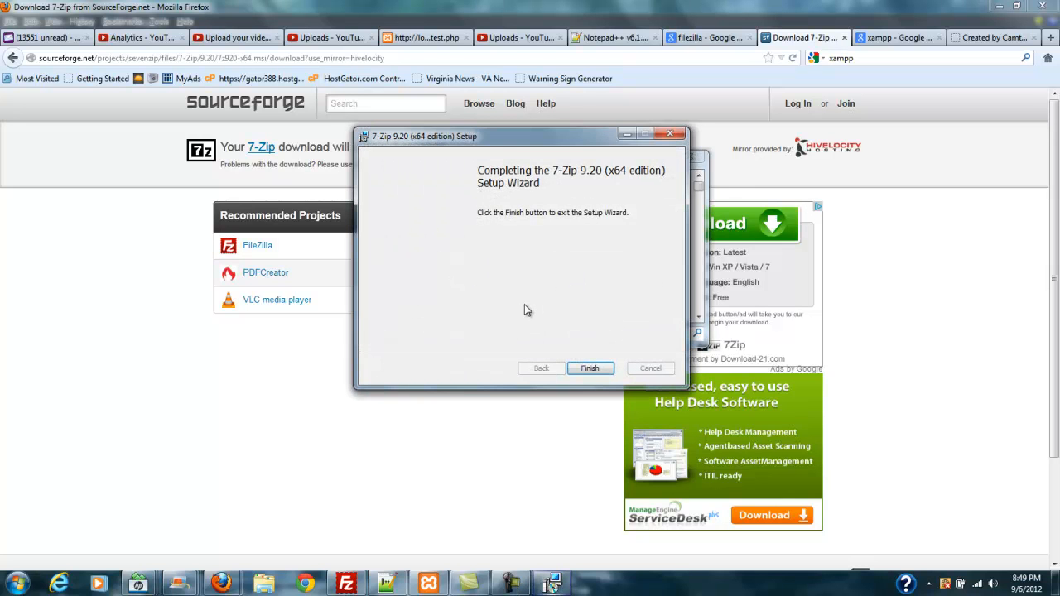
{"action": "left_click", "coordinate": [589, 367]}
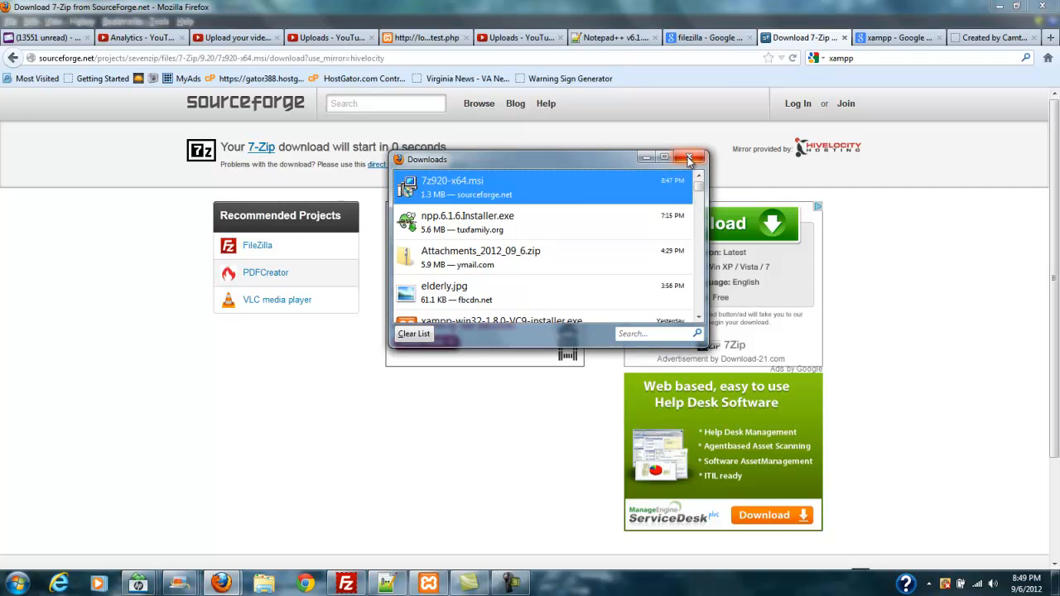
Launch 7-Zip File Manager from the new 7-Zip folder in Start > All Programs
{"action": "left_click", "coordinate": [689, 159]}
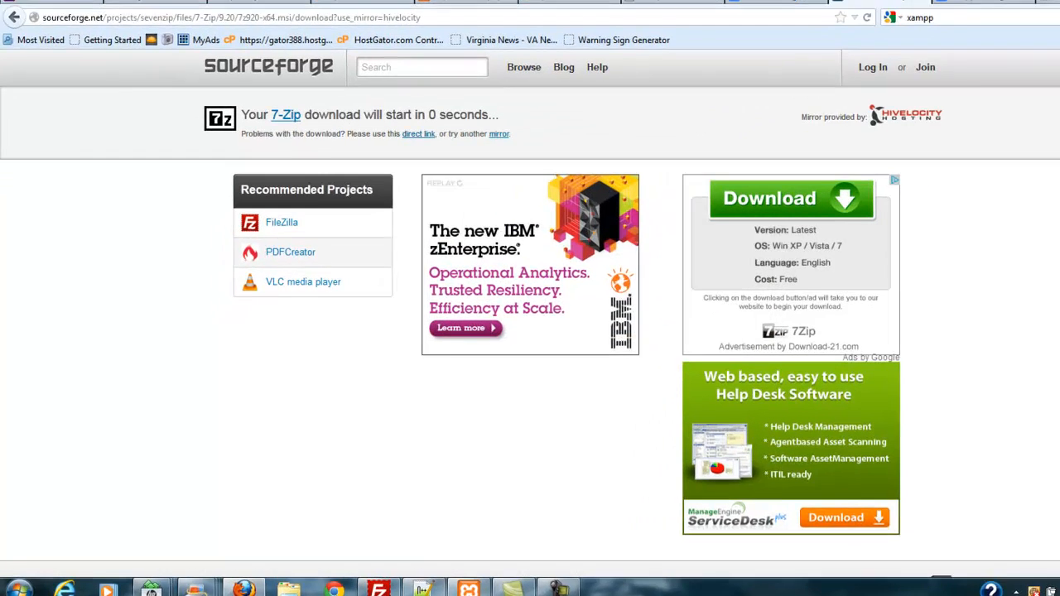
{"action": "left_click", "coordinate": [14, 589]}
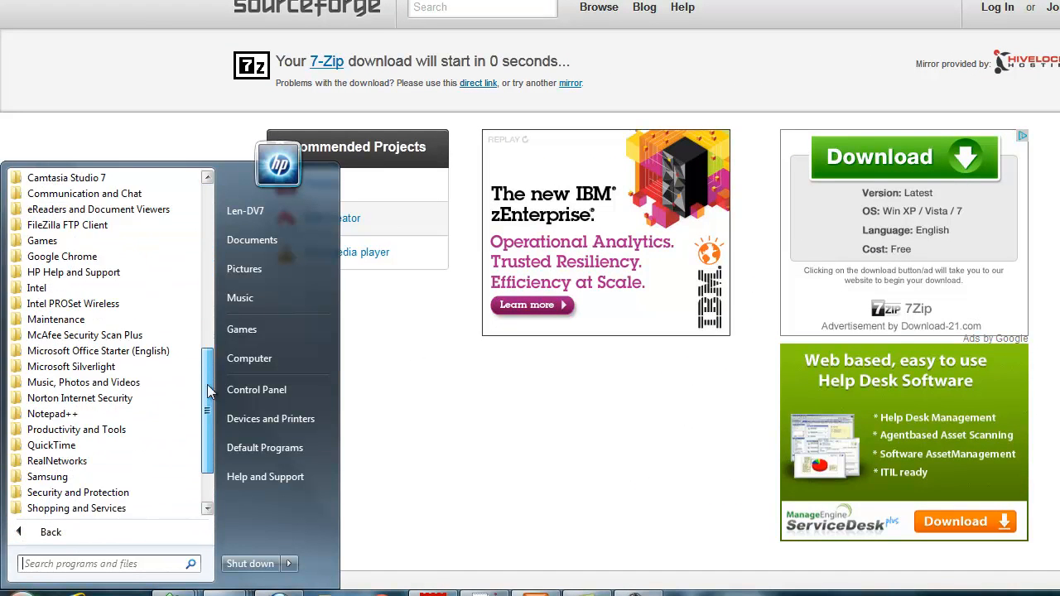
{"action": "scroll", "scroll_direction": "up", "scroll_amount": 3}
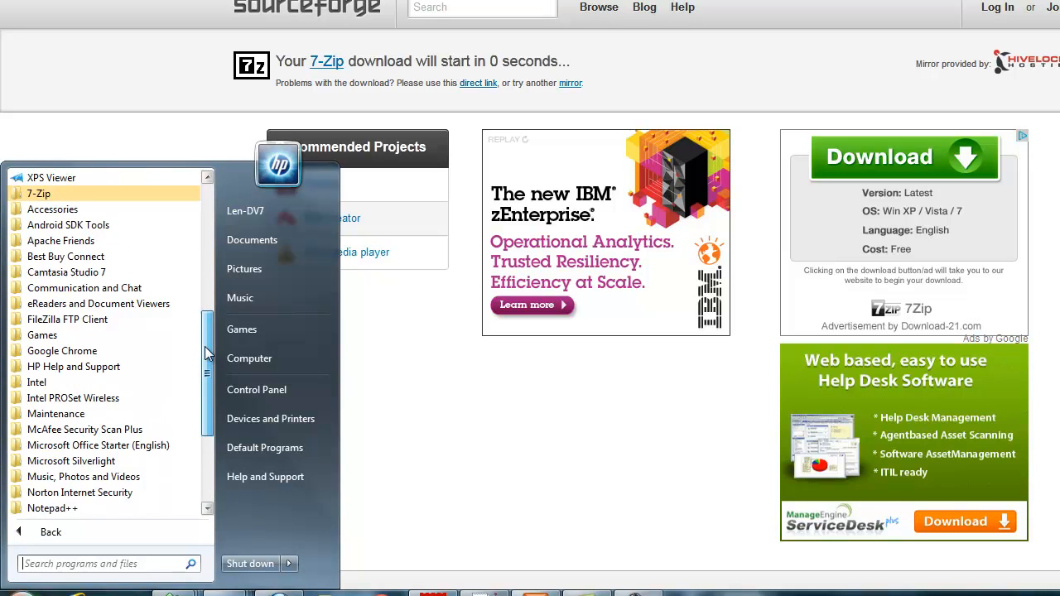
{"action": "scroll", "scroll_direction": "up", "scroll_amount": 3}
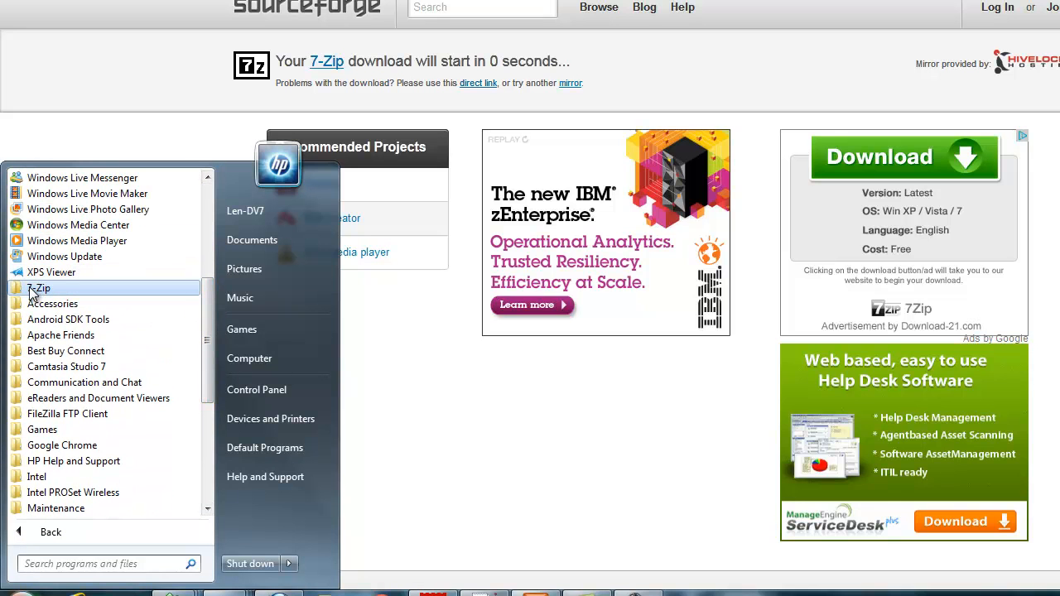
{"action": "left_click", "coordinate": [39, 288]}
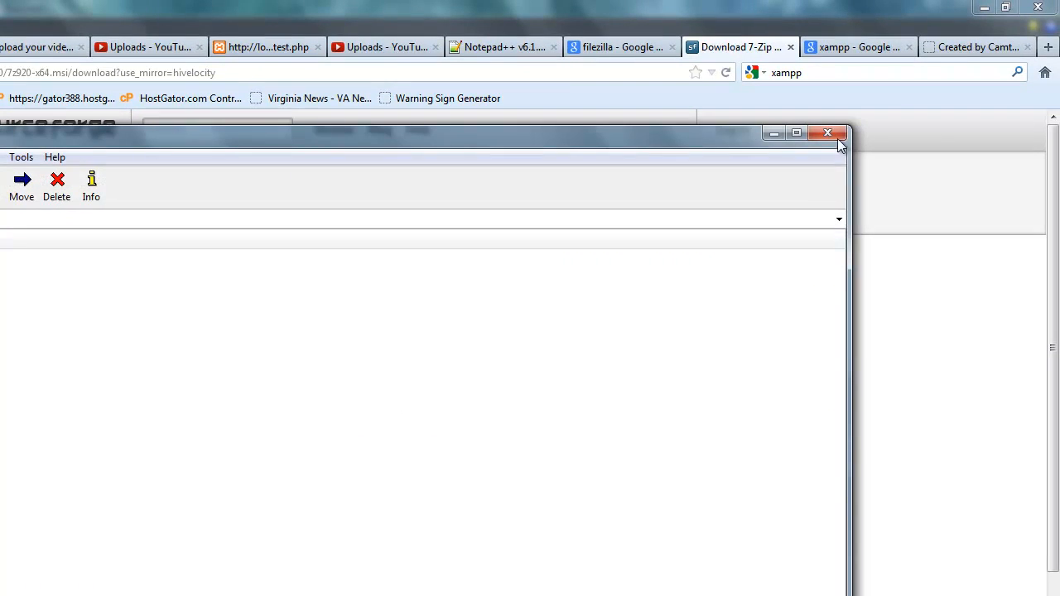
Close 7-Zip and run Google searches for 'zencart' then 'download zencart'
{"action": "left_click", "coordinate": [826, 133]}
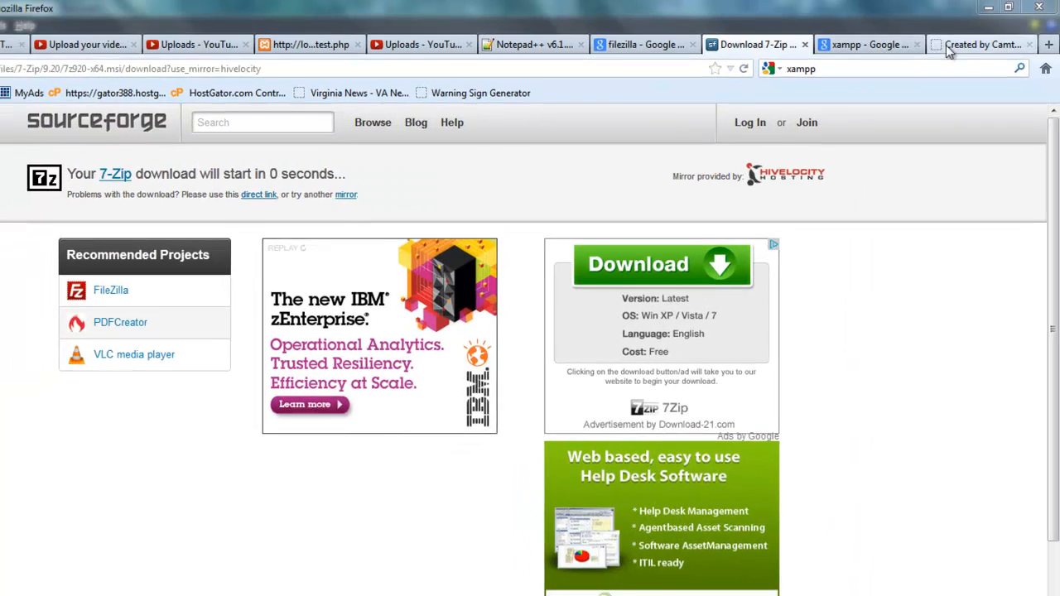
{"action": "left_click", "coordinate": [984, 43]}
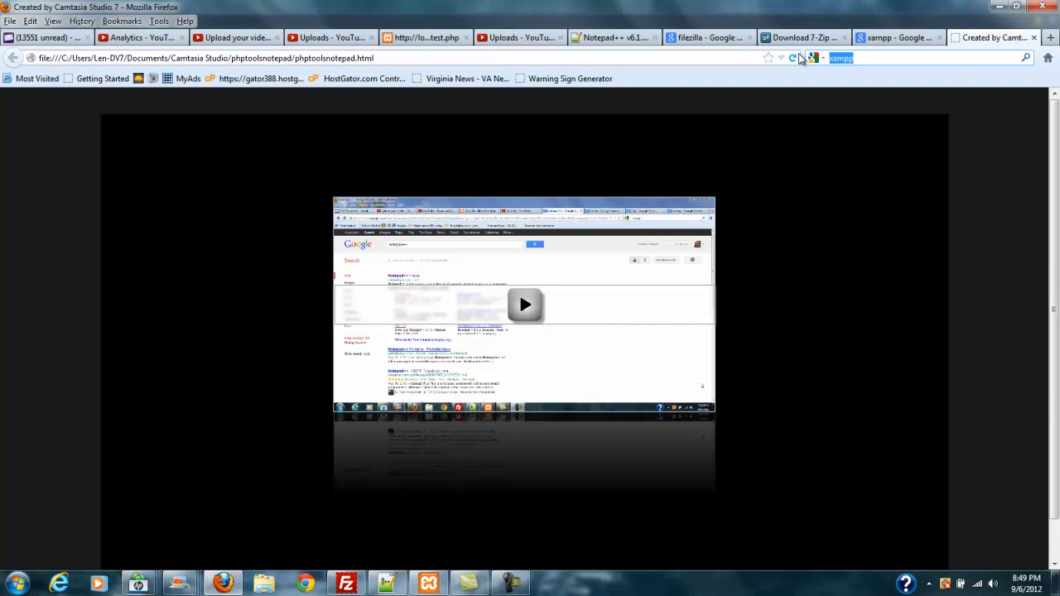
{"action": "type", "text": "zenc"}
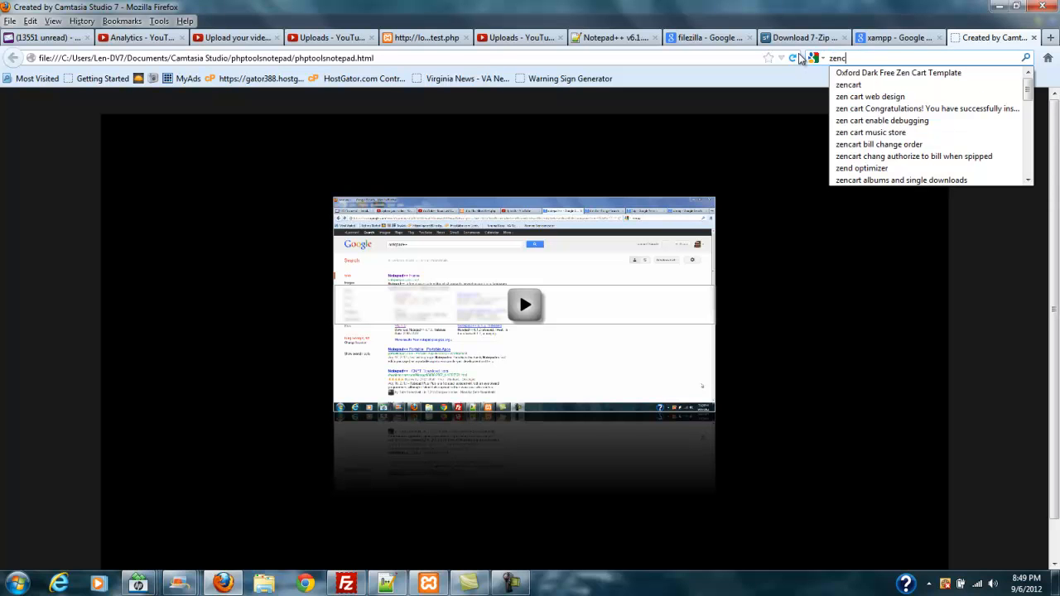
{"action": "type", "text": "art"}
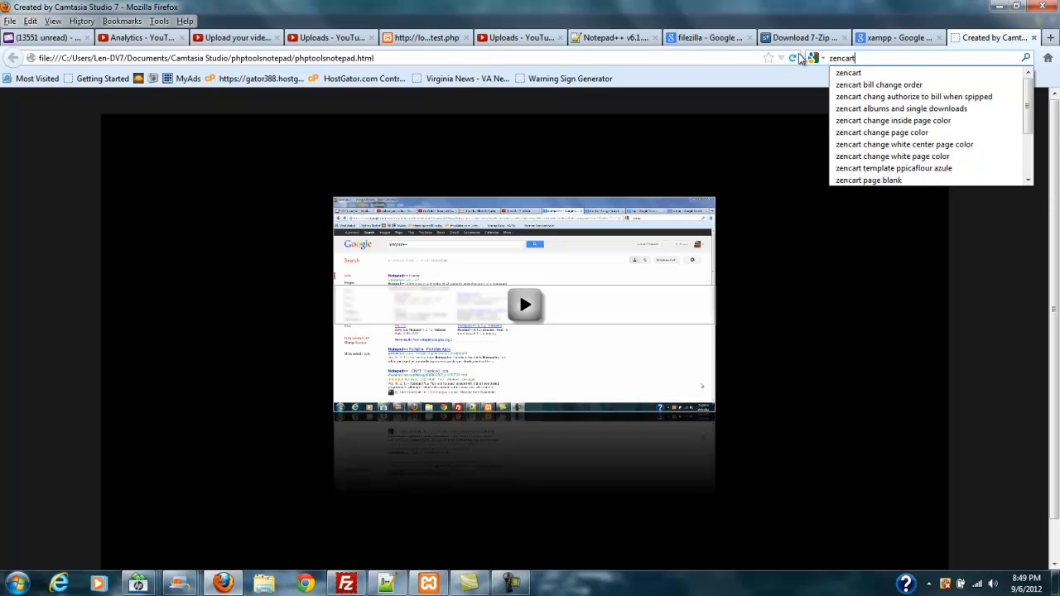
{"action": "key", "text": "Return"}
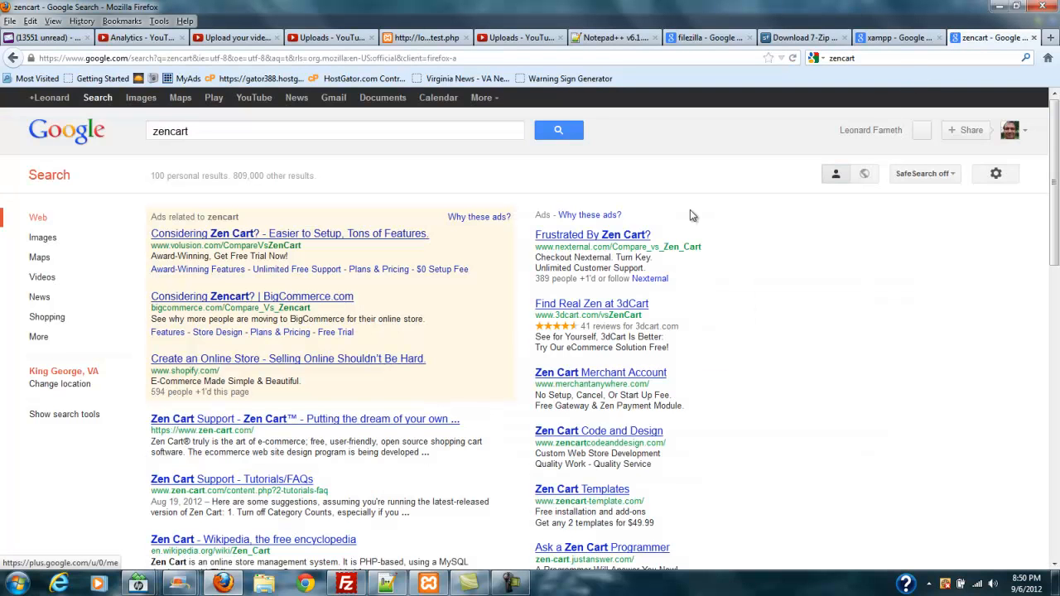
{"action": "mouse_move", "coordinate": [704, 133]}
{"action": "type", "text": "download "}
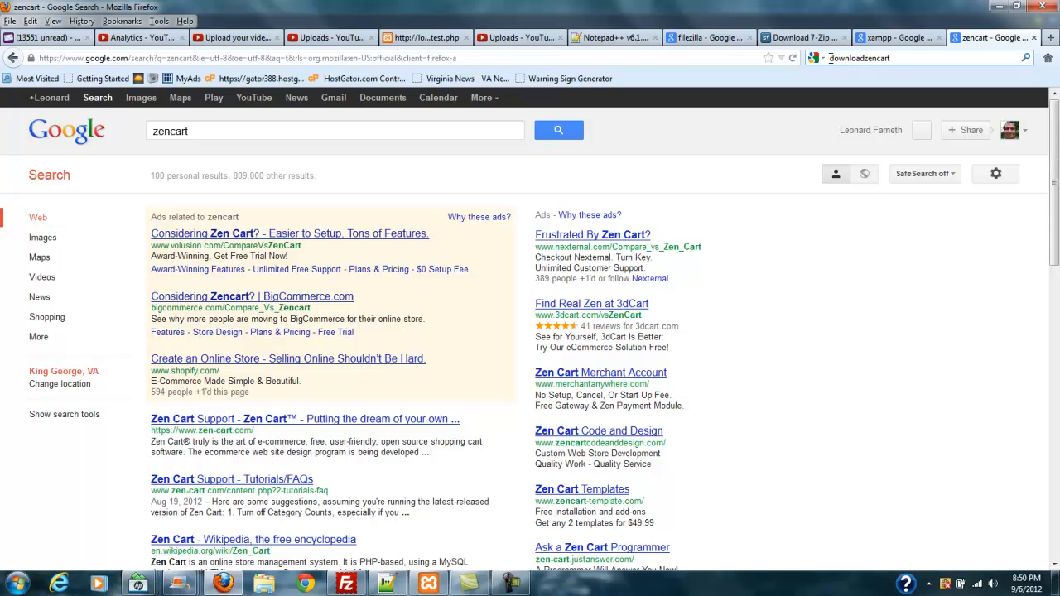
{"action": "key", "text": "Return"}
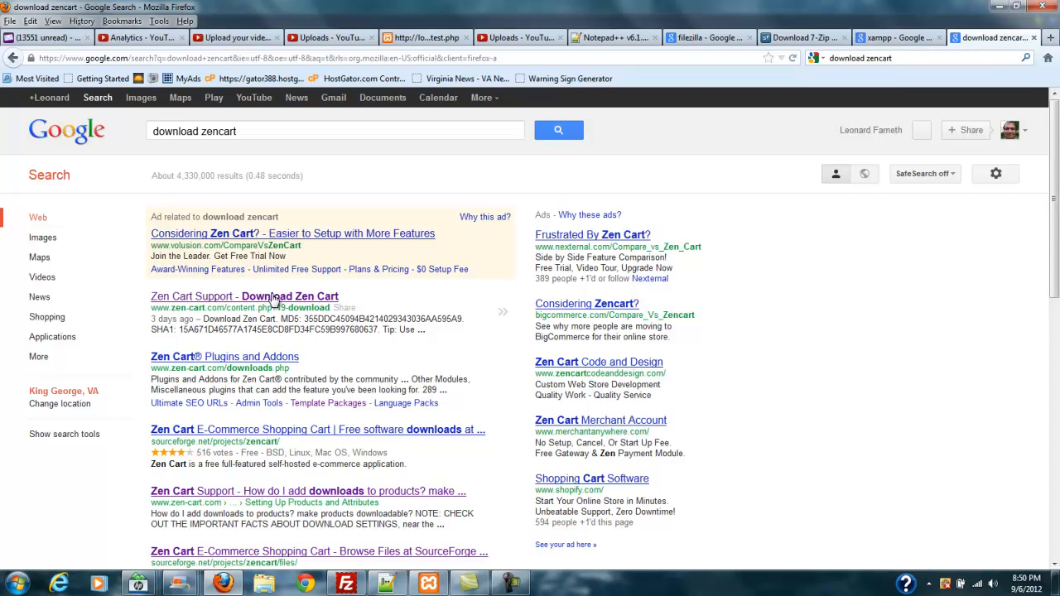
From Zen Cart's download page, start the official latest release 1.5.0 zip download on SourceForge
{"action": "left_click", "coordinate": [245, 297]}
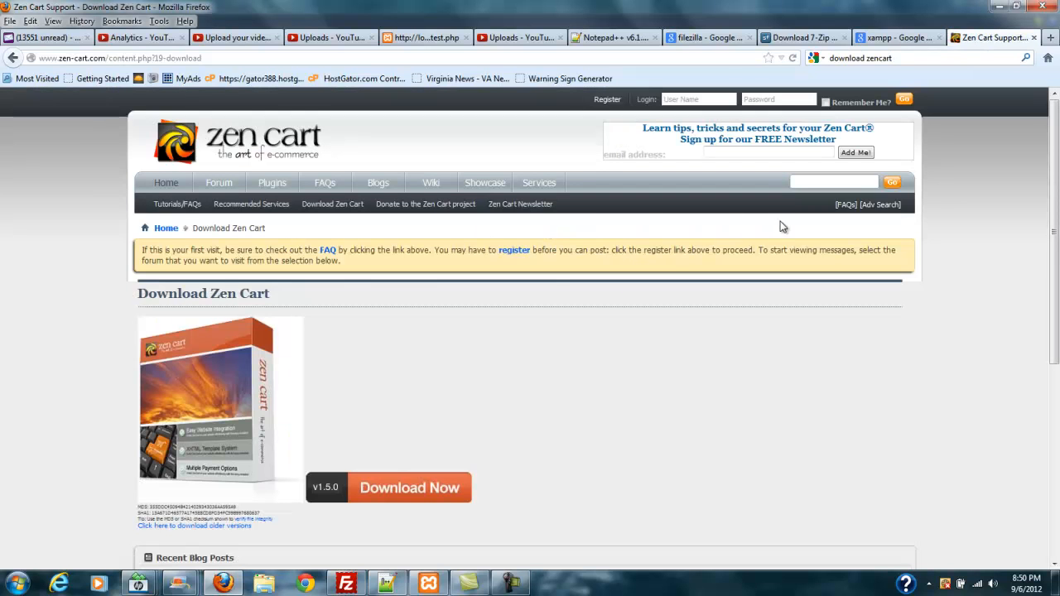
{"action": "mouse_move", "coordinate": [285, 203]}
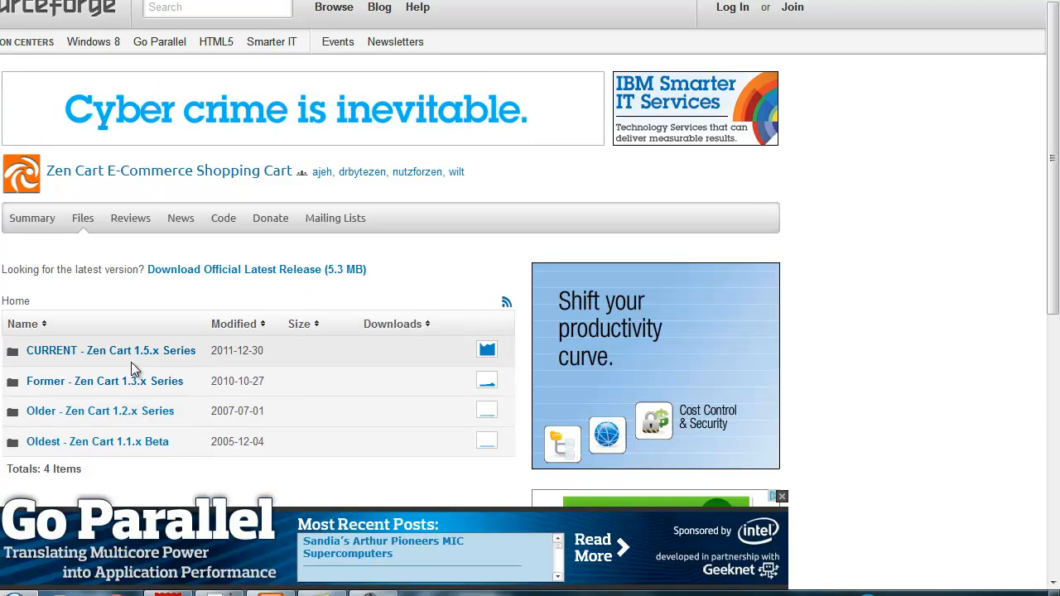
{"action": "mouse_move", "coordinate": [306, 275]}
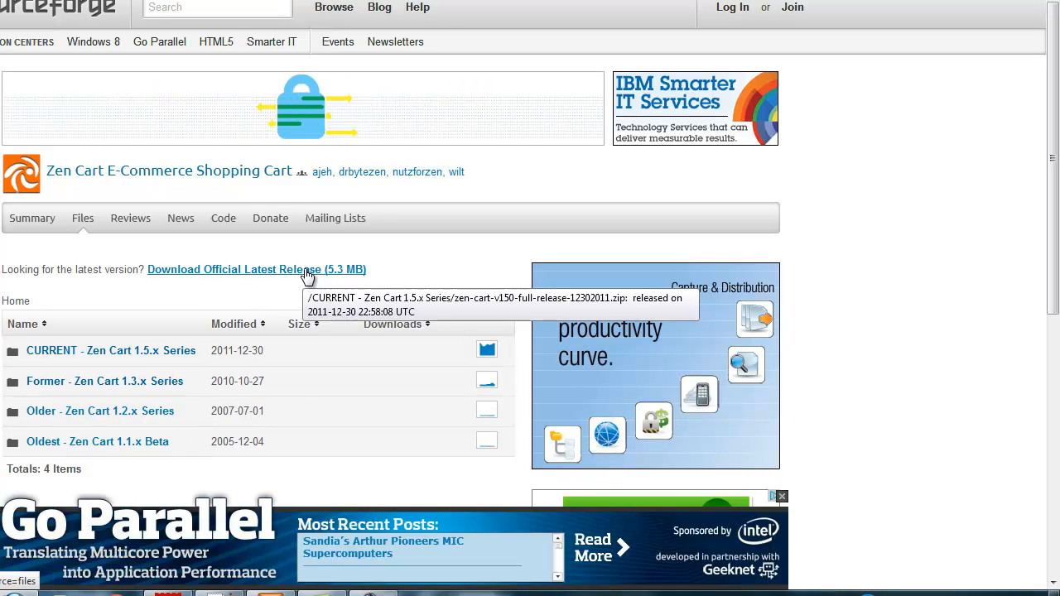
{"action": "left_click", "coordinate": [255, 268]}
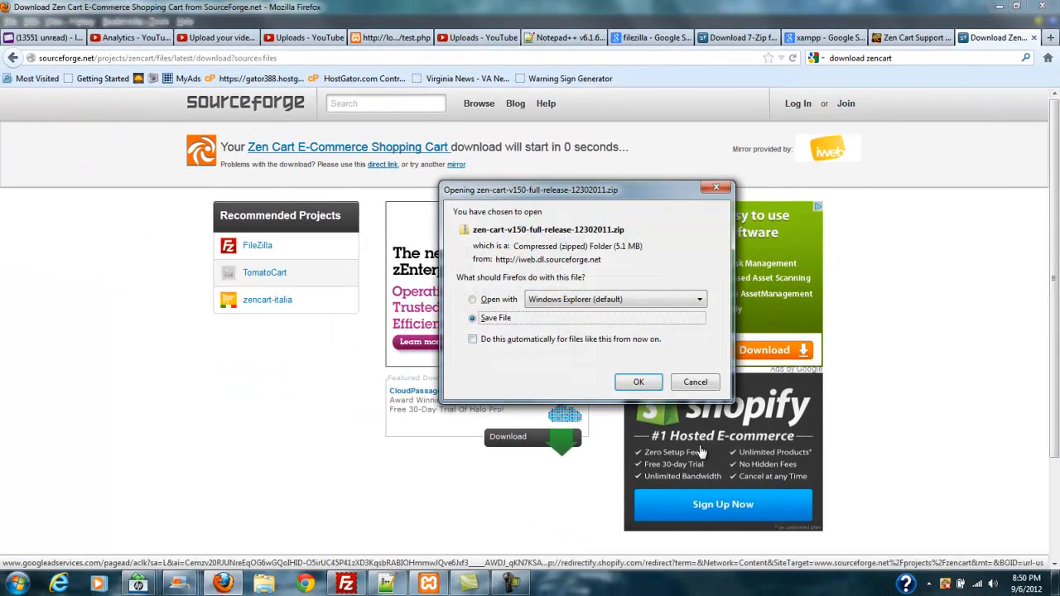
Save zen-cart-v150-full-release-12302011.zip to Downloads, replacing the existing copy
{"action": "left_click", "coordinate": [637, 381]}
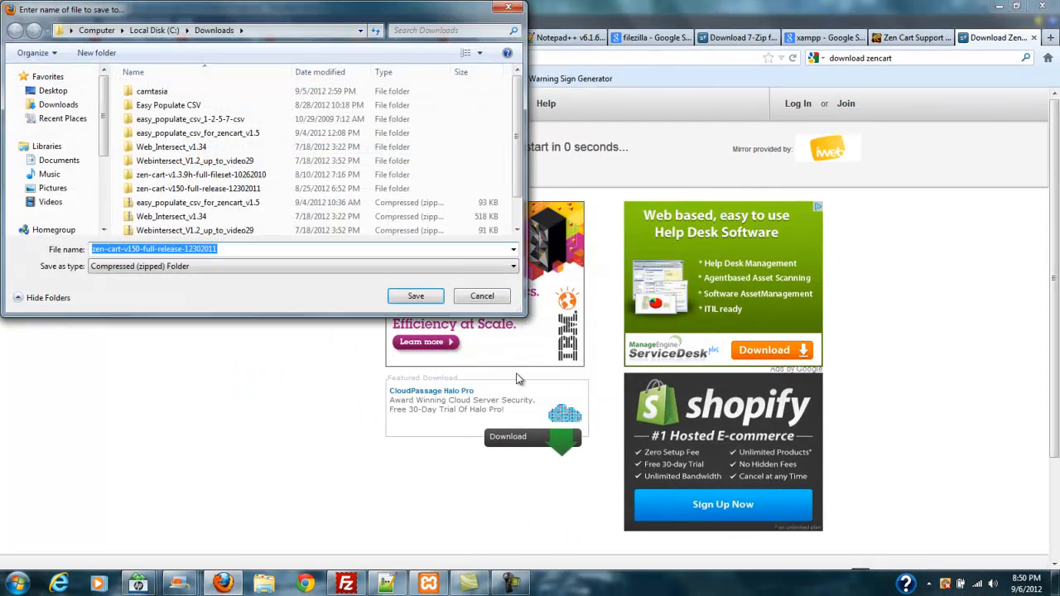
{"action": "left_click", "coordinate": [416, 295]}
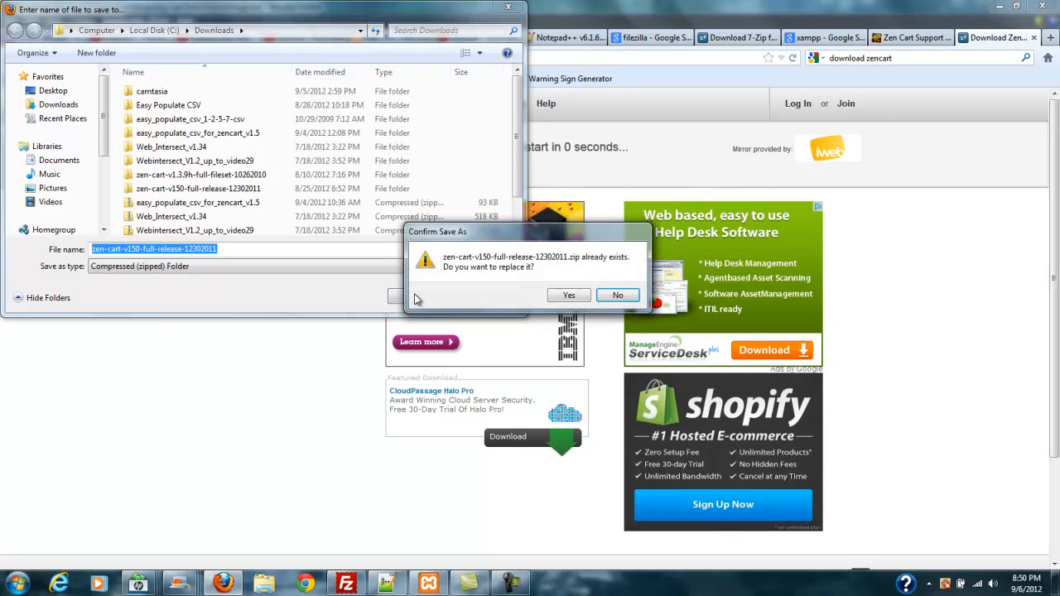
{"action": "left_click", "coordinate": [568, 294]}
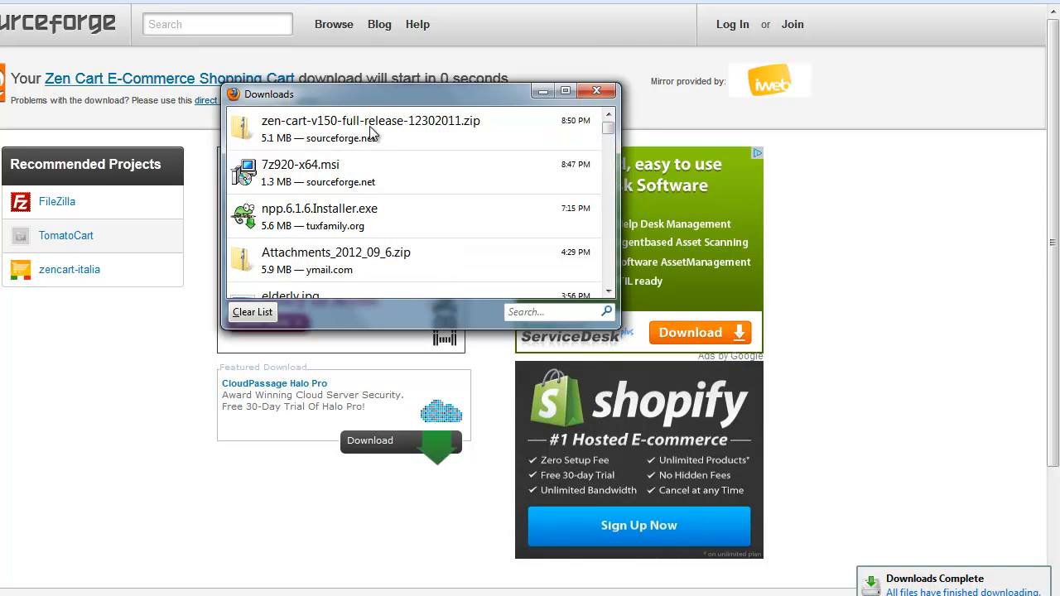
{"action": "mouse_move", "coordinate": [371, 129]}
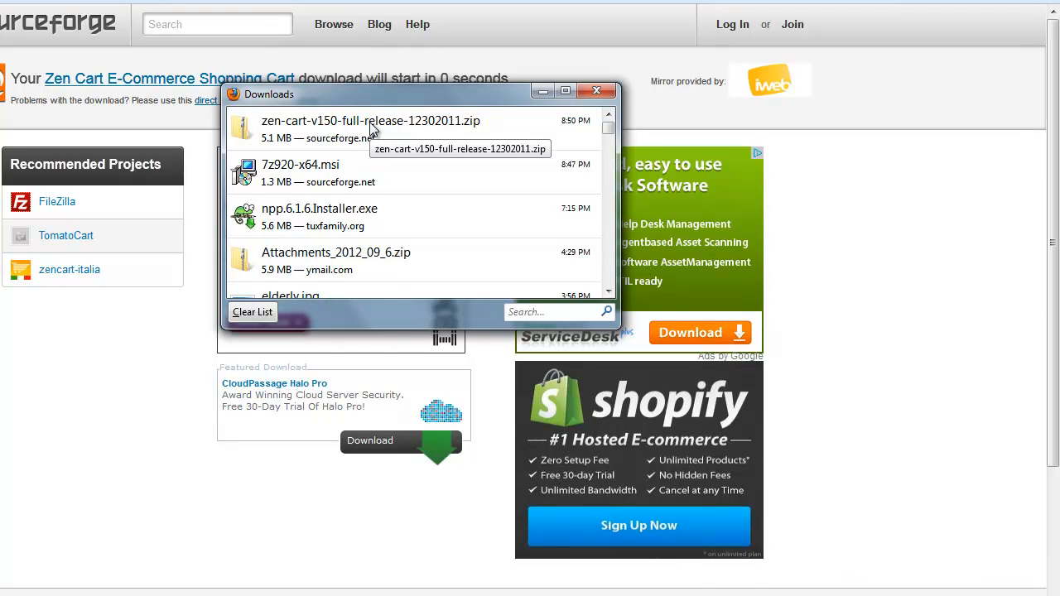
Show the downloaded Zen Cart zip in its containing Downloads folder
{"action": "right_click", "coordinate": [368, 129]}
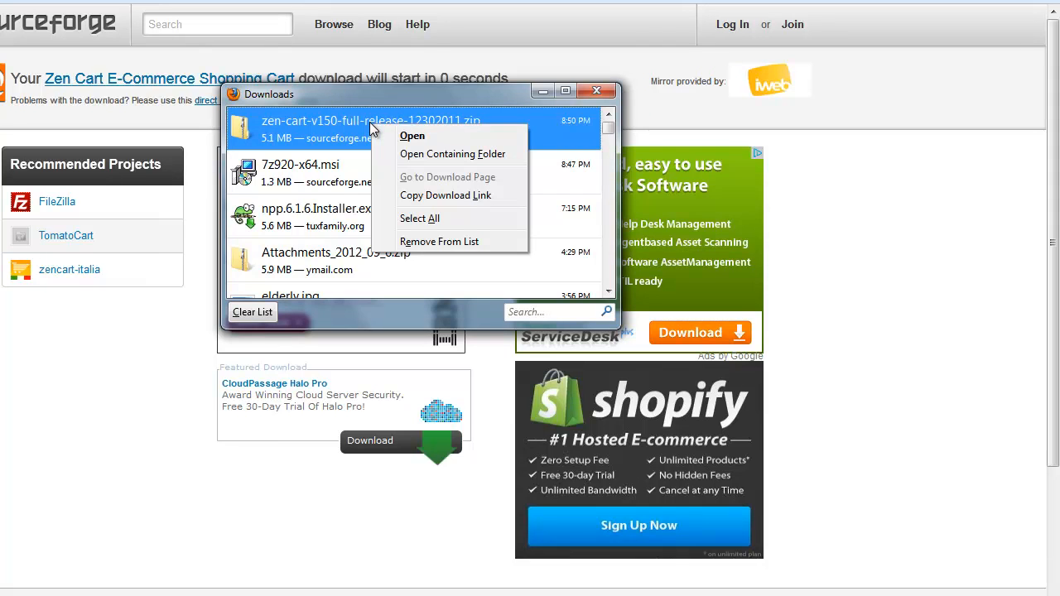
{"action": "mouse_move", "coordinate": [437, 159]}
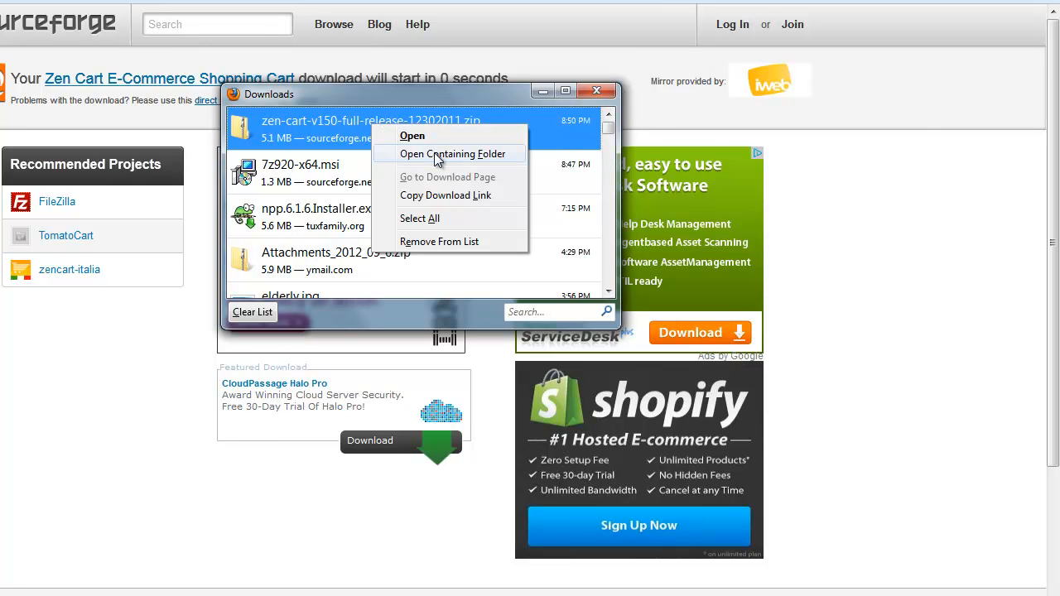
{"action": "left_click", "coordinate": [454, 154]}
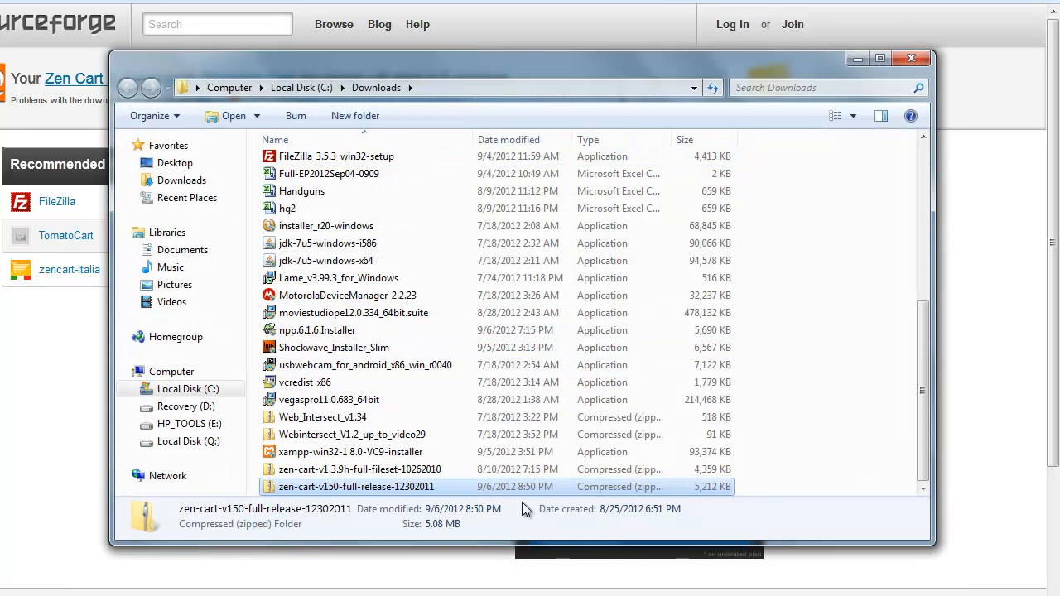
Extract the Zen Cart zip here with 7-Zip, choosing Yes to All to overwrite existing files
{"action": "right_click", "coordinate": [356, 487]}
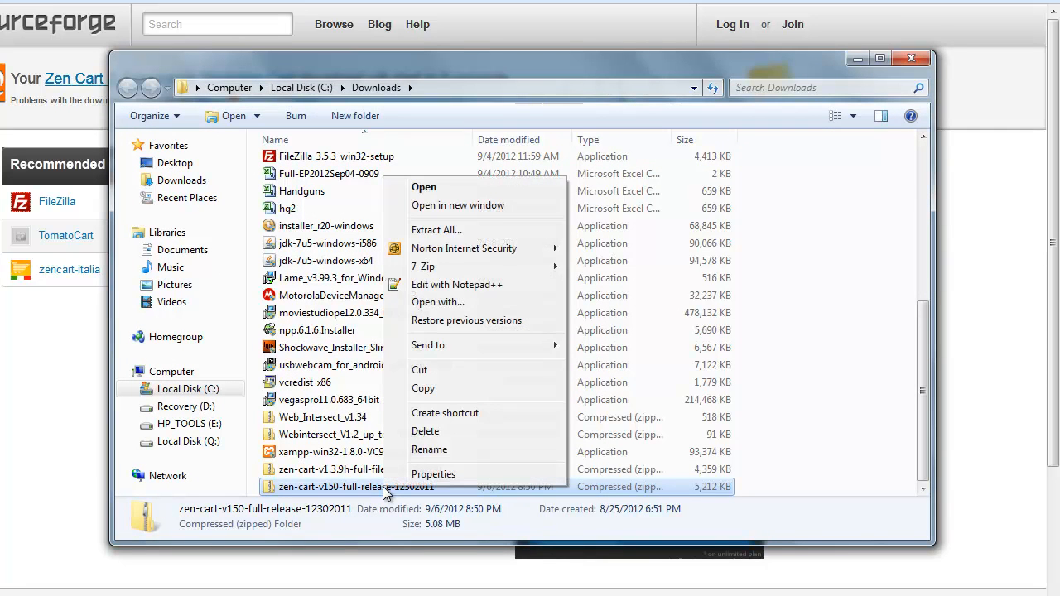
{"action": "mouse_move", "coordinate": [464, 248]}
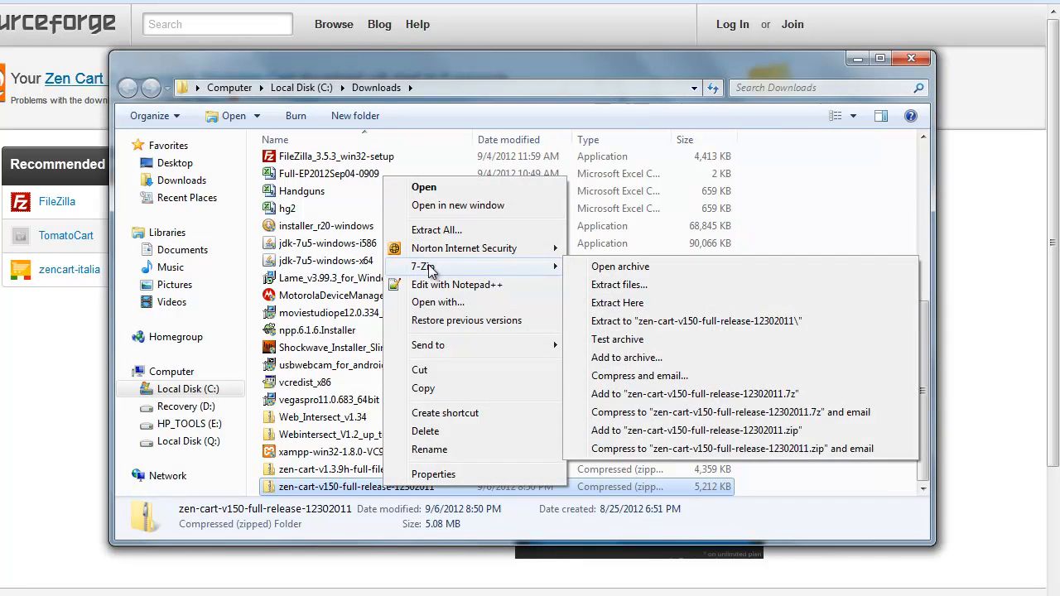
{"action": "mouse_move", "coordinate": [442, 272]}
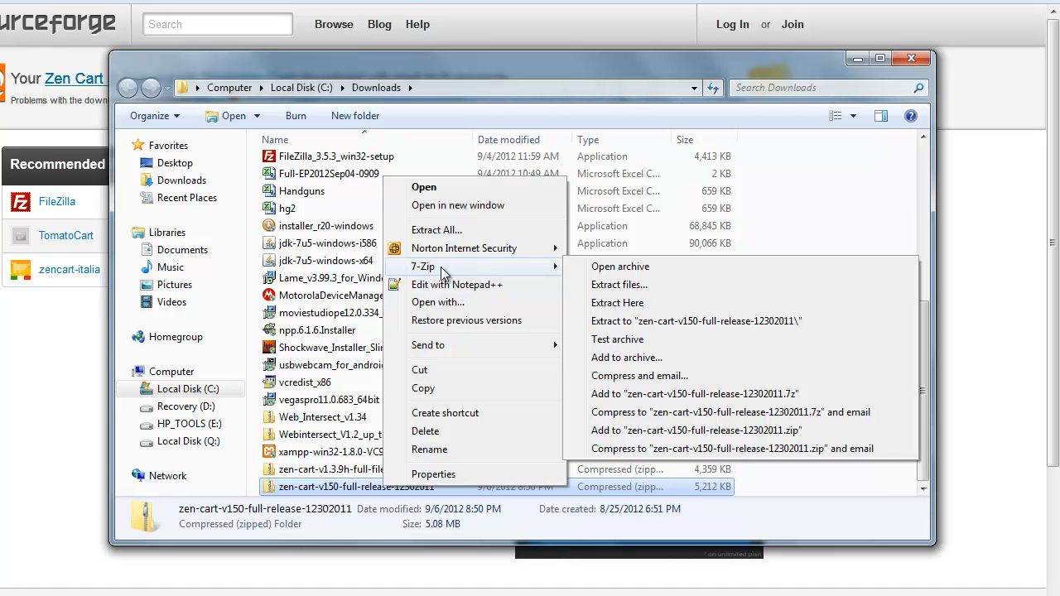
{"action": "mouse_move", "coordinate": [517, 271]}
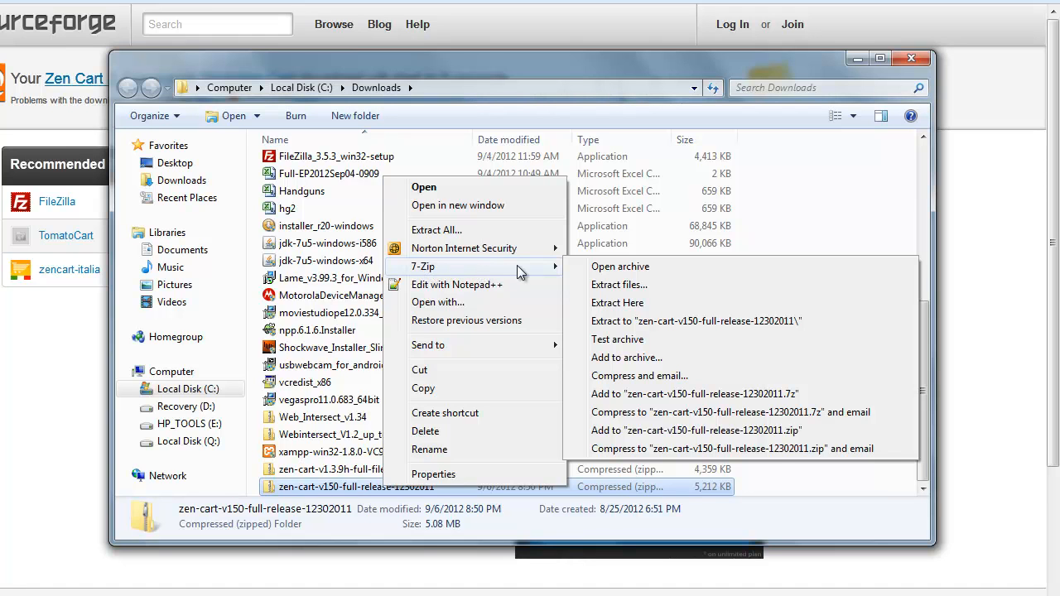
{"action": "mouse_move", "coordinate": [620, 285]}
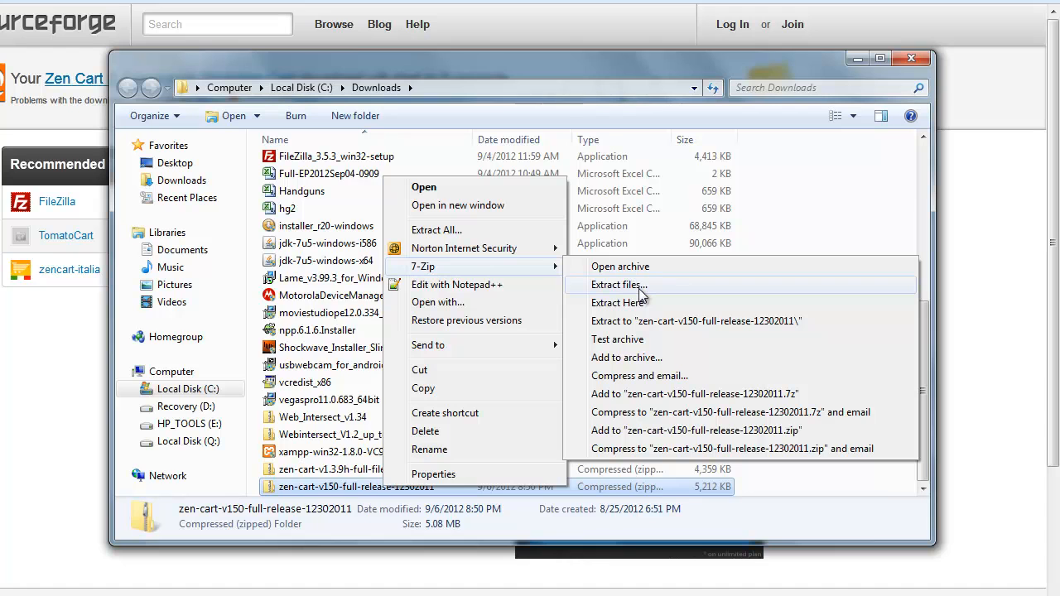
{"action": "mouse_move", "coordinate": [644, 304]}
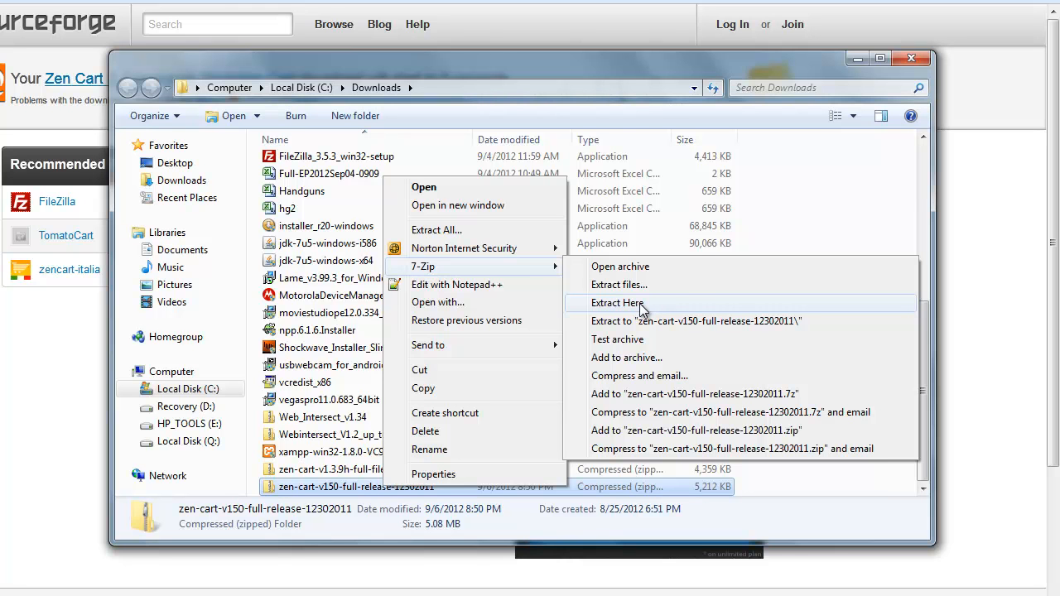
{"action": "left_click", "coordinate": [616, 302]}
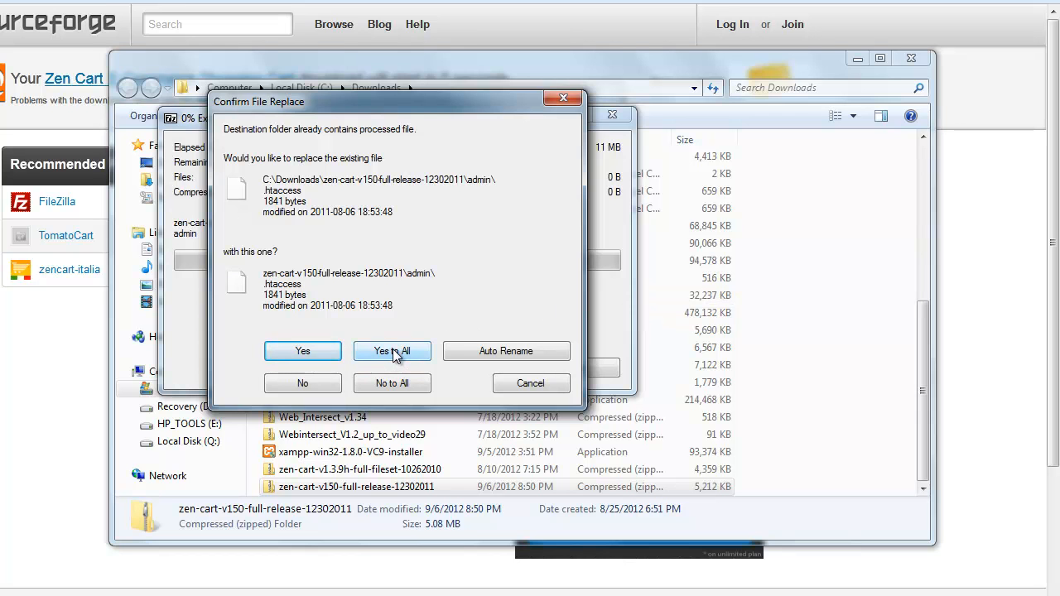
{"action": "left_click", "coordinate": [391, 351]}
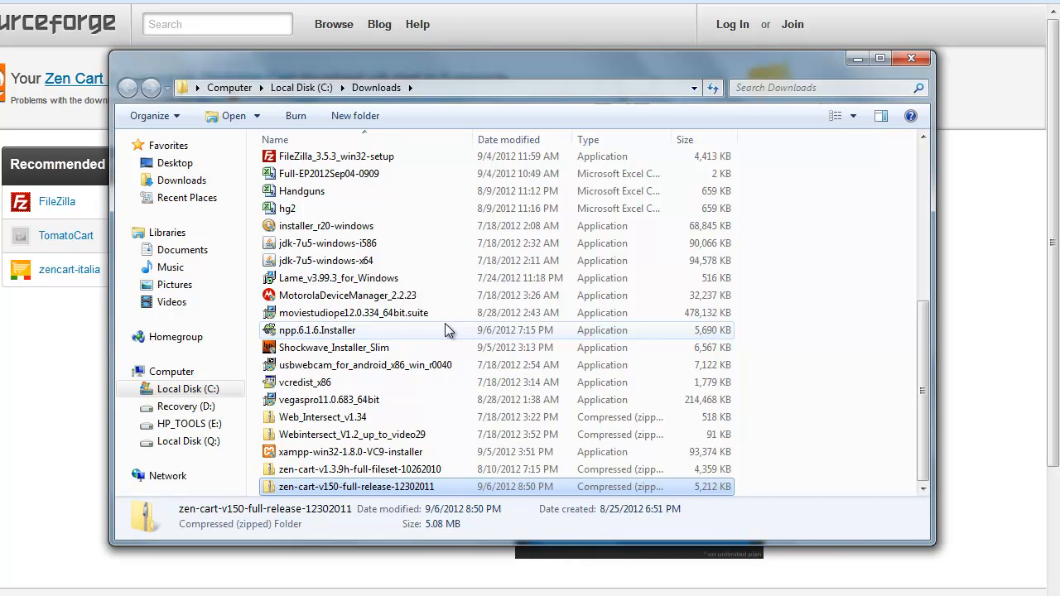
{"action": "mouse_move", "coordinate": [798, 364]}
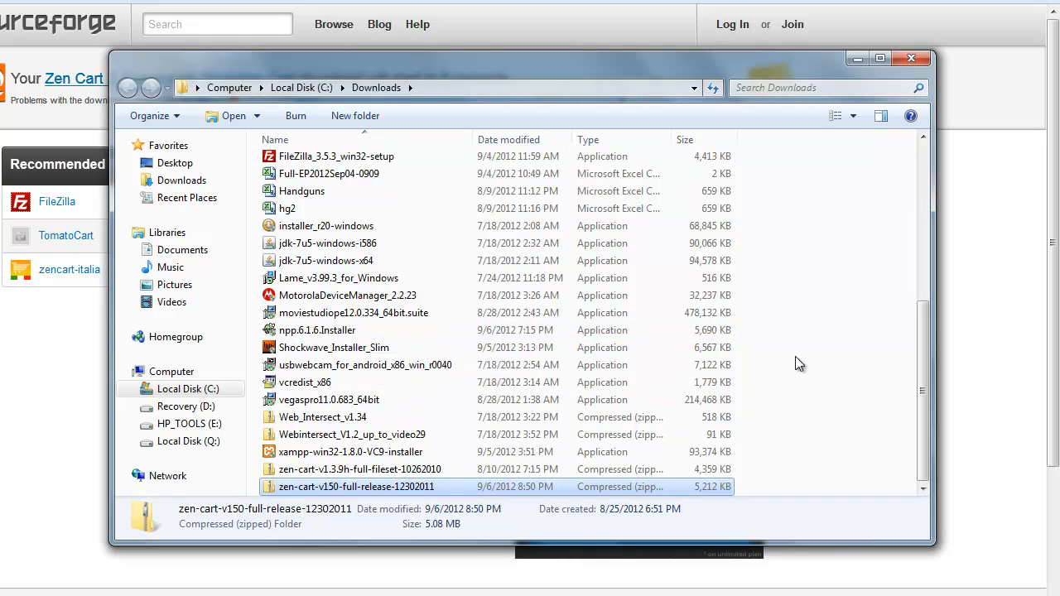
{"action": "mouse_move", "coordinate": [472, 471]}
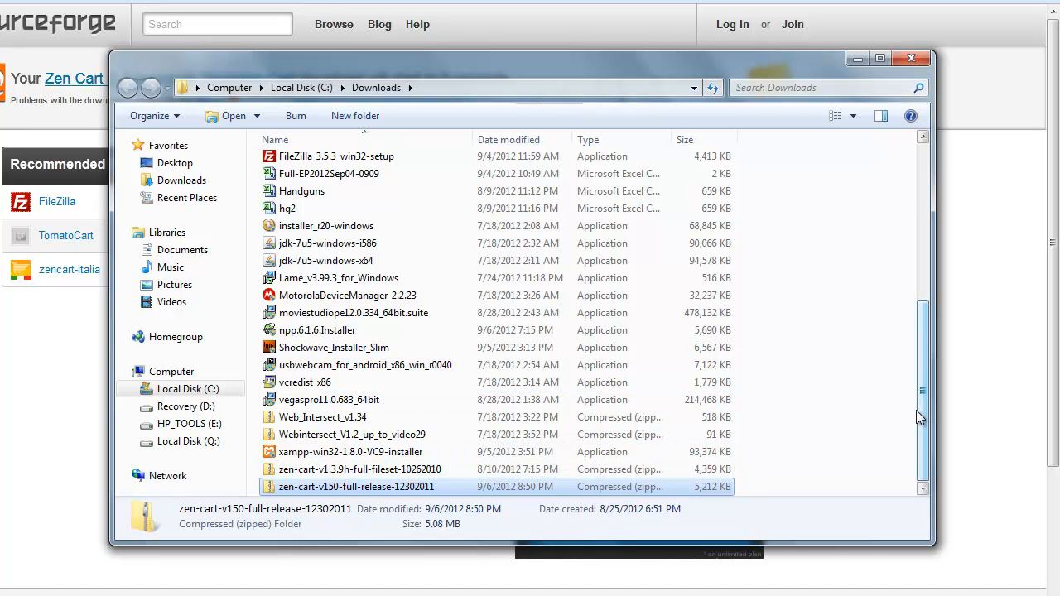
Open the extracted zen-cart-v150-full-release-12302011 folder to list its contents
{"action": "scroll", "scroll_direction": "up", "scroll_amount": 3}
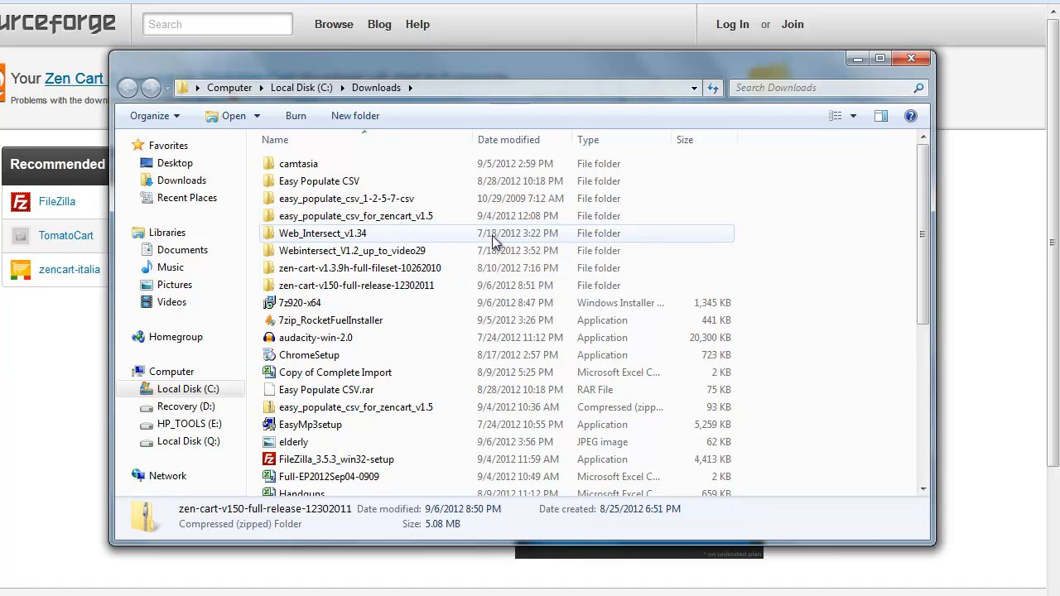
{"action": "mouse_move", "coordinate": [358, 248]}
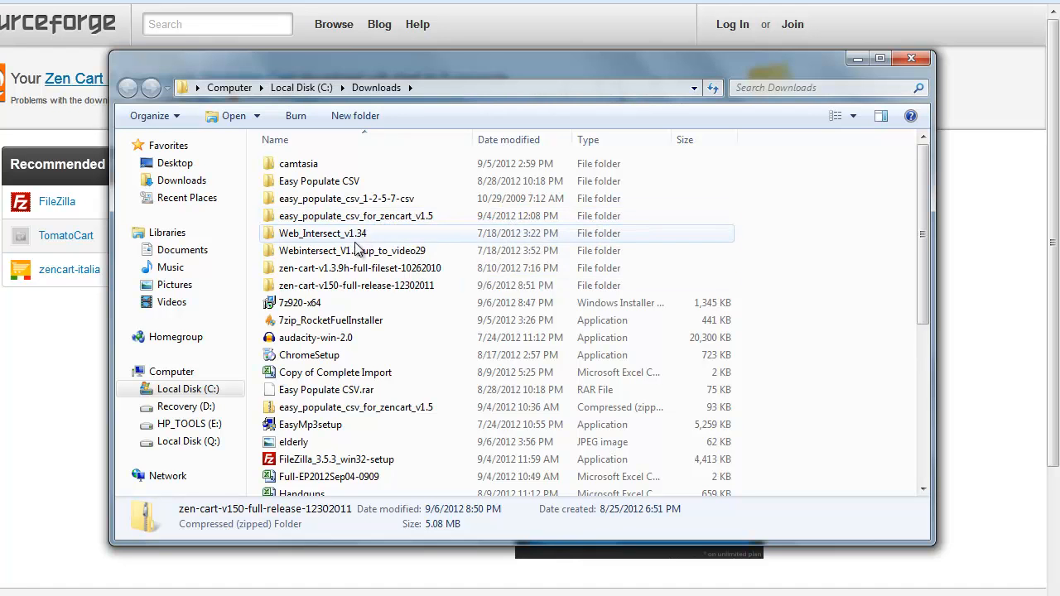
{"action": "left_click", "coordinate": [358, 285]}
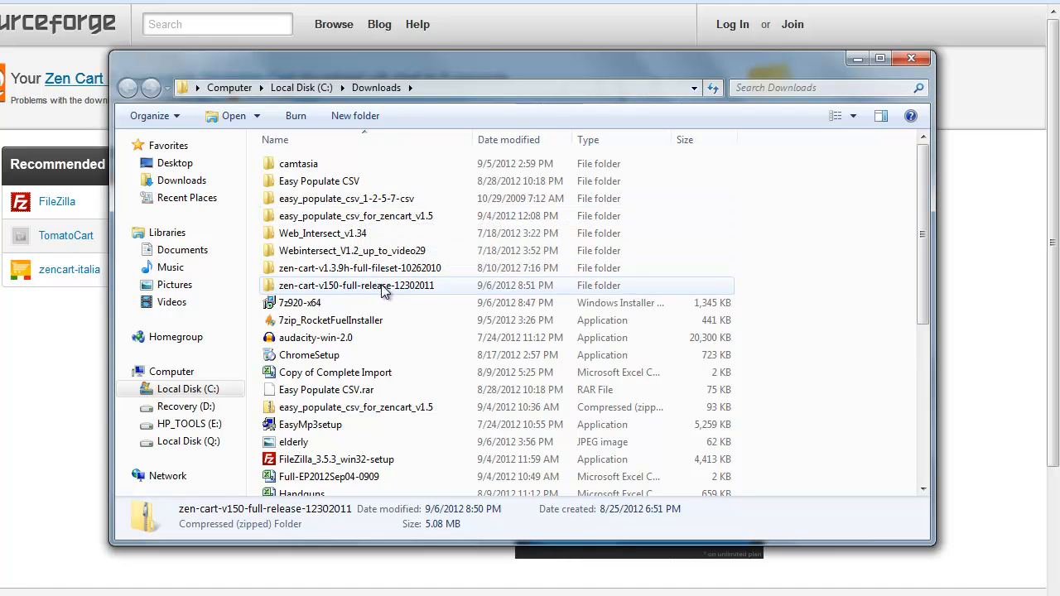
{"action": "mouse_move", "coordinate": [573, 300]}
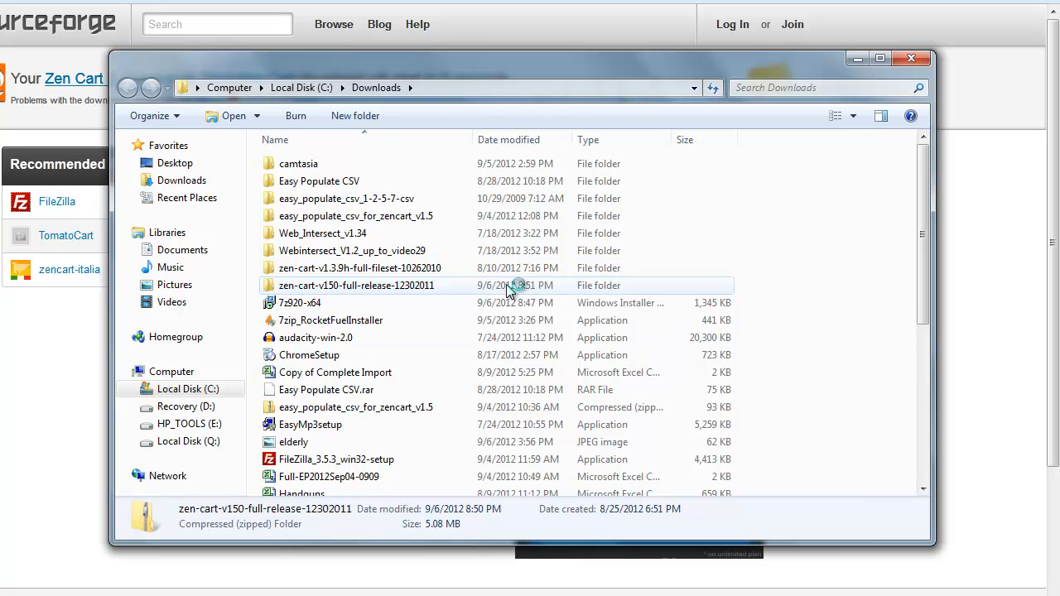
{"action": "double_click", "coordinate": [356, 285]}
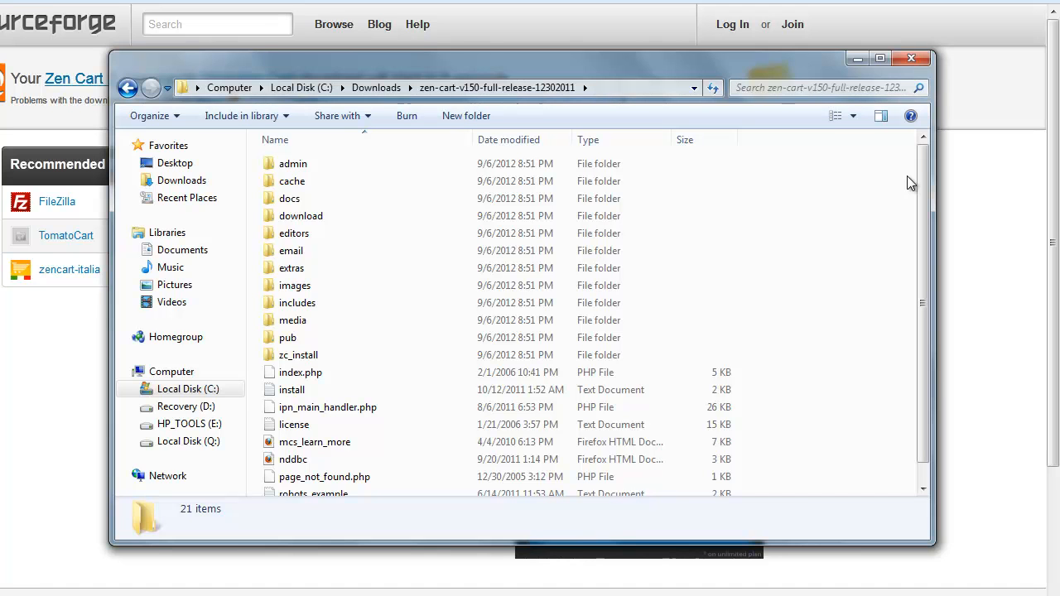
{"action": "mouse_move", "coordinate": [912, 60]}
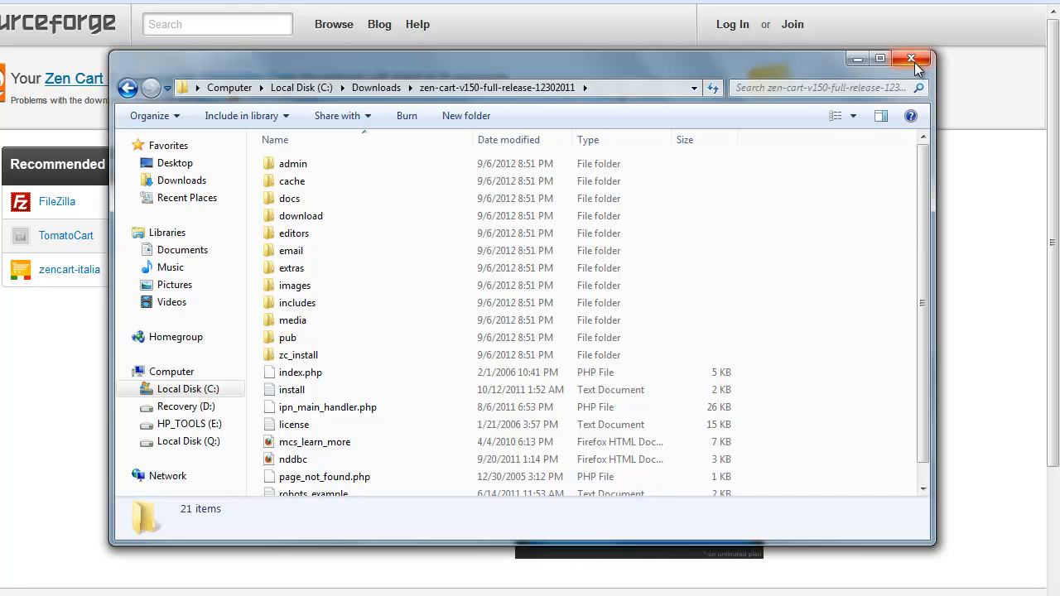
Close the extracted folder's window and reopen the zip's containing Downloads folder from Firefox
{"action": "left_click", "coordinate": [914, 59]}
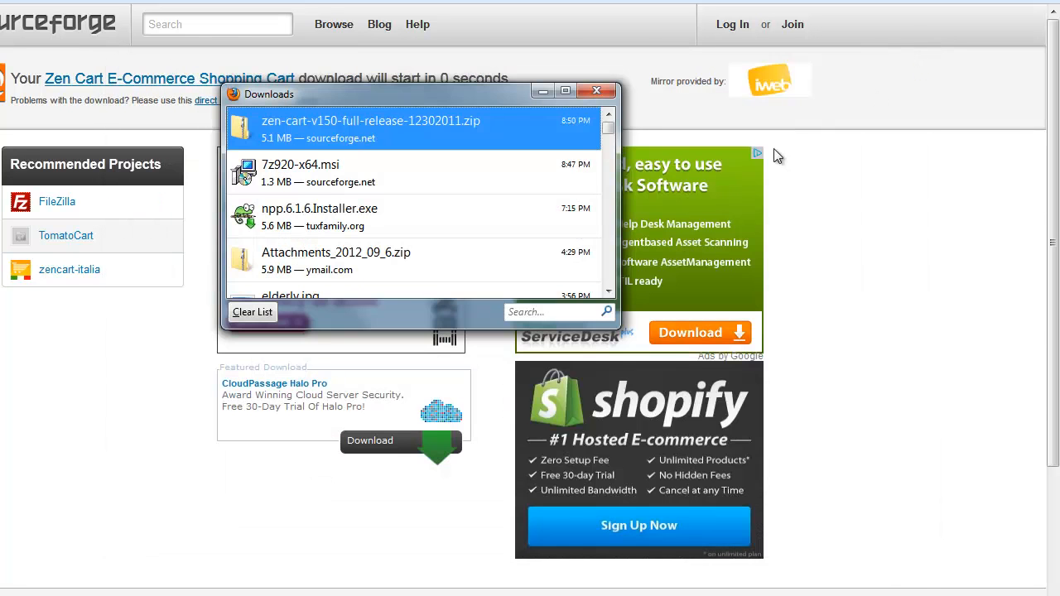
{"action": "mouse_move", "coordinate": [344, 131]}
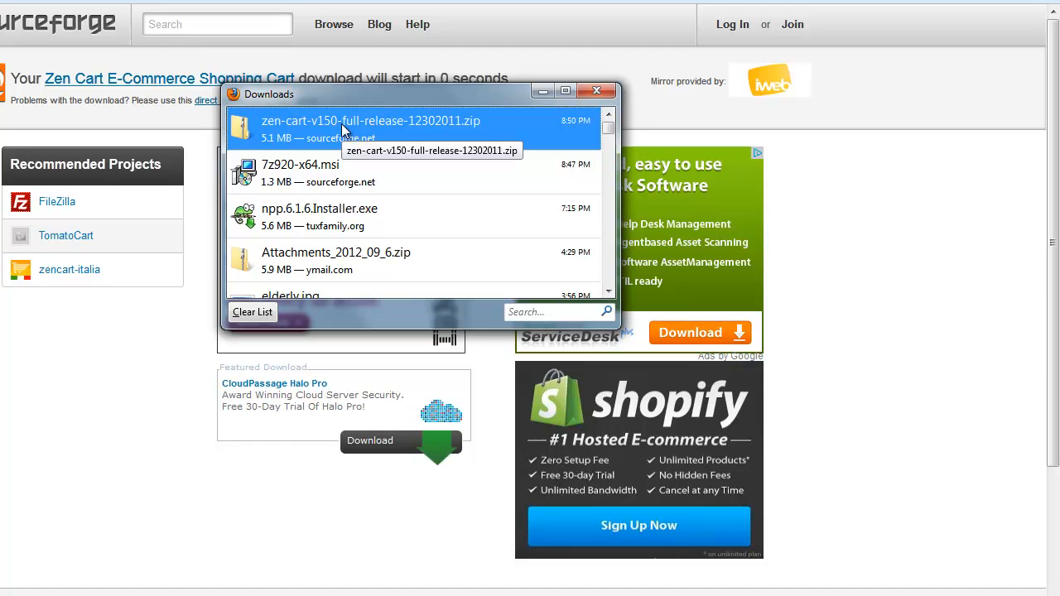
{"action": "mouse_move", "coordinate": [332, 126]}
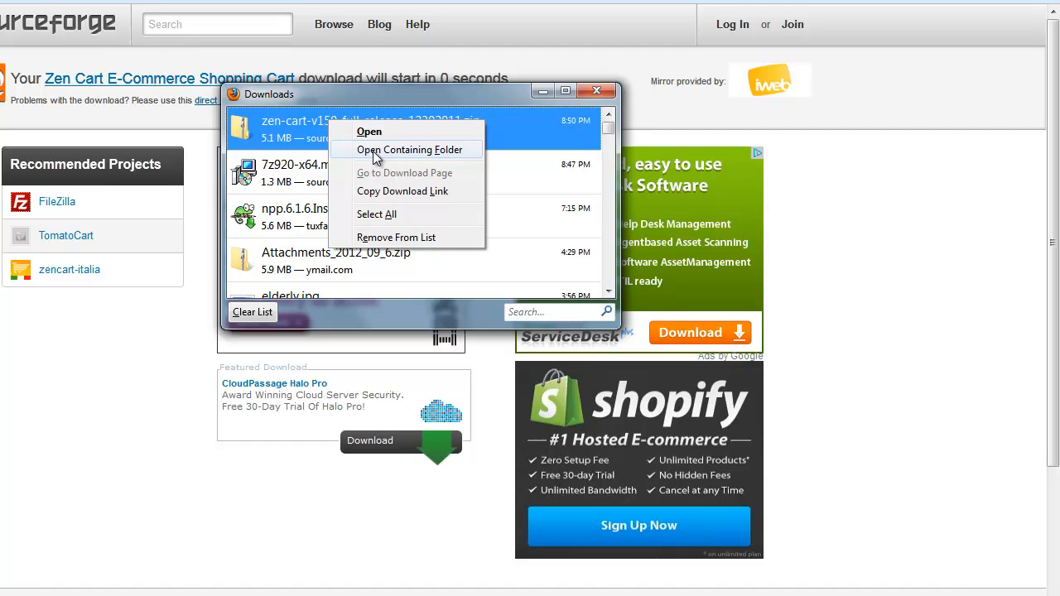
{"action": "left_click", "coordinate": [409, 149]}
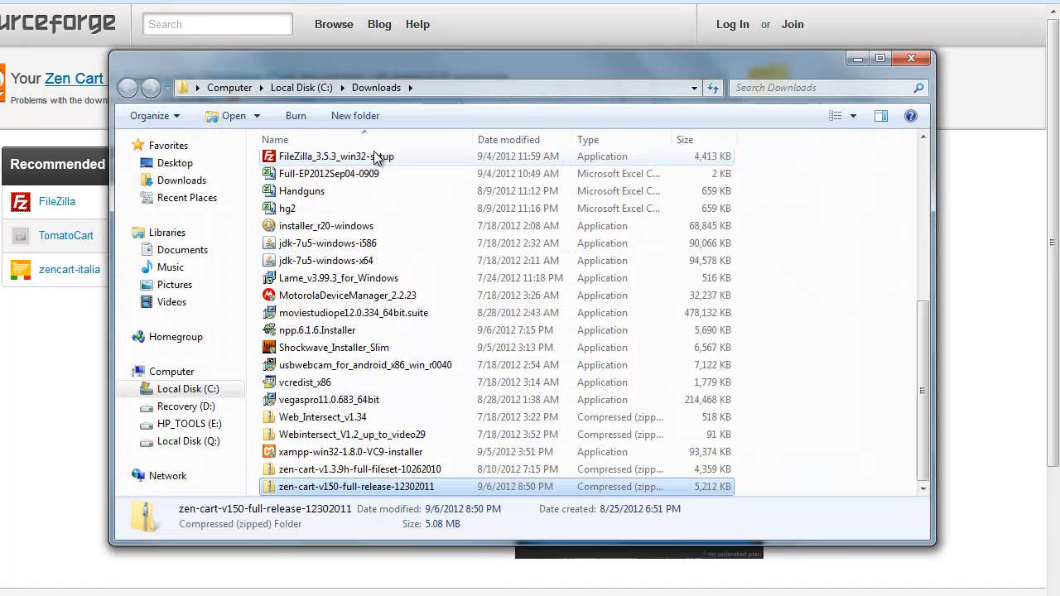
{"action": "mouse_move", "coordinate": [599, 166]}
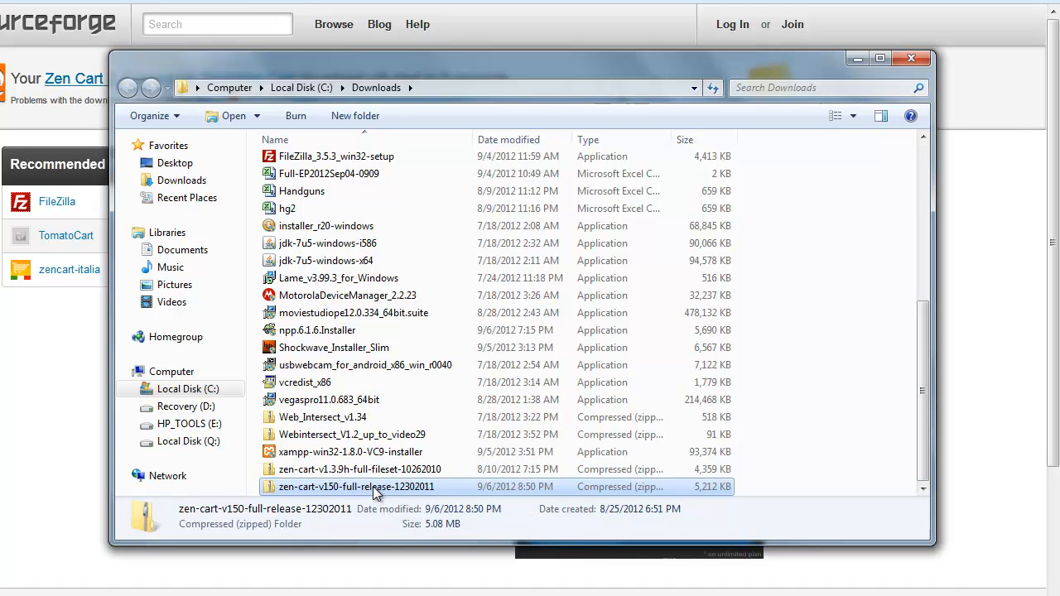
Review the zip's 7-Zip Extract Here and Extract to options without extracting again
{"action": "right_click", "coordinate": [356, 487]}
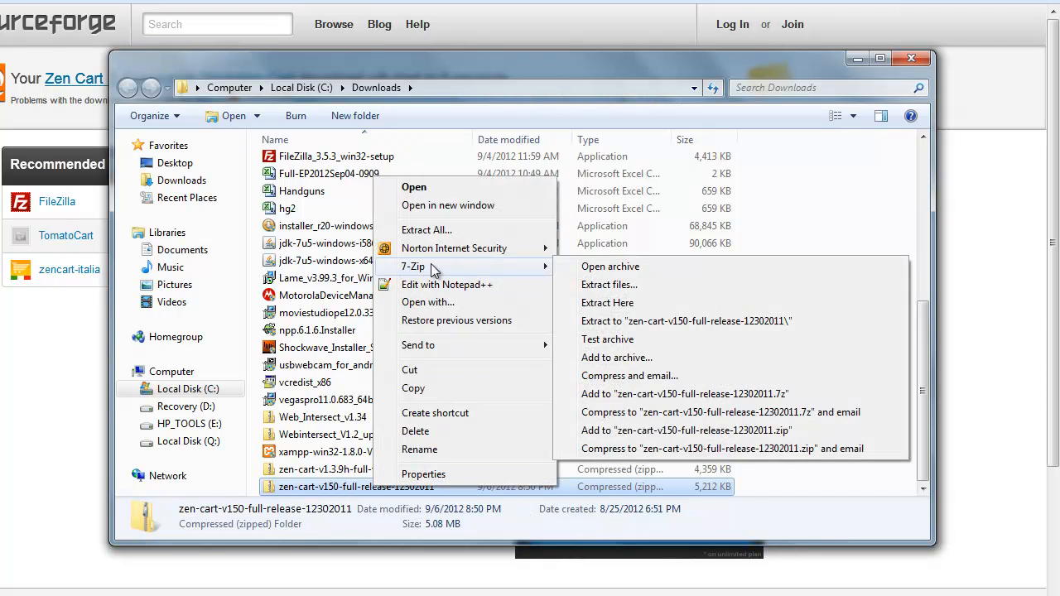
{"action": "mouse_move", "coordinate": [606, 301]}
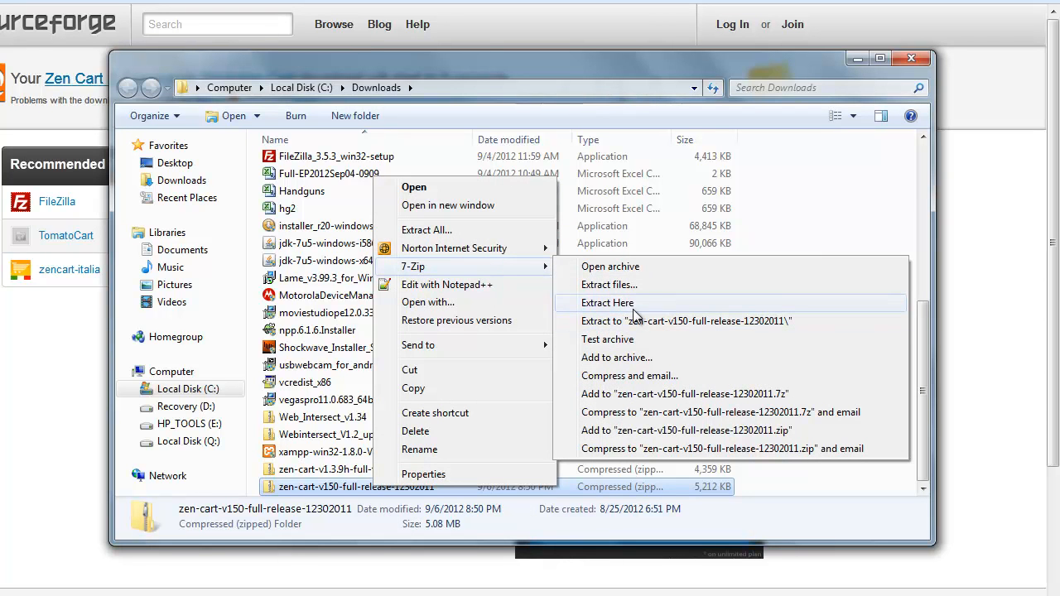
{"action": "mouse_move", "coordinate": [629, 311]}
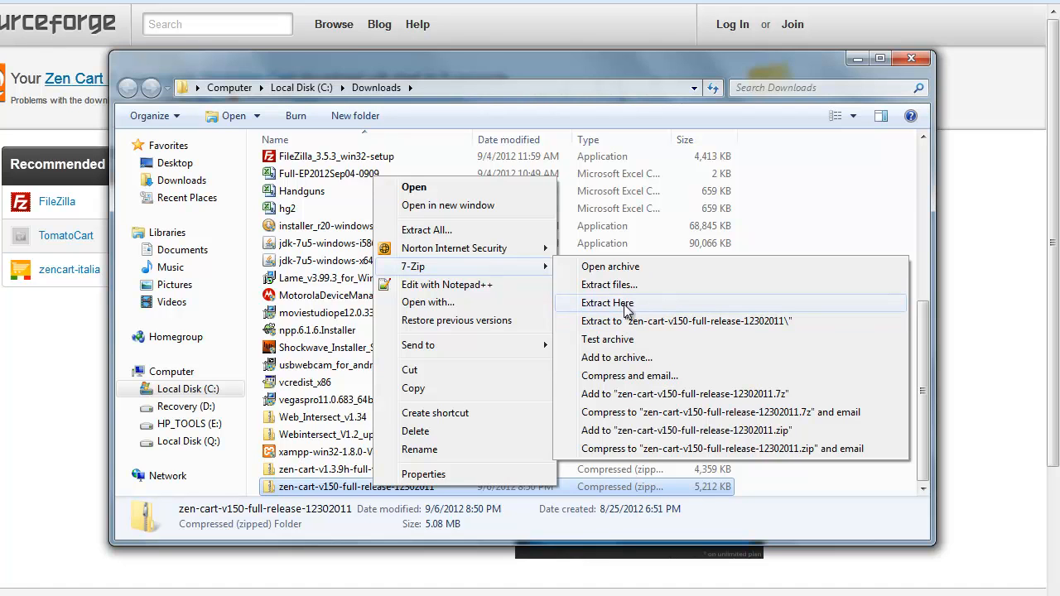
{"action": "mouse_move", "coordinate": [538, 331]}
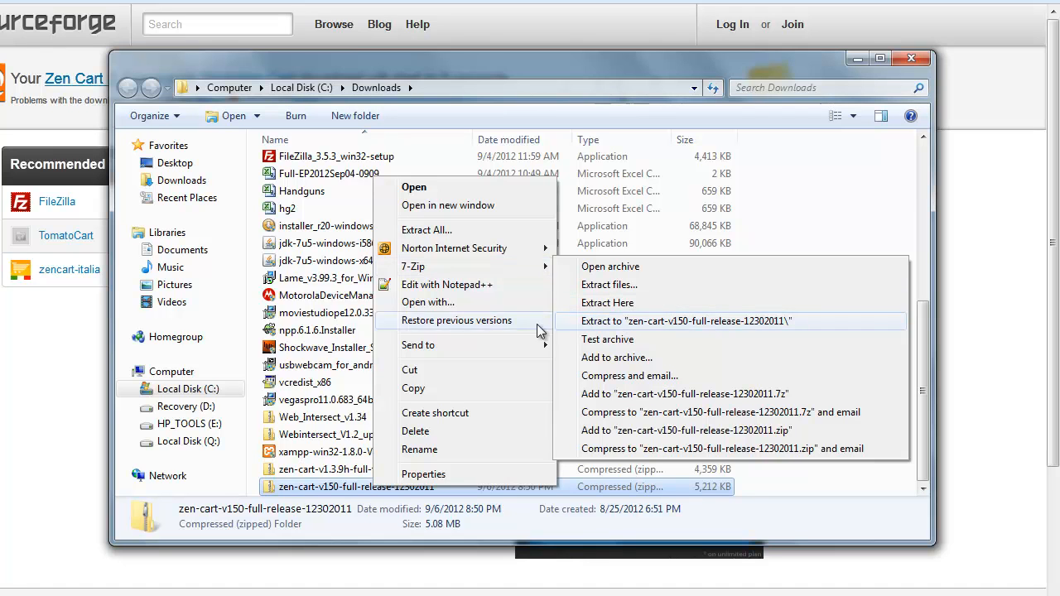
{"action": "mouse_move", "coordinate": [495, 309]}
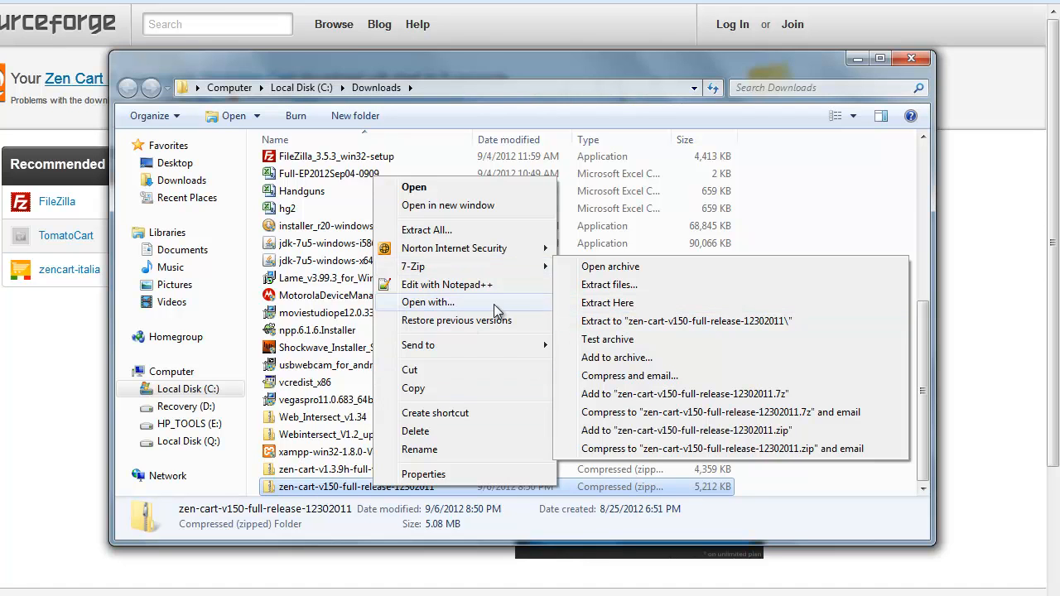
{"action": "mouse_move", "coordinate": [778, 176]}
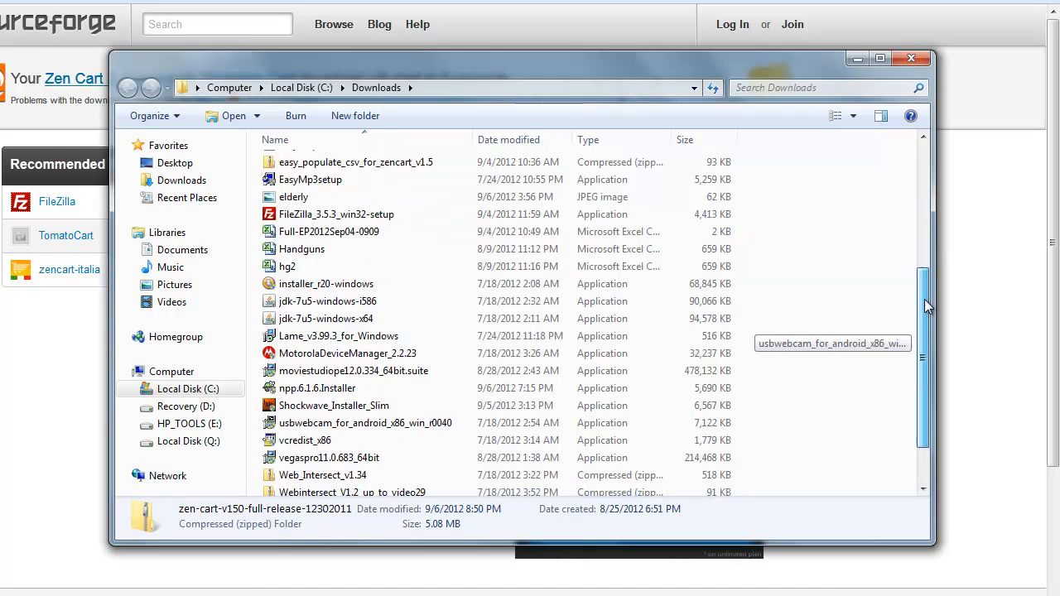
{"action": "scroll", "scroll_direction": "up", "scroll_amount": 3}
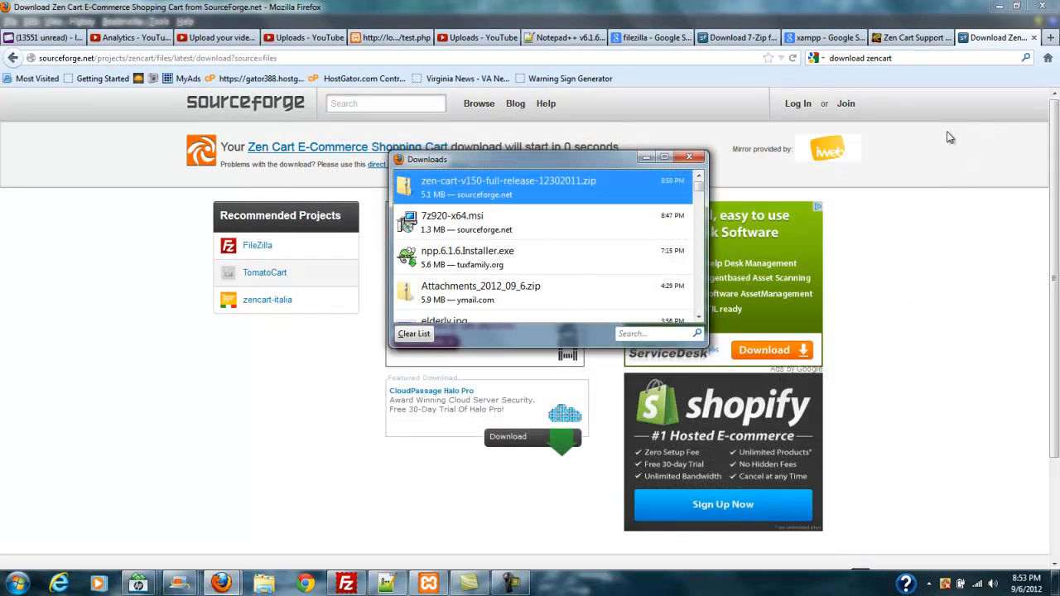
Close the downloads list and view the lower part of the SourceForge download page
{"action": "left_click", "coordinate": [689, 155]}
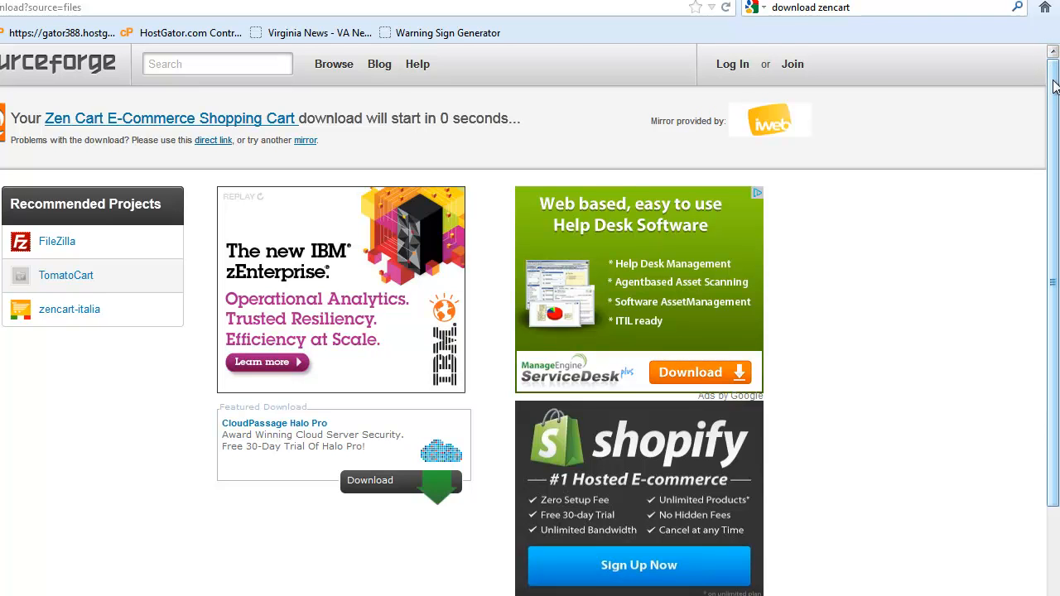
{"action": "scroll", "scroll_direction": "down", "scroll_amount": 3}
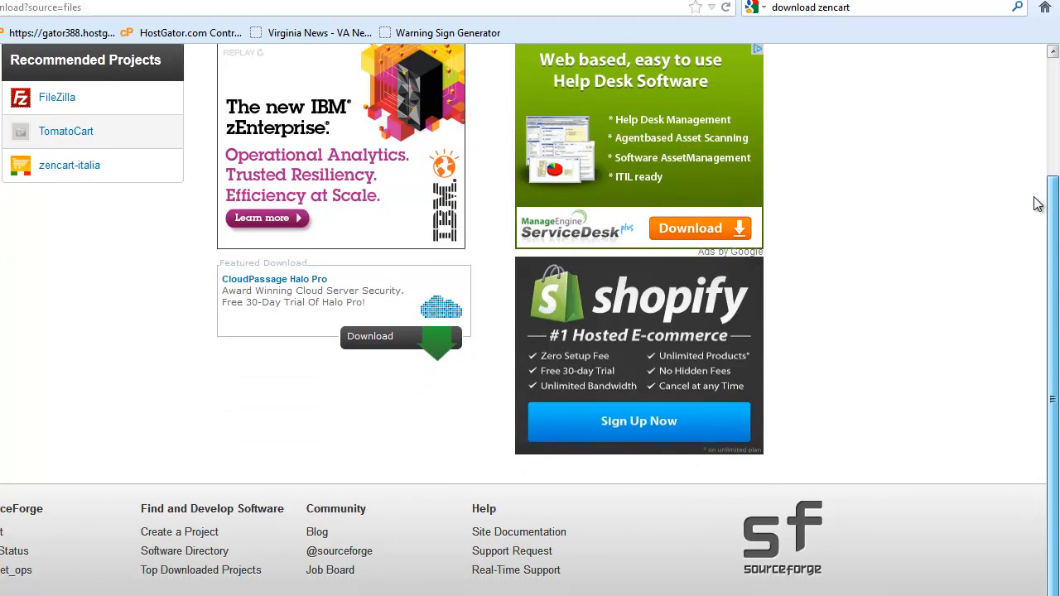